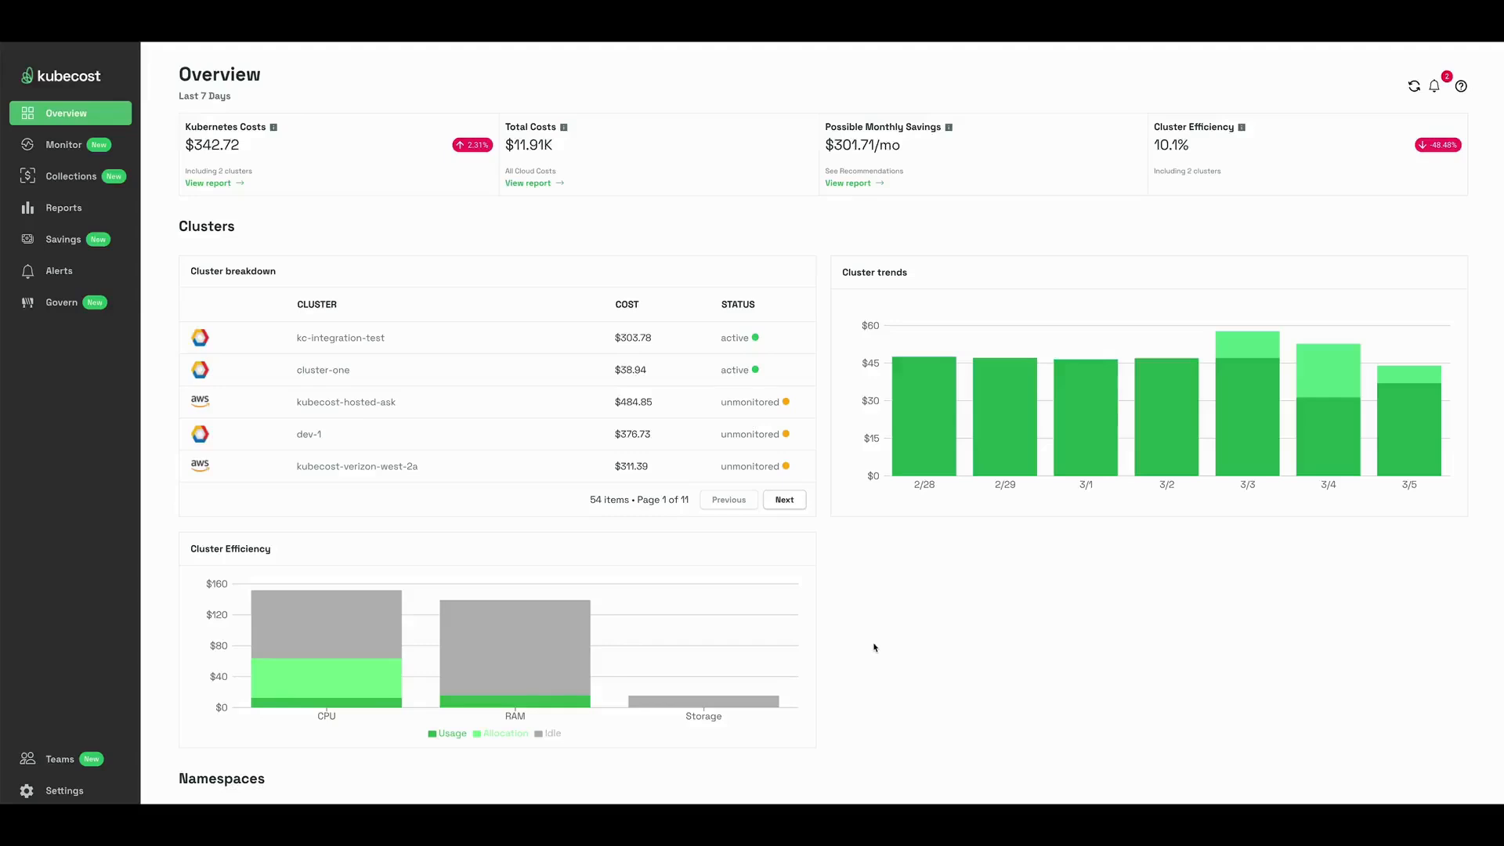
{"action": "mouse_move", "coordinate": [151, 193]}
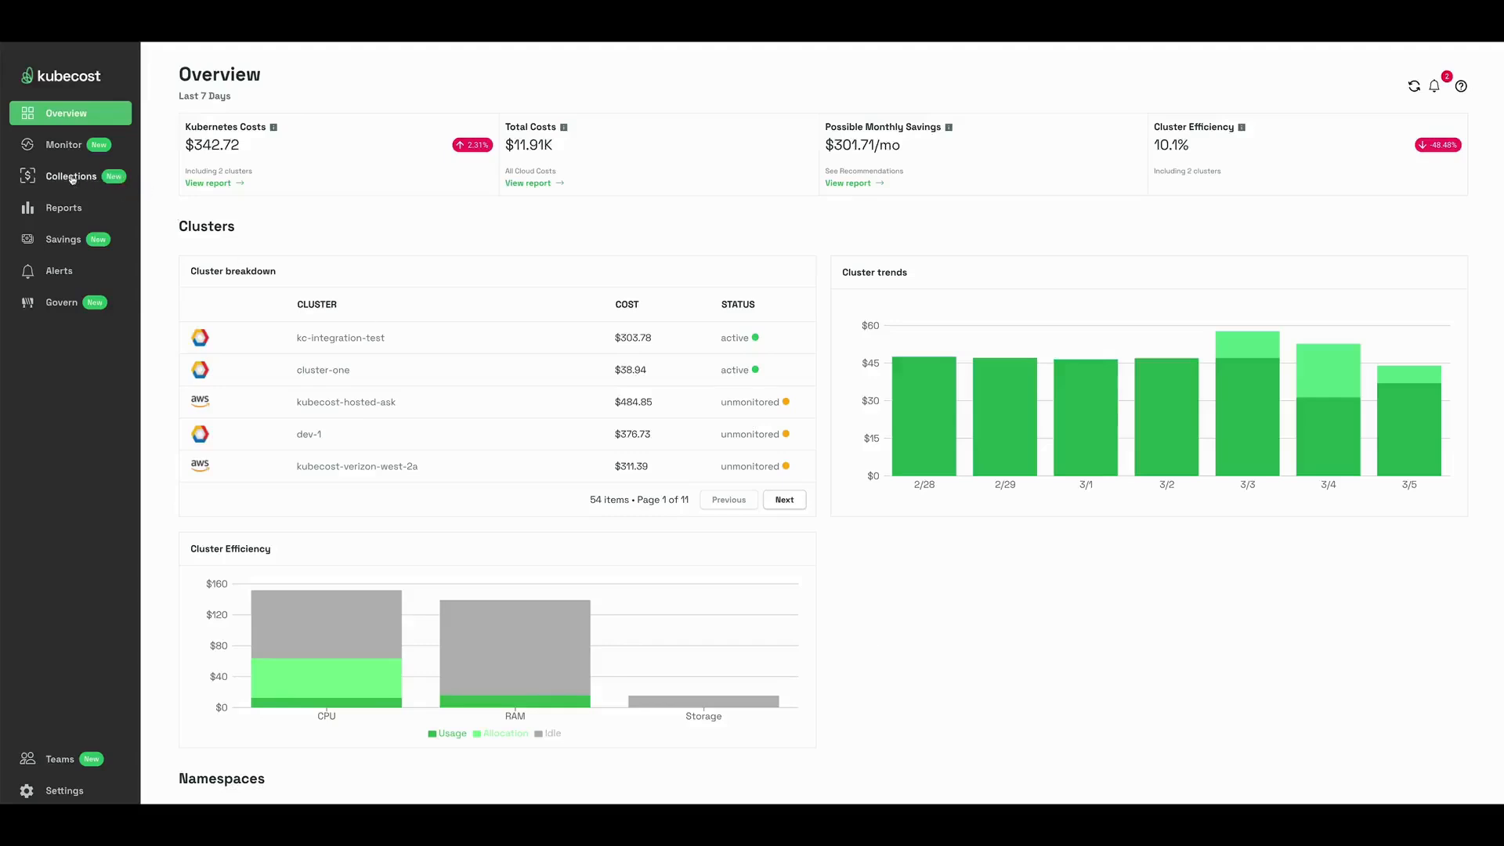
- Go to the Collections page listing the existing team cost collections
{"action": "left_click", "coordinate": [70, 177]}
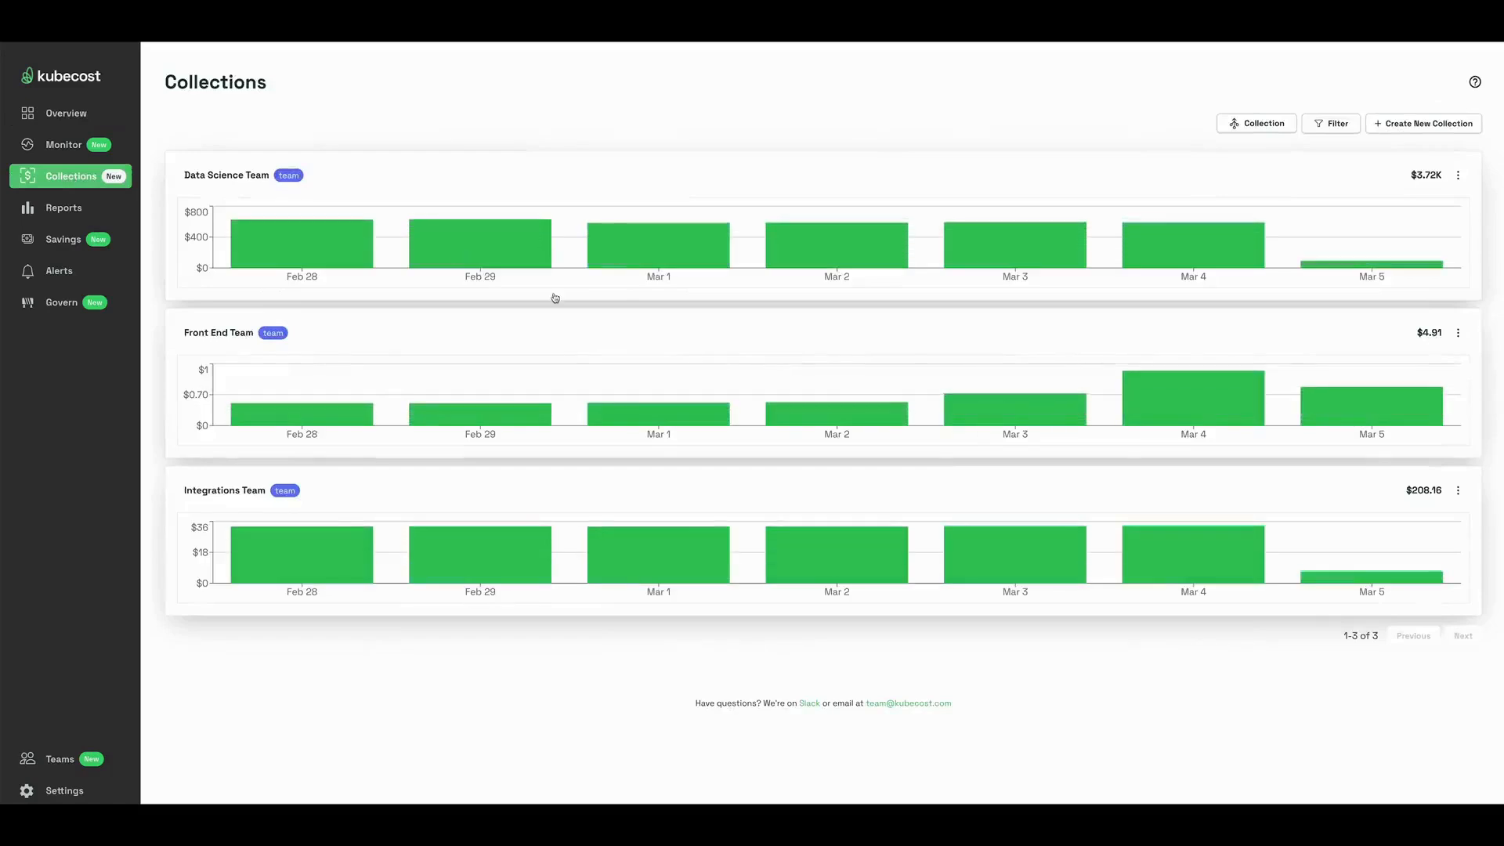
{"action": "mouse_move", "coordinate": [1451, 132]}
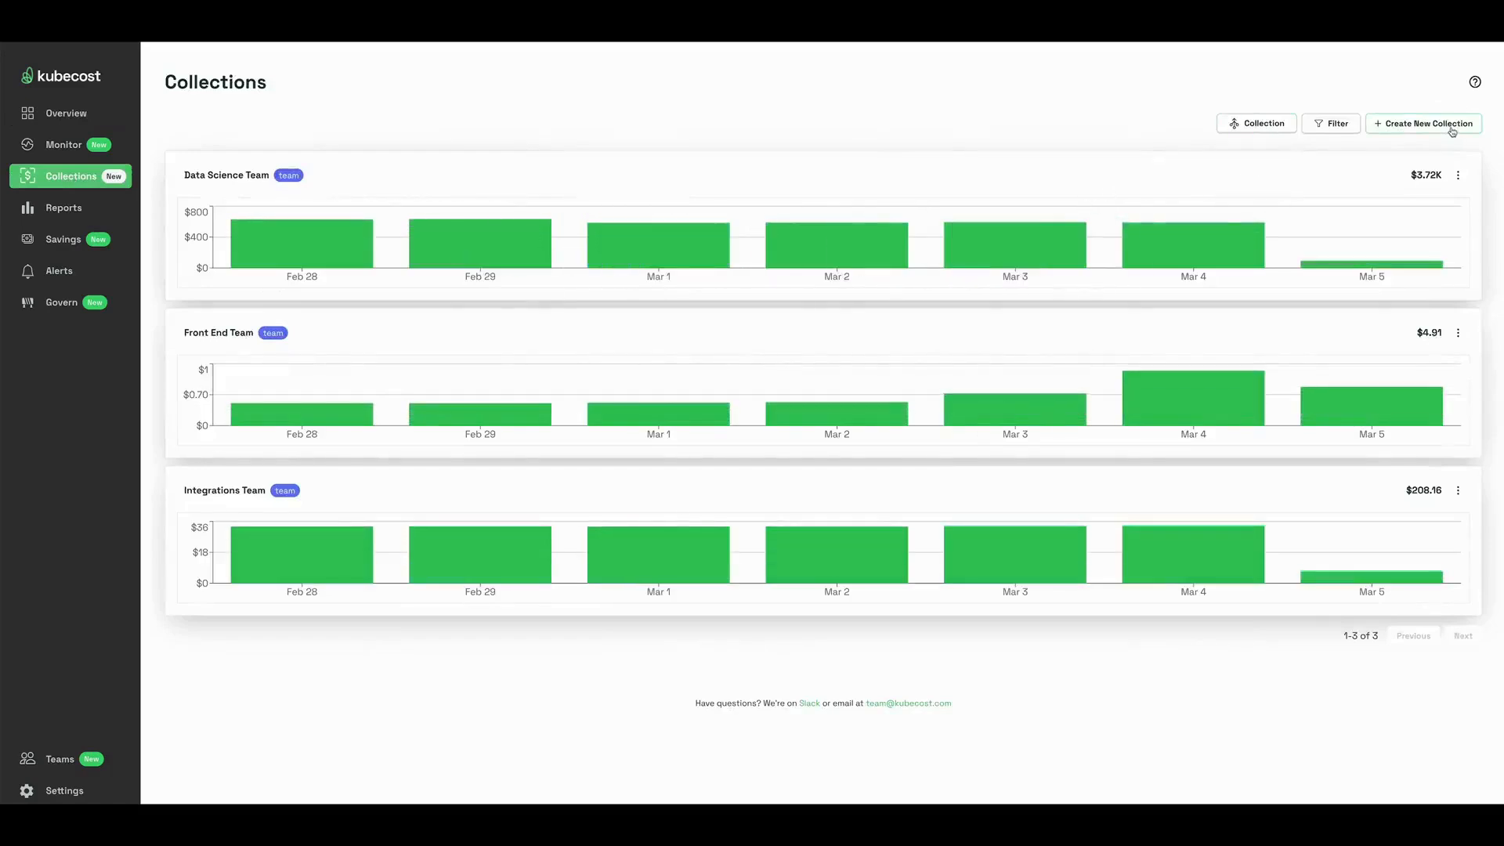
- Create a collection named 'Infrastructure Team' with category 'team' and save it
{"action": "left_click", "coordinate": [1424, 122]}
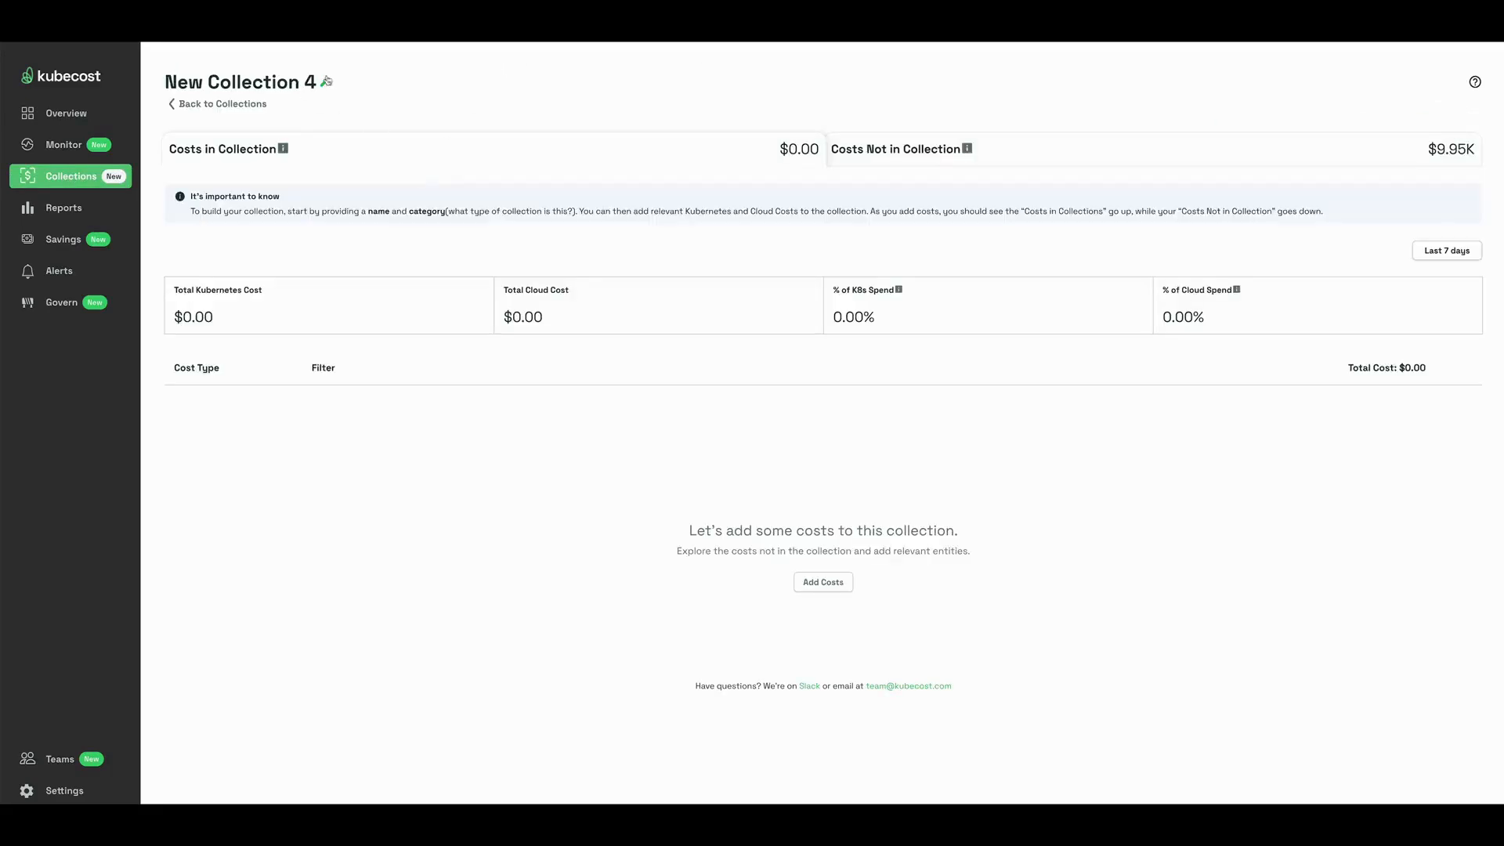
{"action": "left_click", "coordinate": [326, 81]}
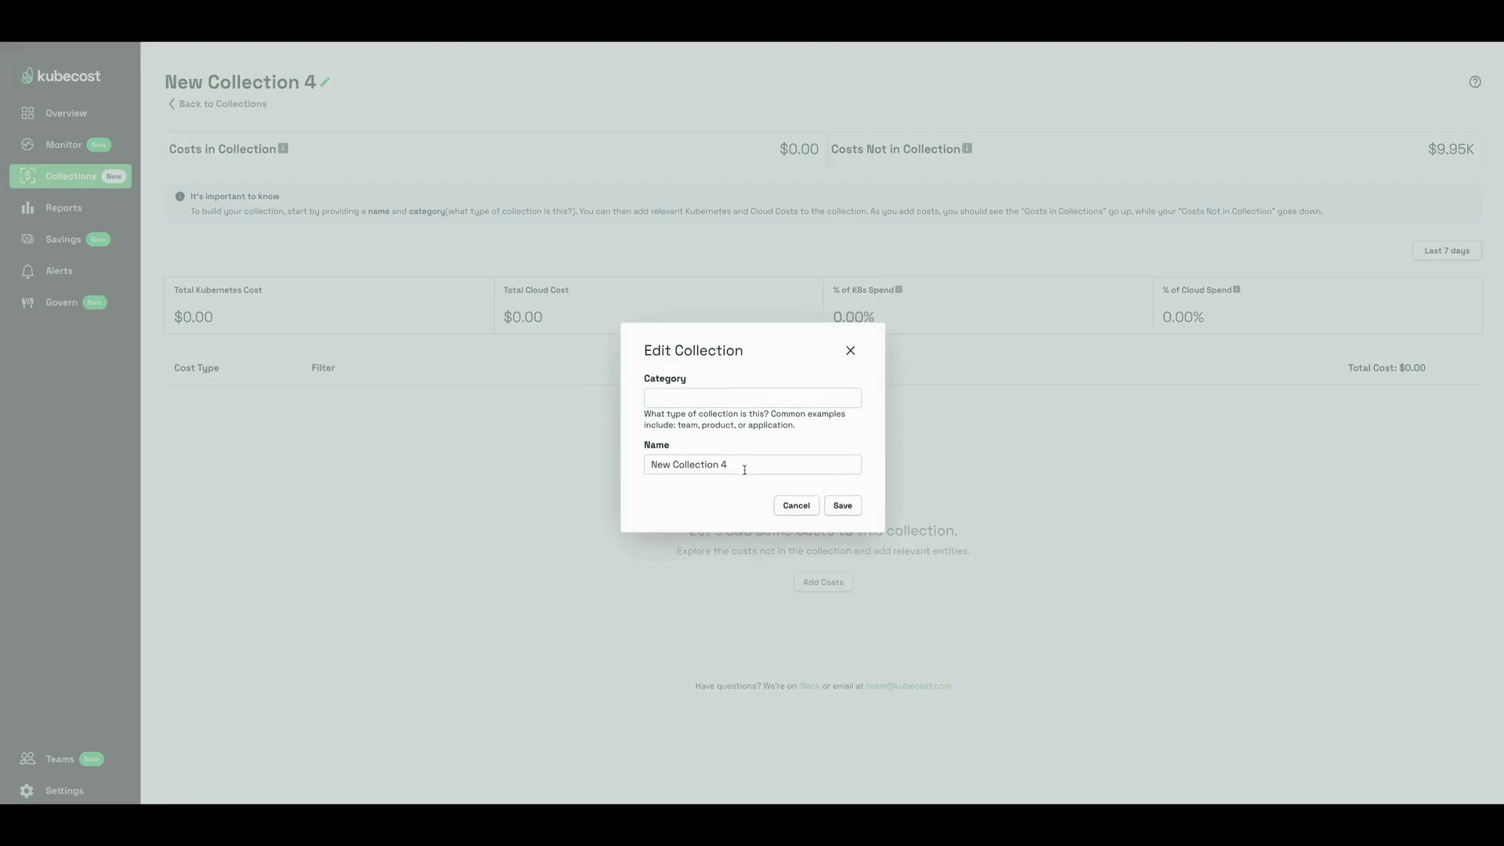
{"action": "type", "text": "Infras"}
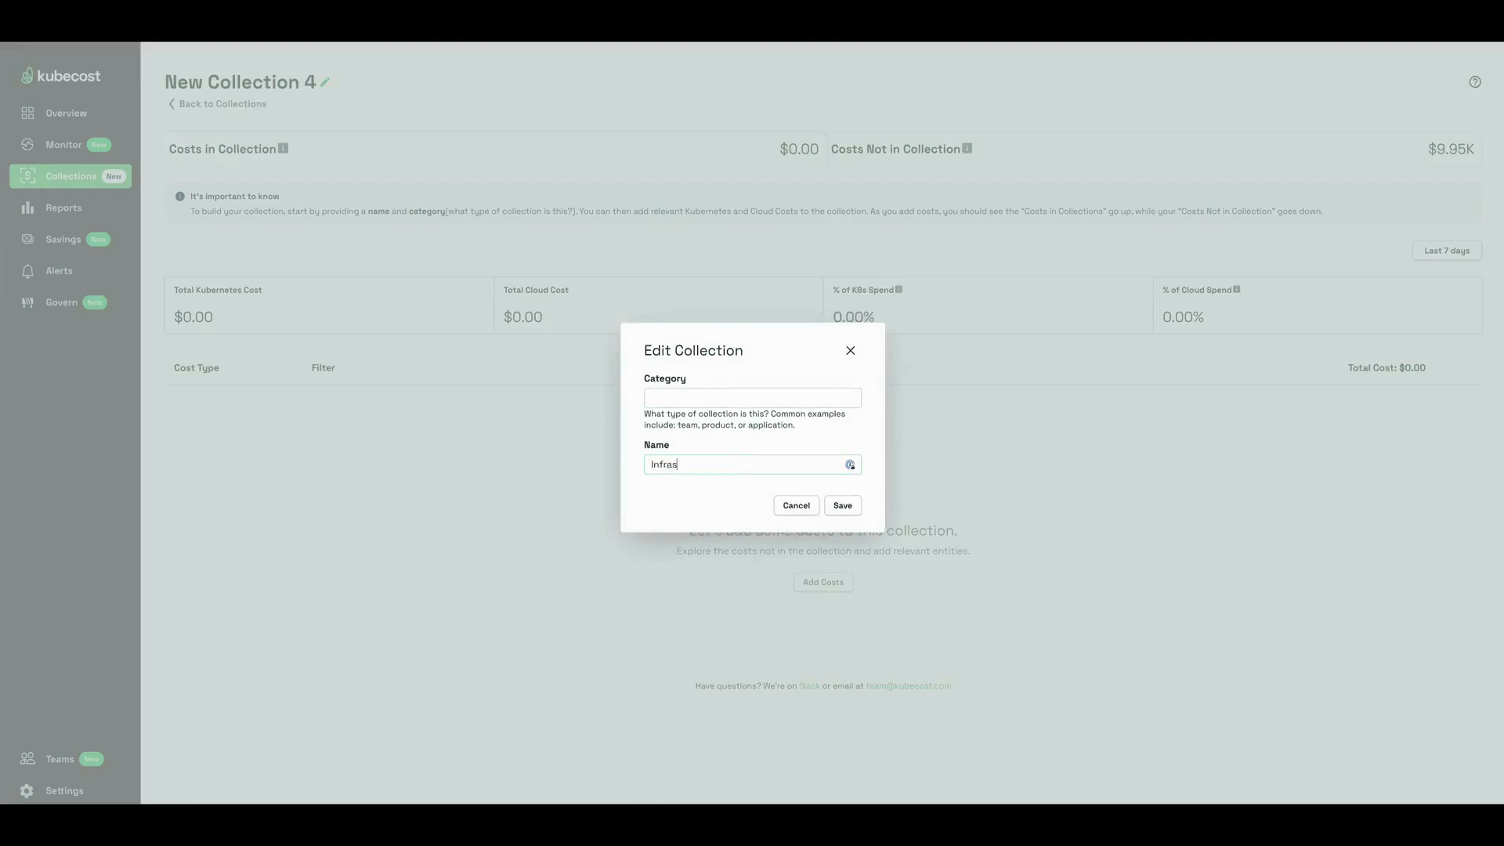
{"action": "type", "text": "tructure"}
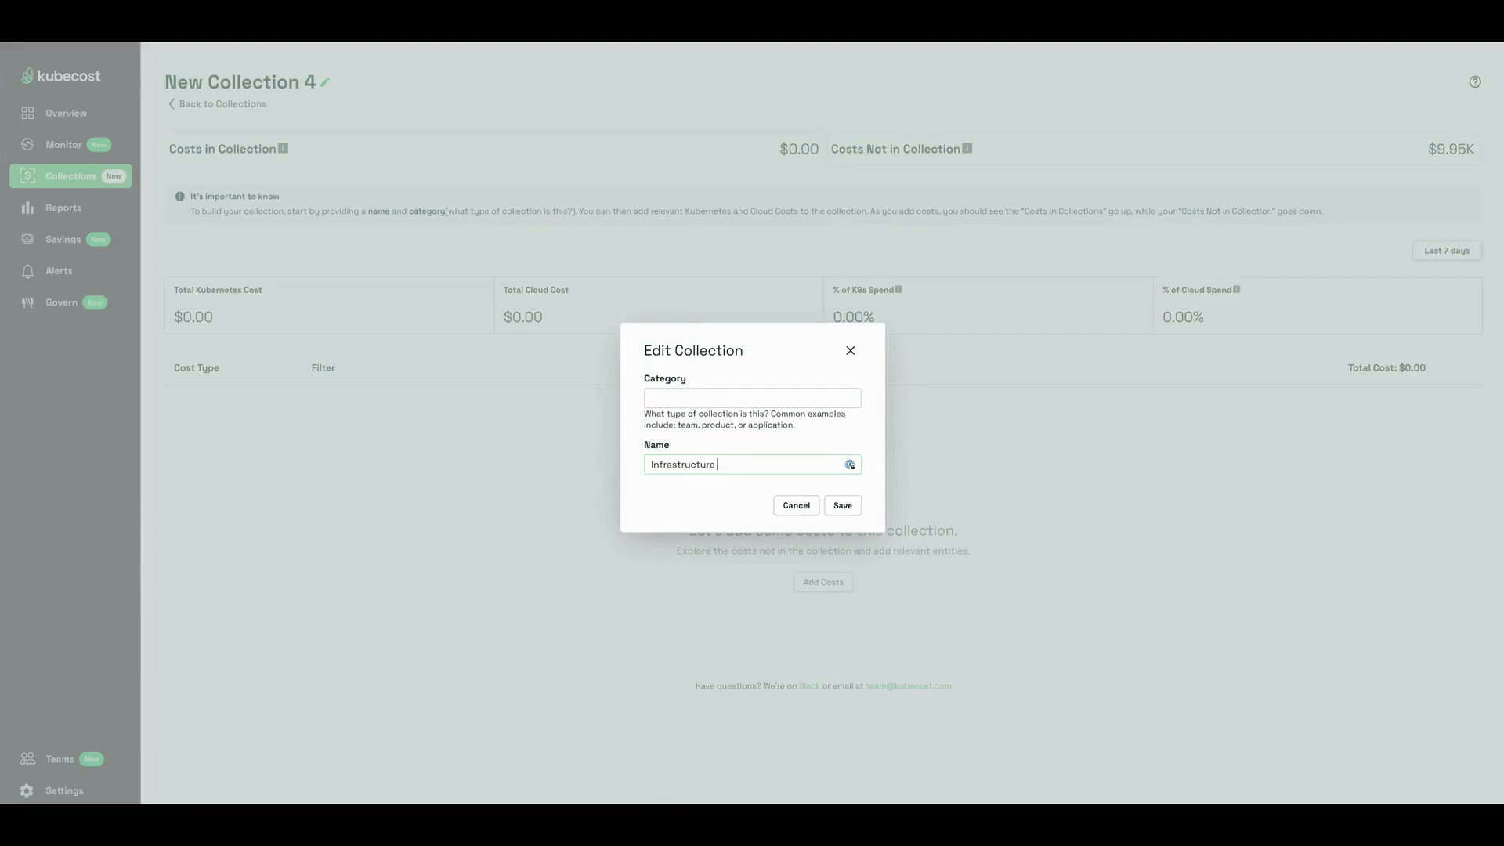
{"action": "type", "text": "Team"}
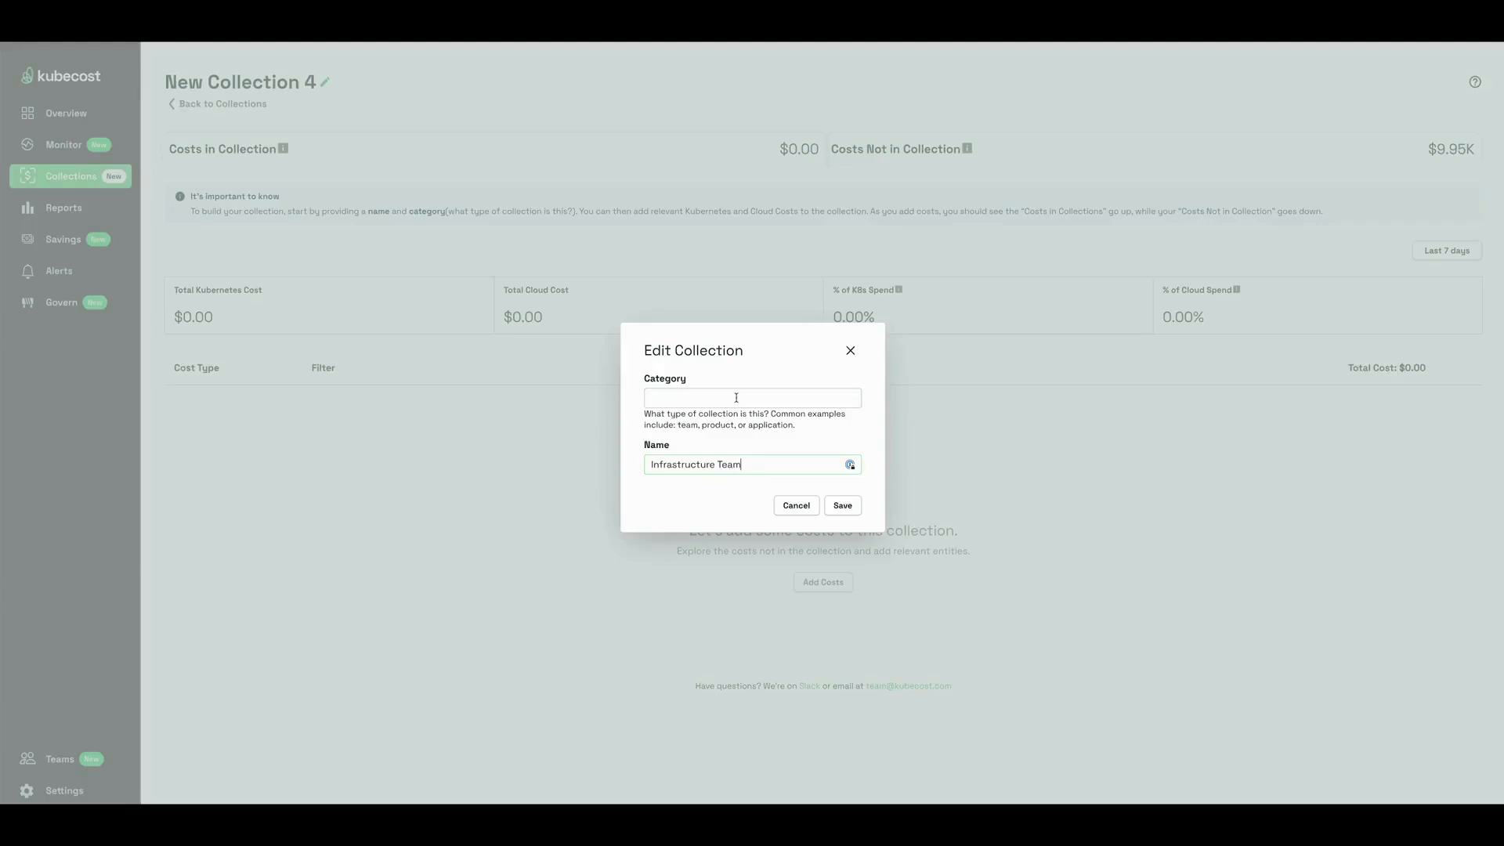
{"action": "left_click", "coordinate": [752, 397]}
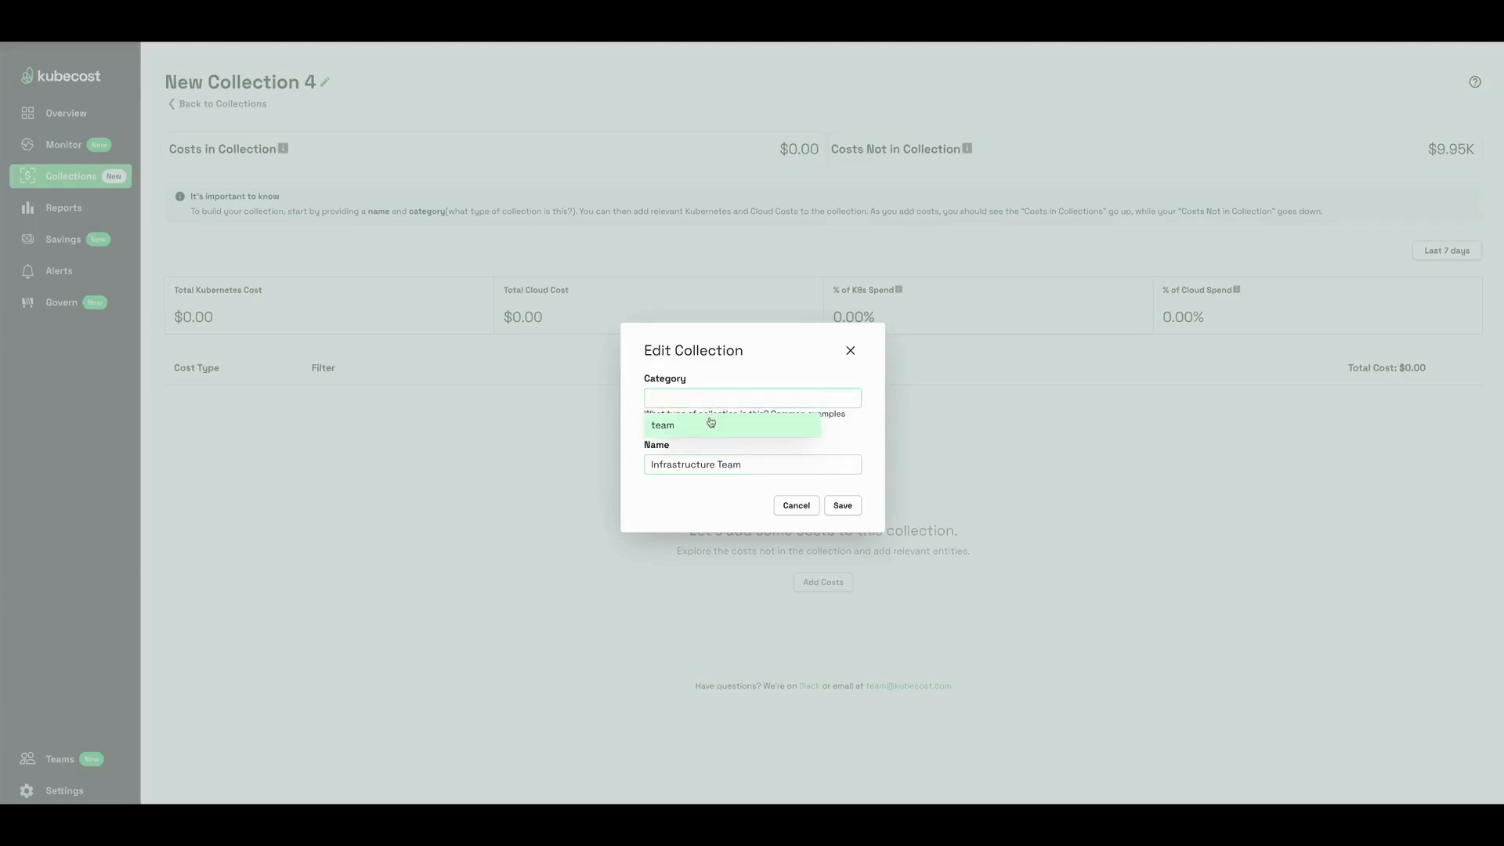
{"action": "left_click", "coordinate": [661, 424]}
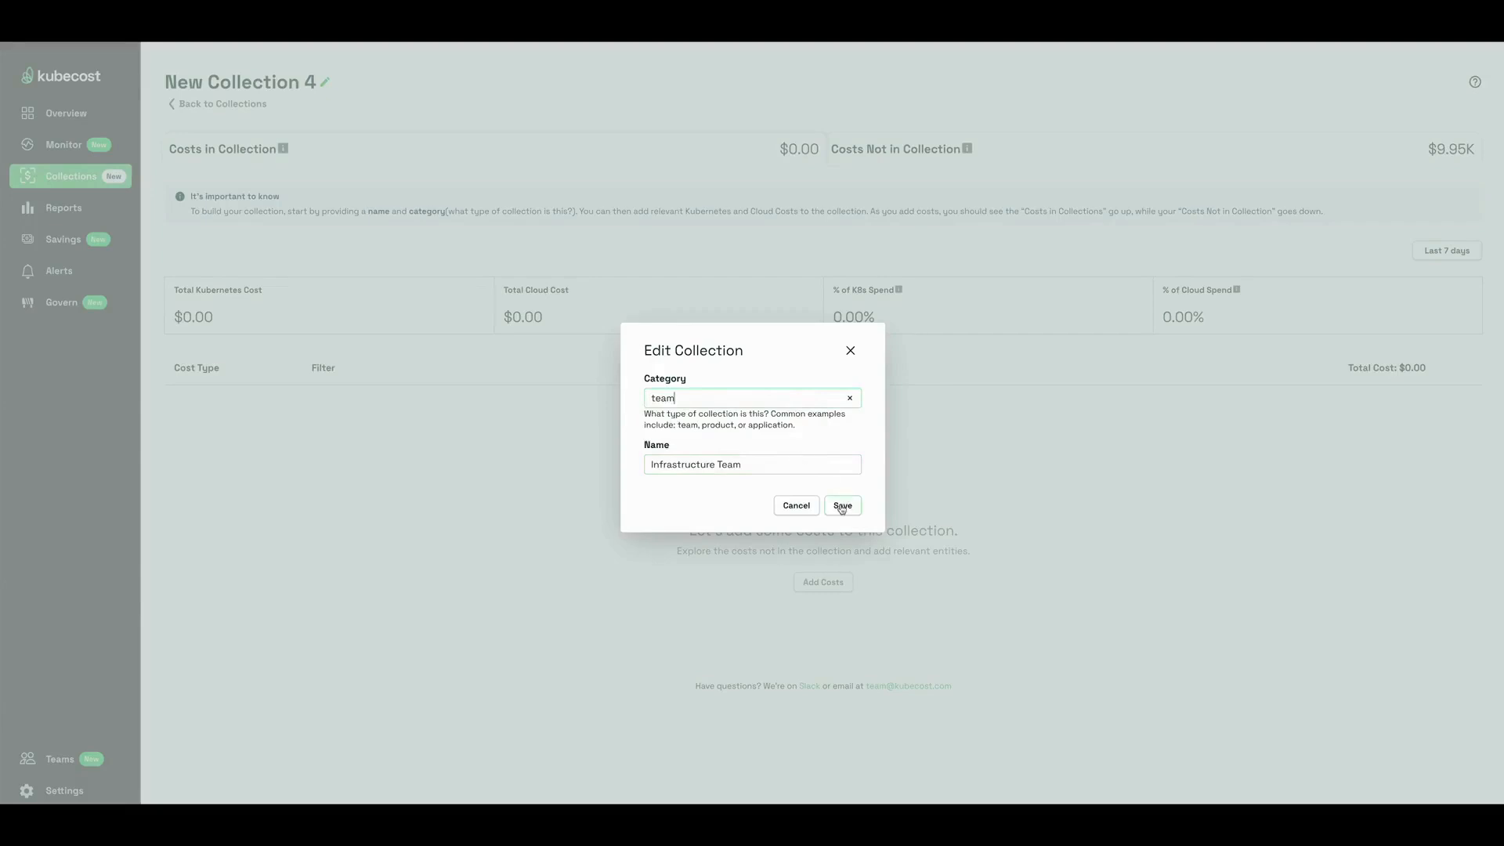
{"action": "left_click", "coordinate": [841, 506]}
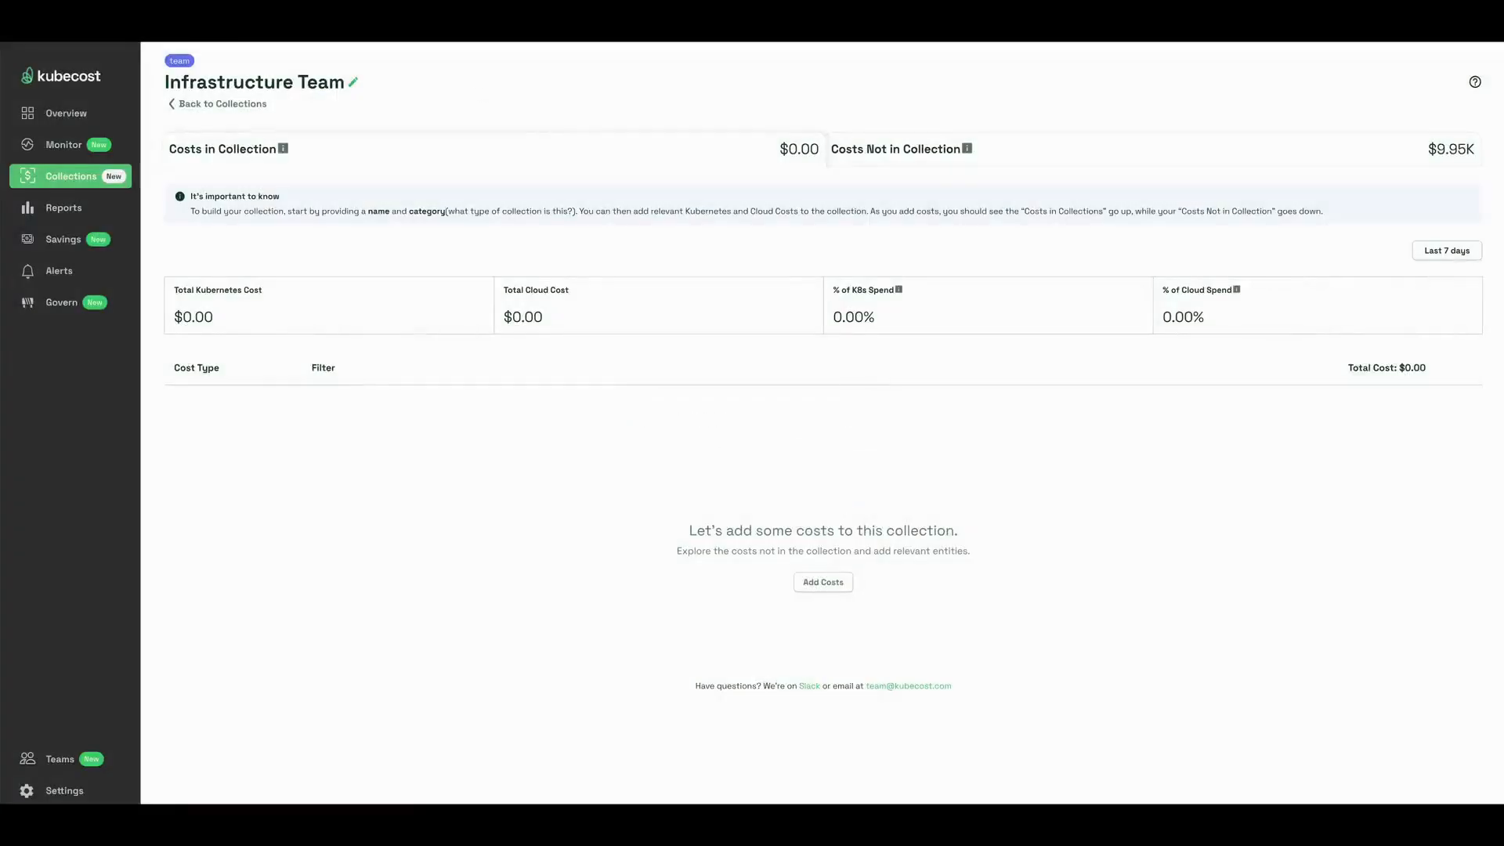
{"action": "mouse_move", "coordinate": [861, 570]}
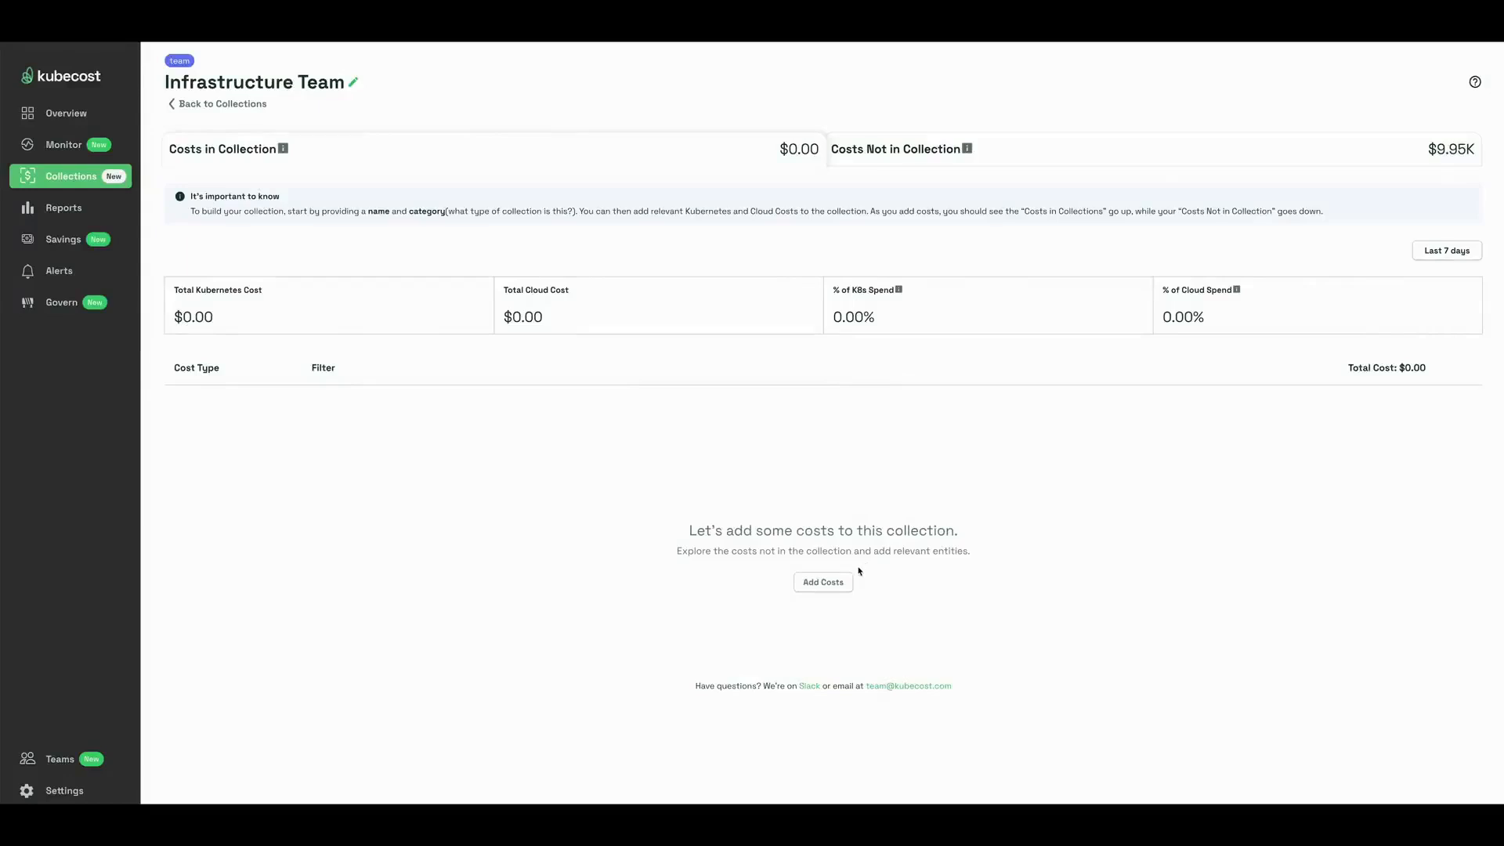
{"action": "mouse_move", "coordinate": [823, 583]}
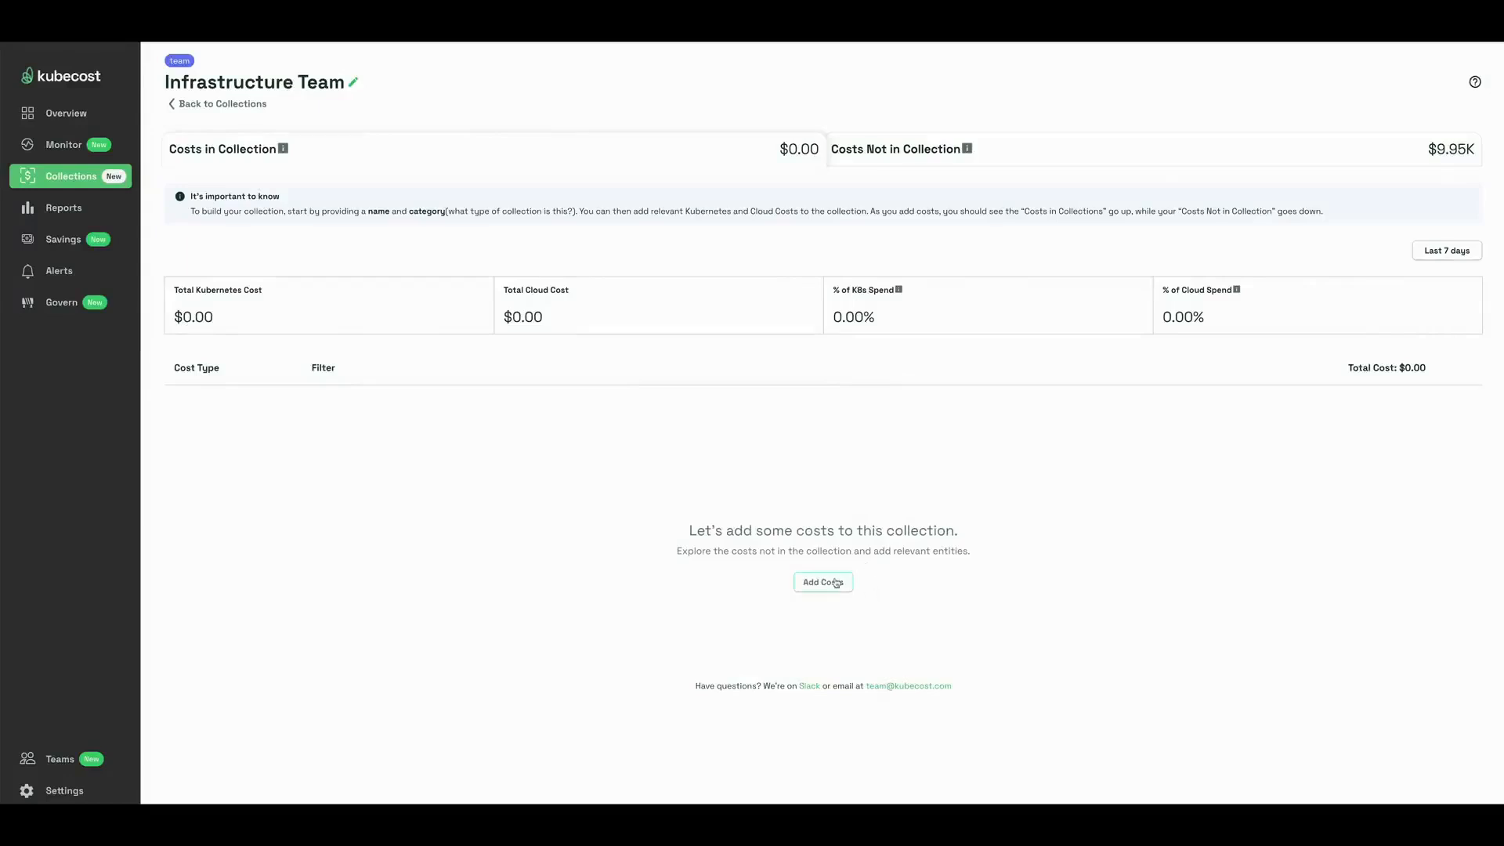
- Filter costs to the infra-kubecost namespace and add its Kubernetes costs to the collection
{"action": "left_click", "coordinate": [822, 583]}
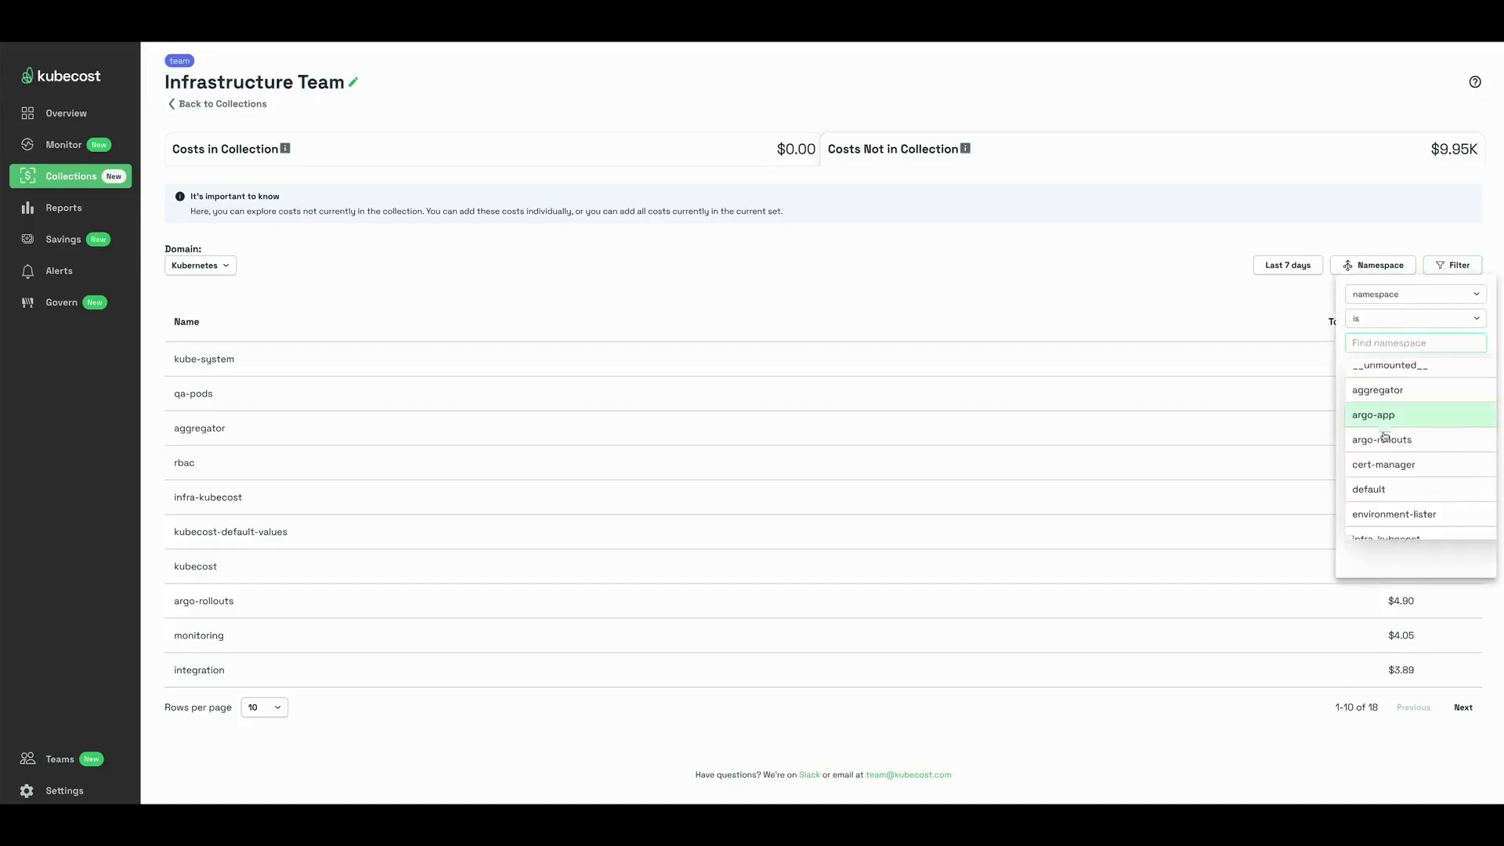
{"action": "type", "text": "infr"}
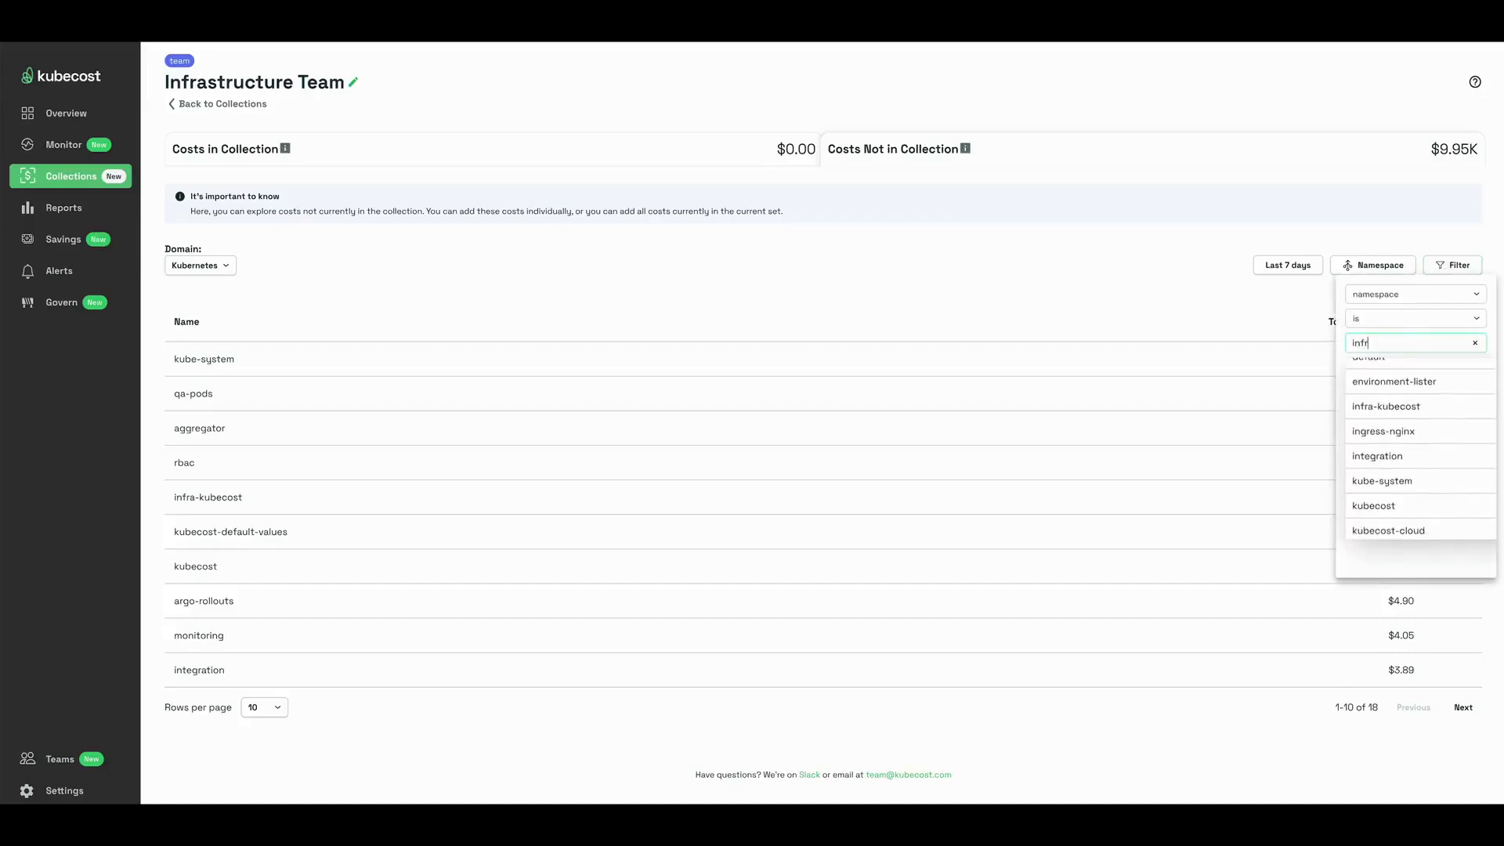
{"action": "left_click", "coordinate": [1386, 406]}
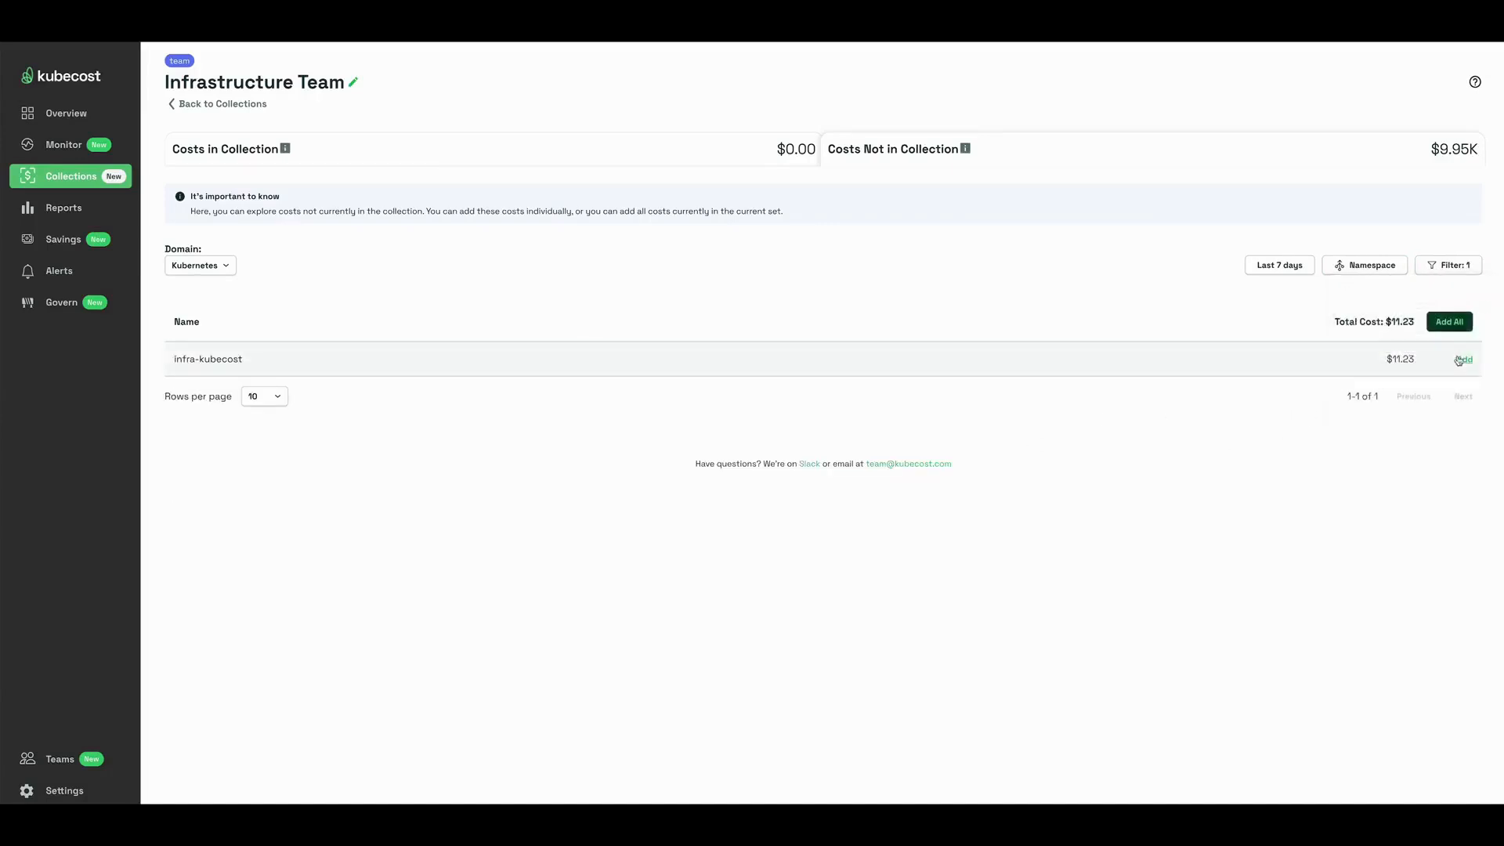
{"action": "left_click", "coordinate": [1459, 360]}
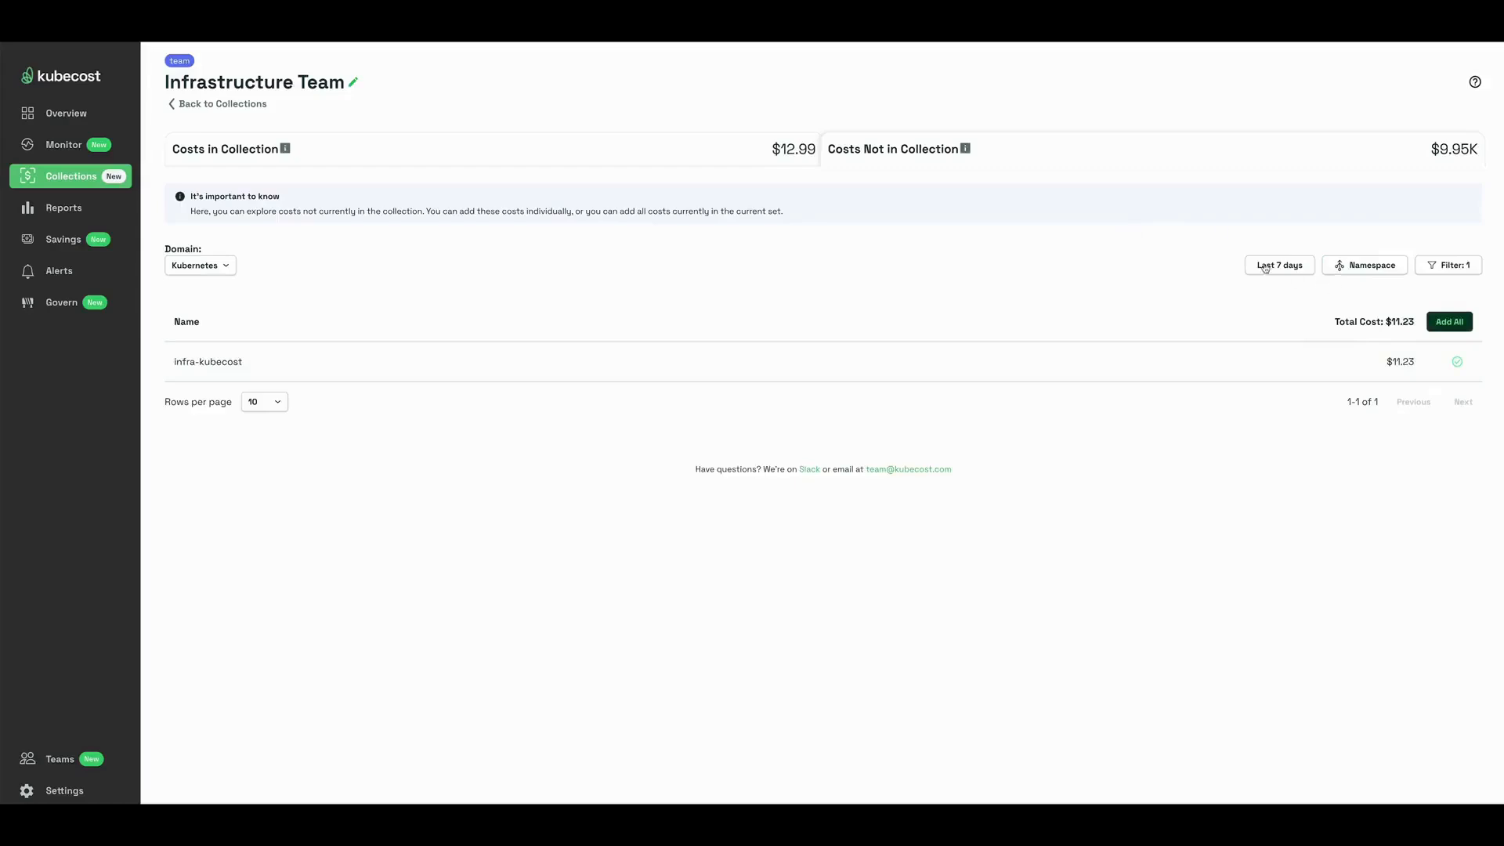
- Filter cloud costs by custom label environment = Development
{"action": "left_click", "coordinate": [196, 266]}
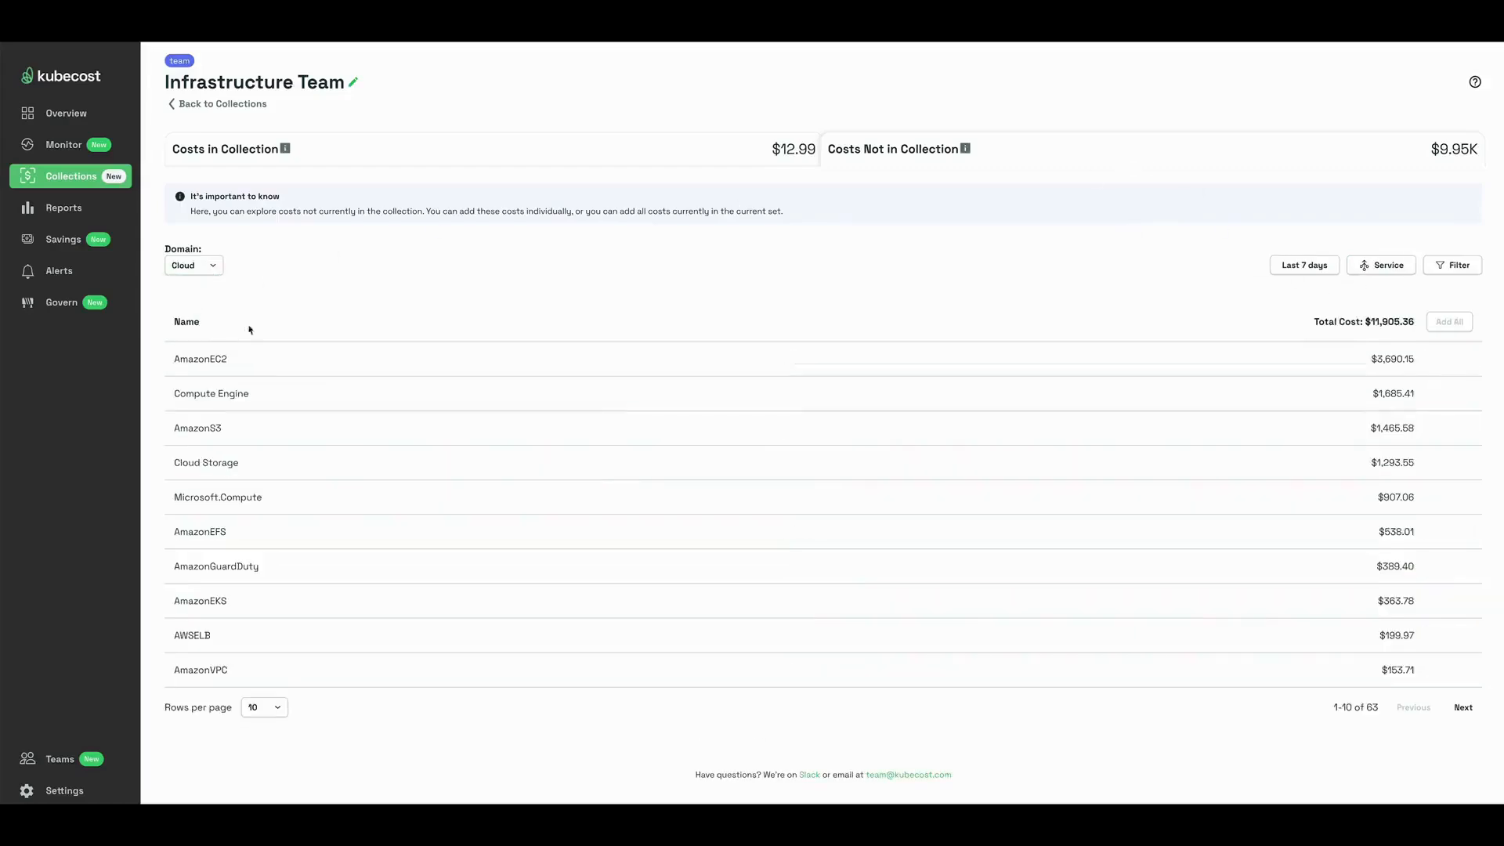
{"action": "left_click", "coordinate": [1451, 264]}
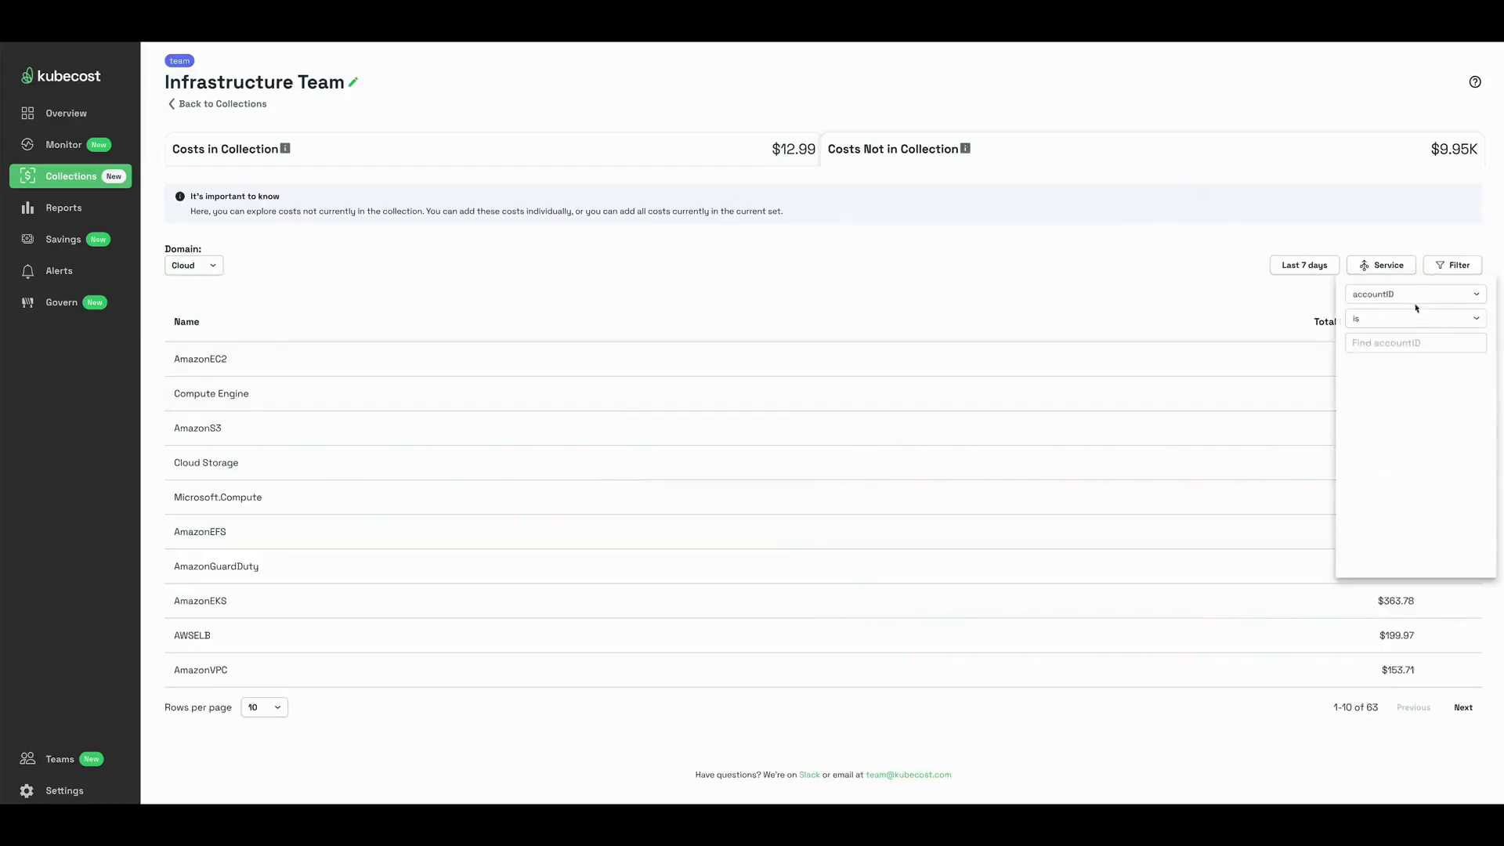
{"action": "left_click", "coordinate": [1414, 294]}
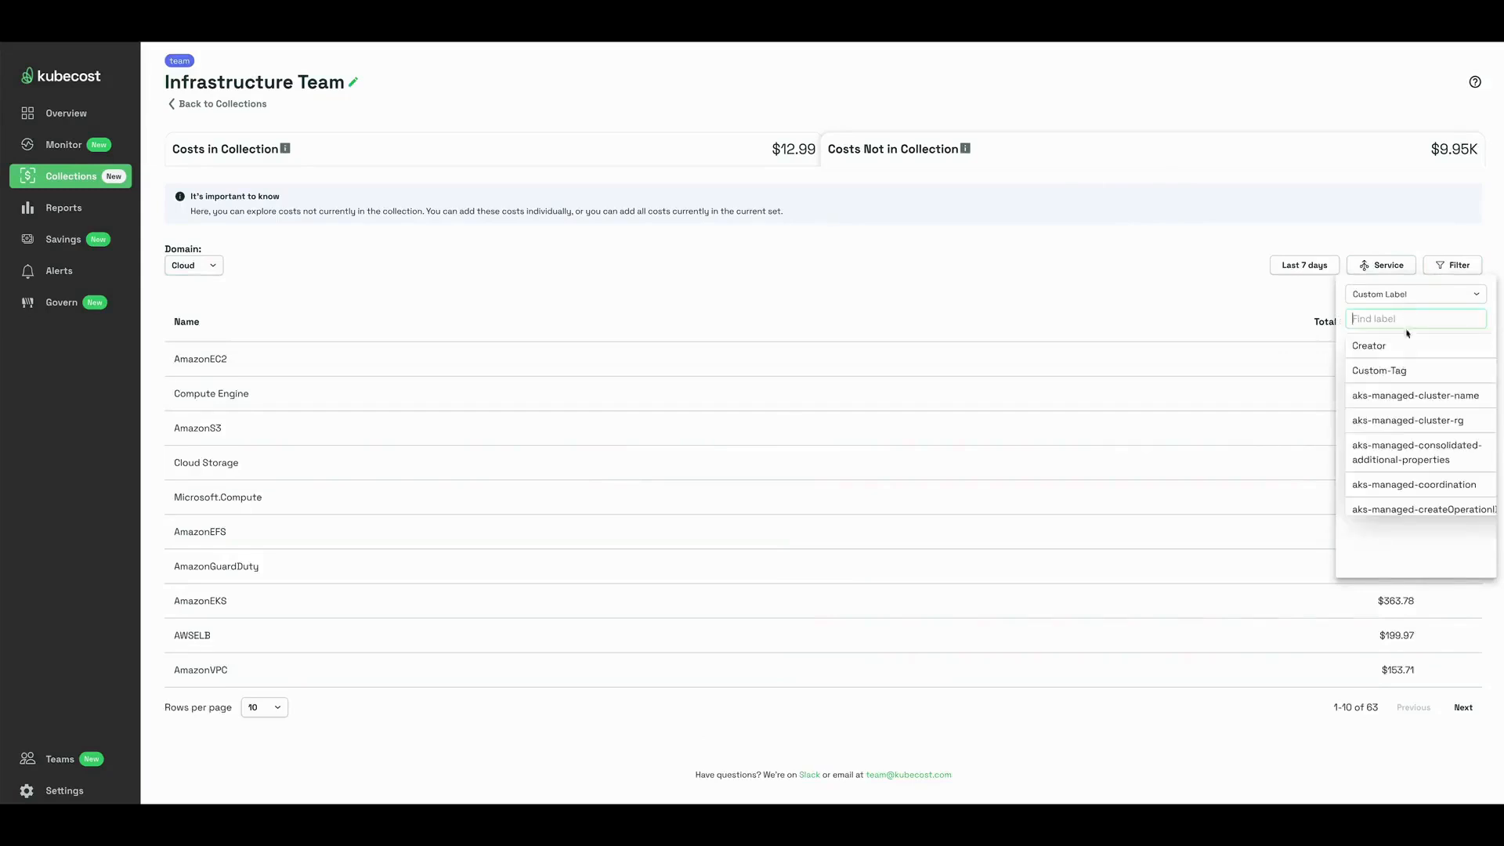
{"action": "type", "text": "p"}
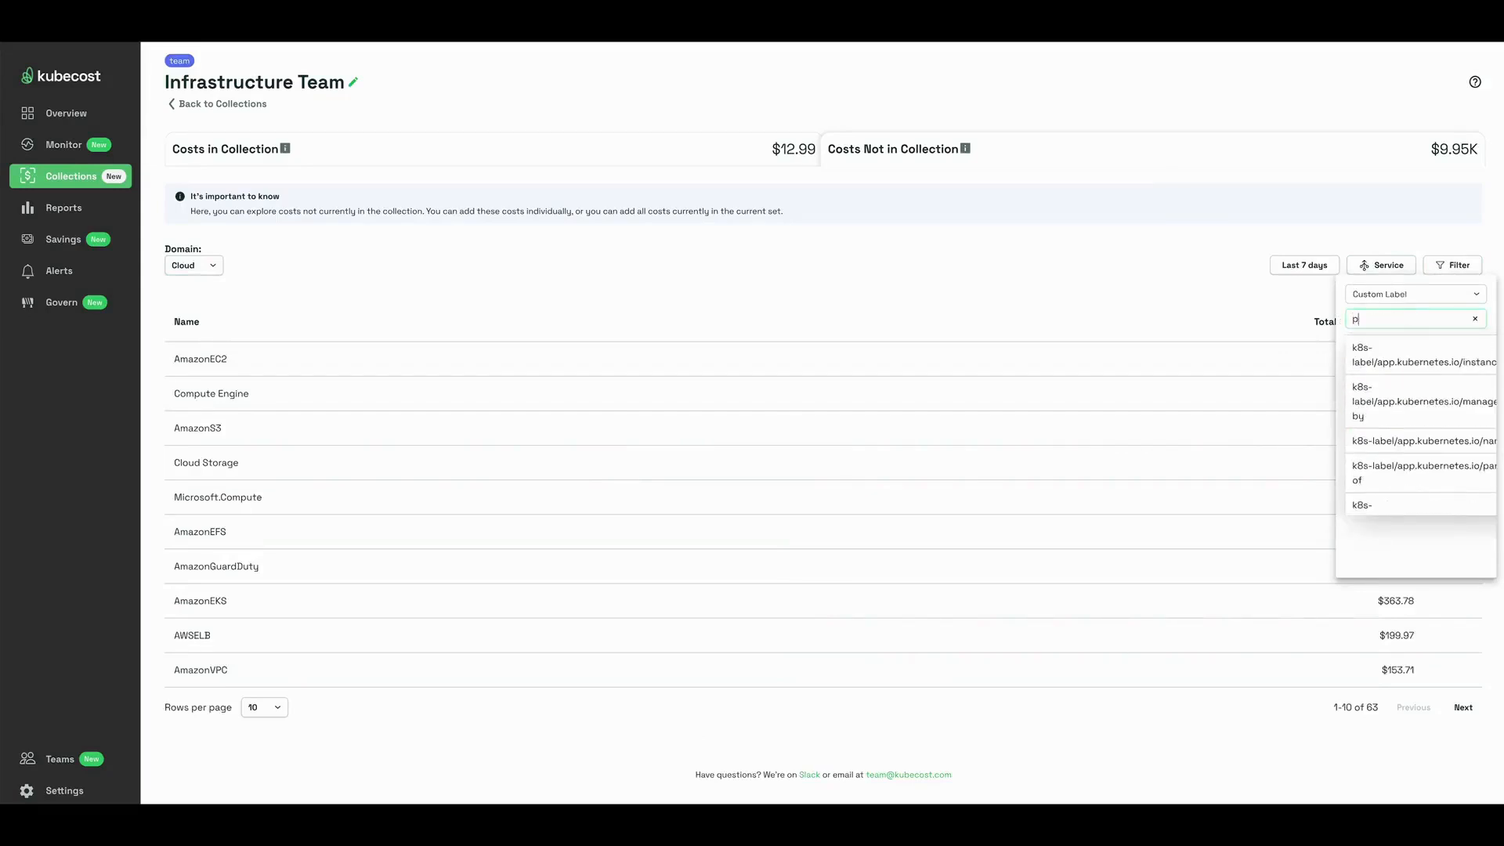
{"action": "type", "text": "roduct"}
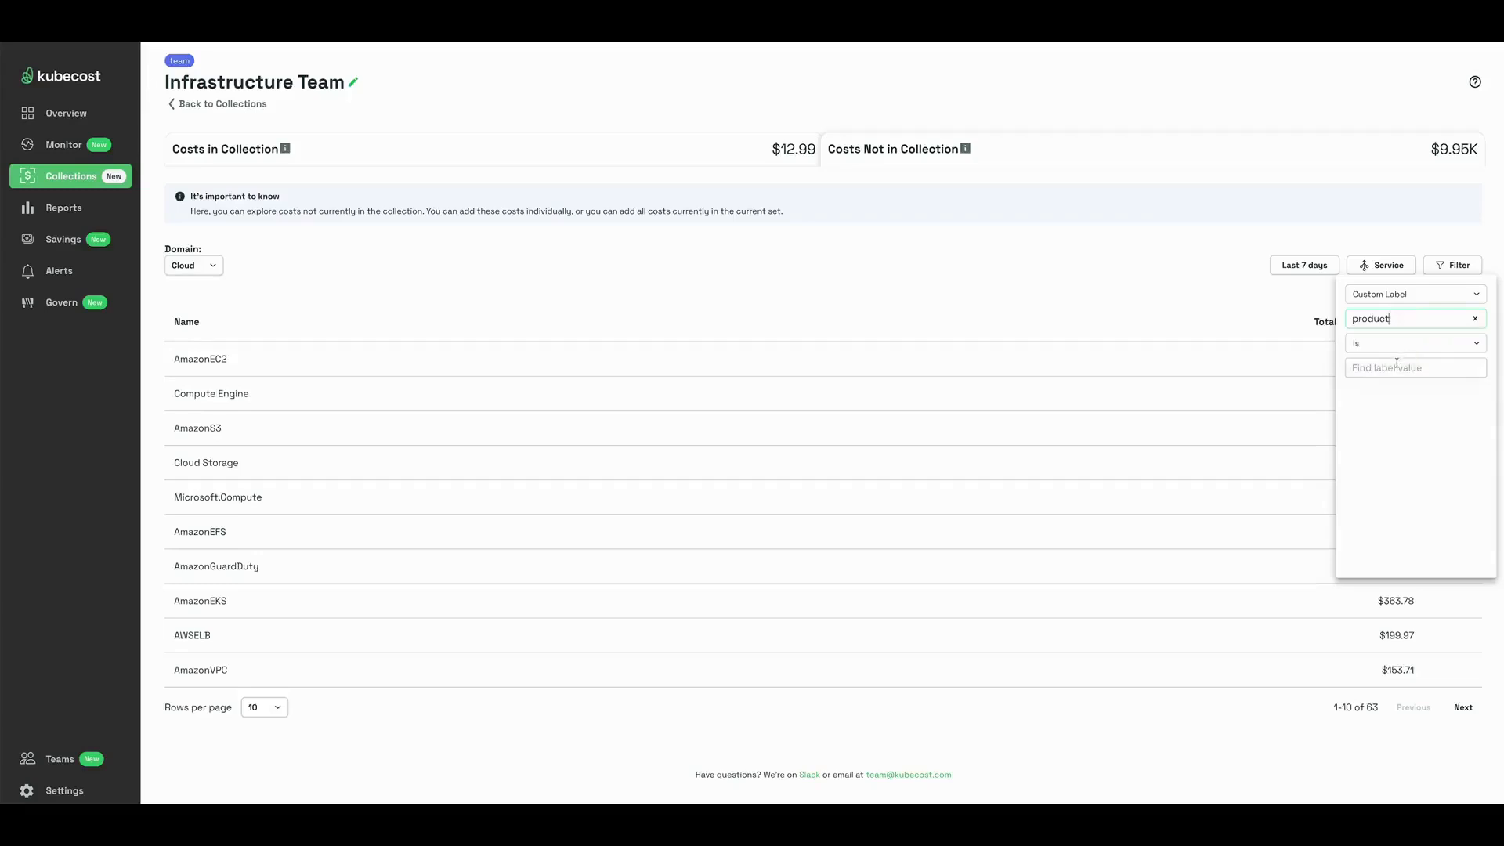
{"action": "left_click", "coordinate": [1476, 318]}
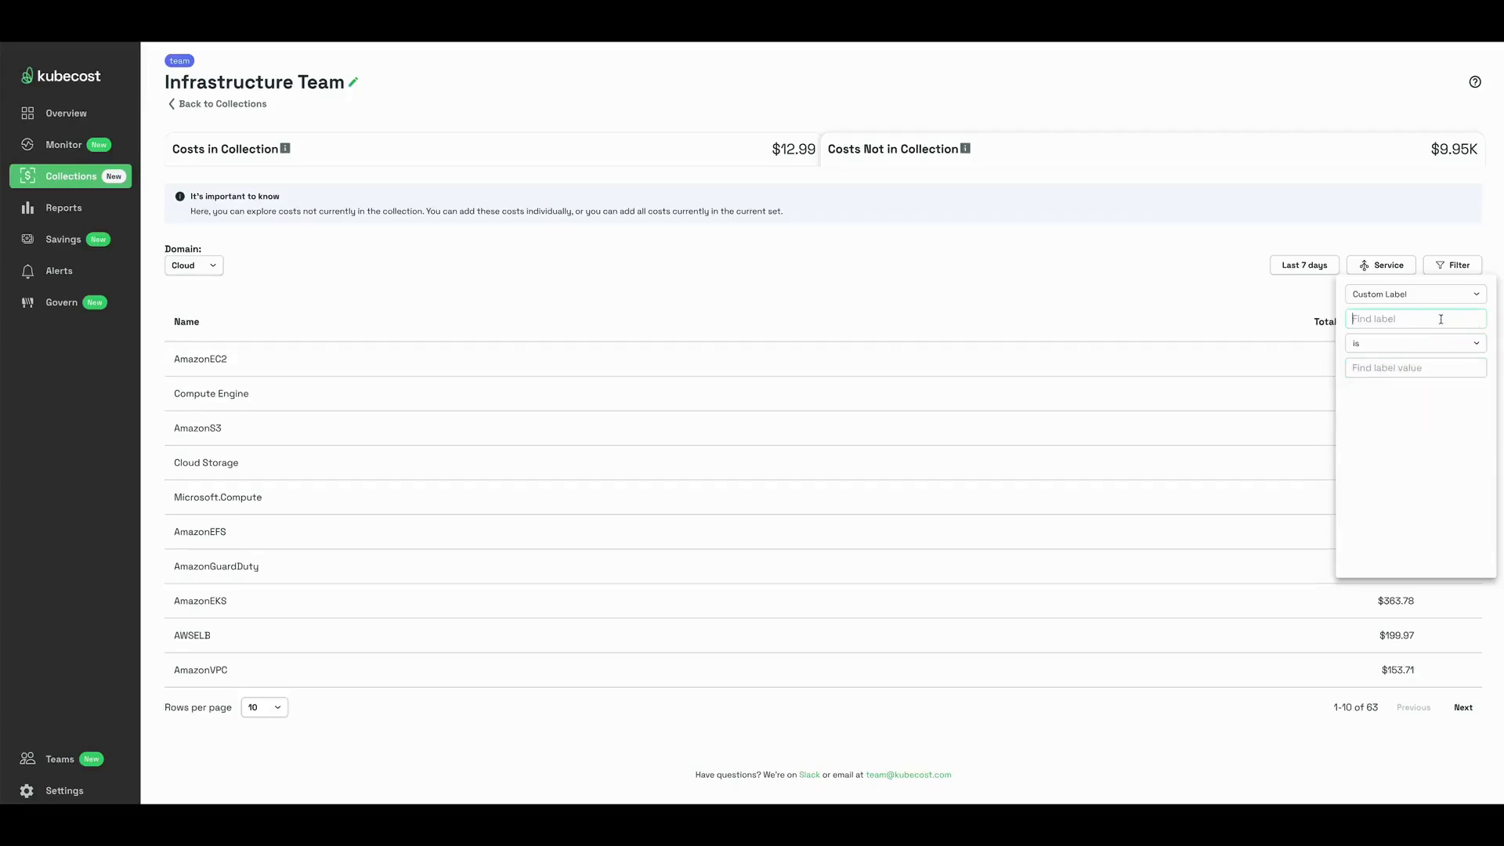
{"action": "type", "text": "env"}
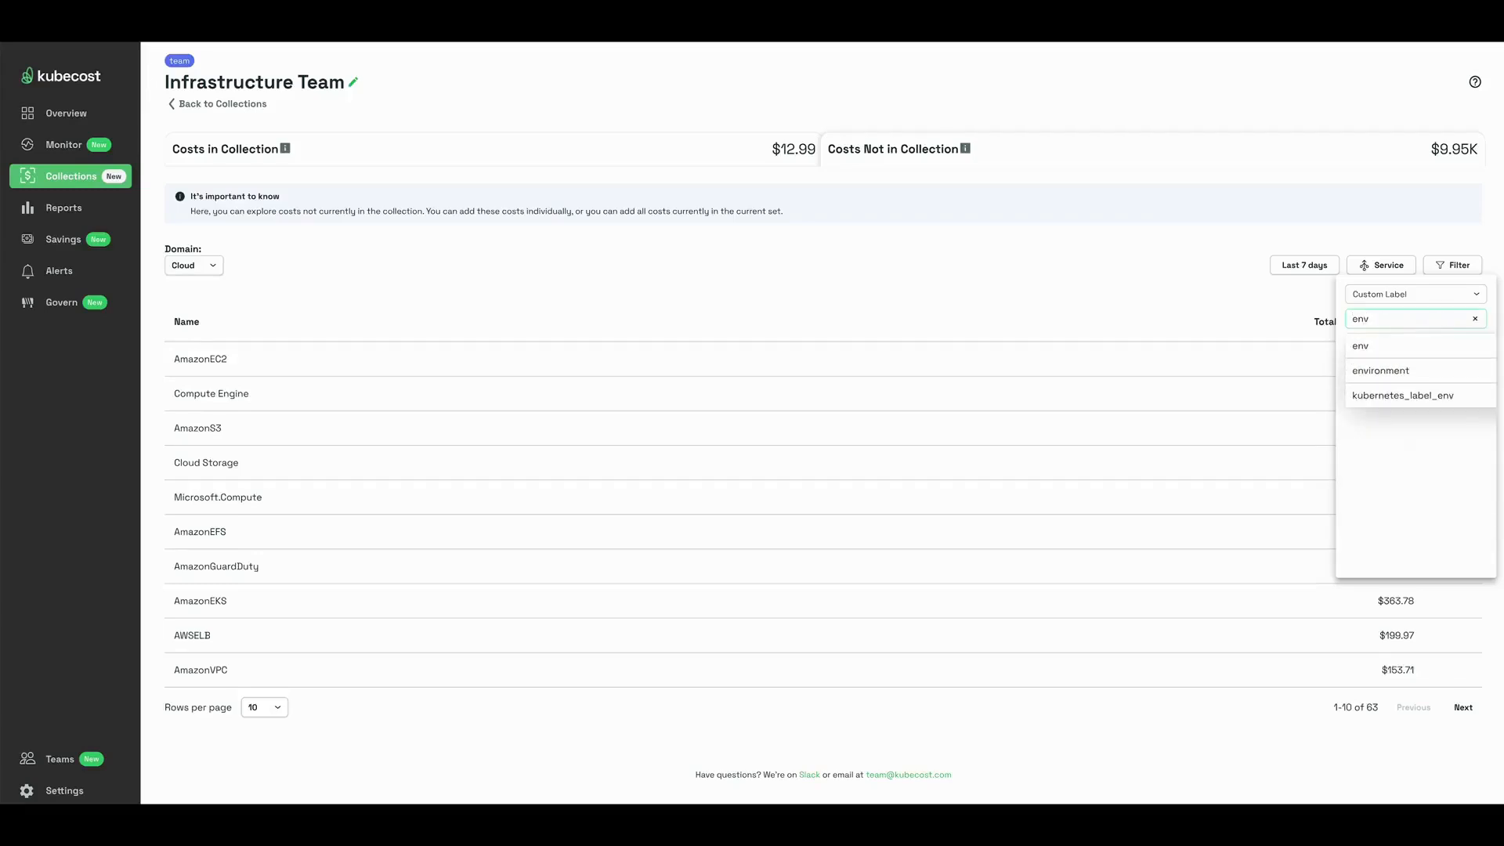
{"action": "left_click", "coordinate": [1381, 370]}
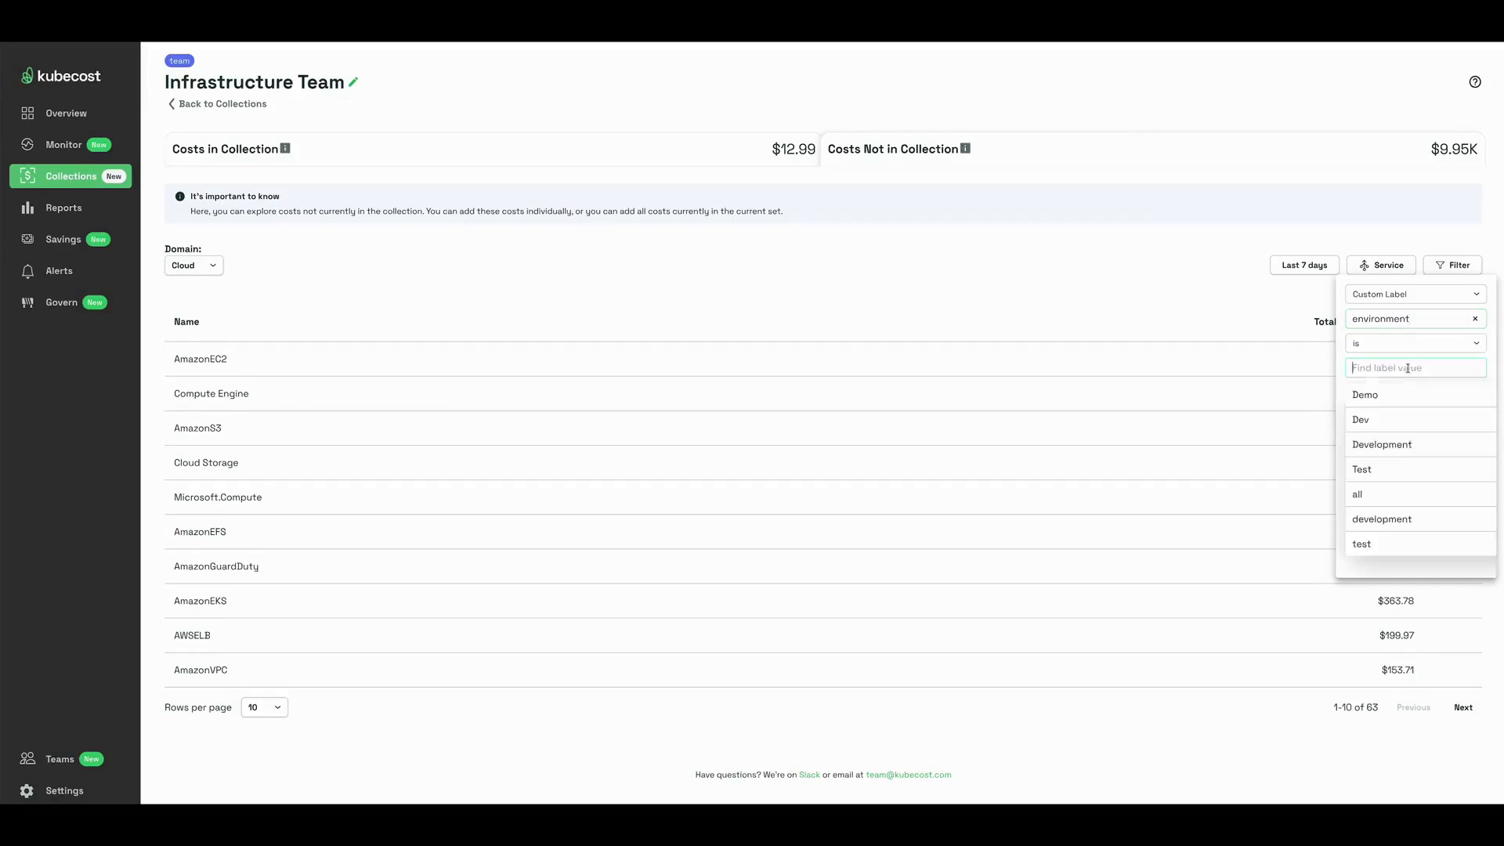
{"action": "left_click", "coordinate": [1382, 444]}
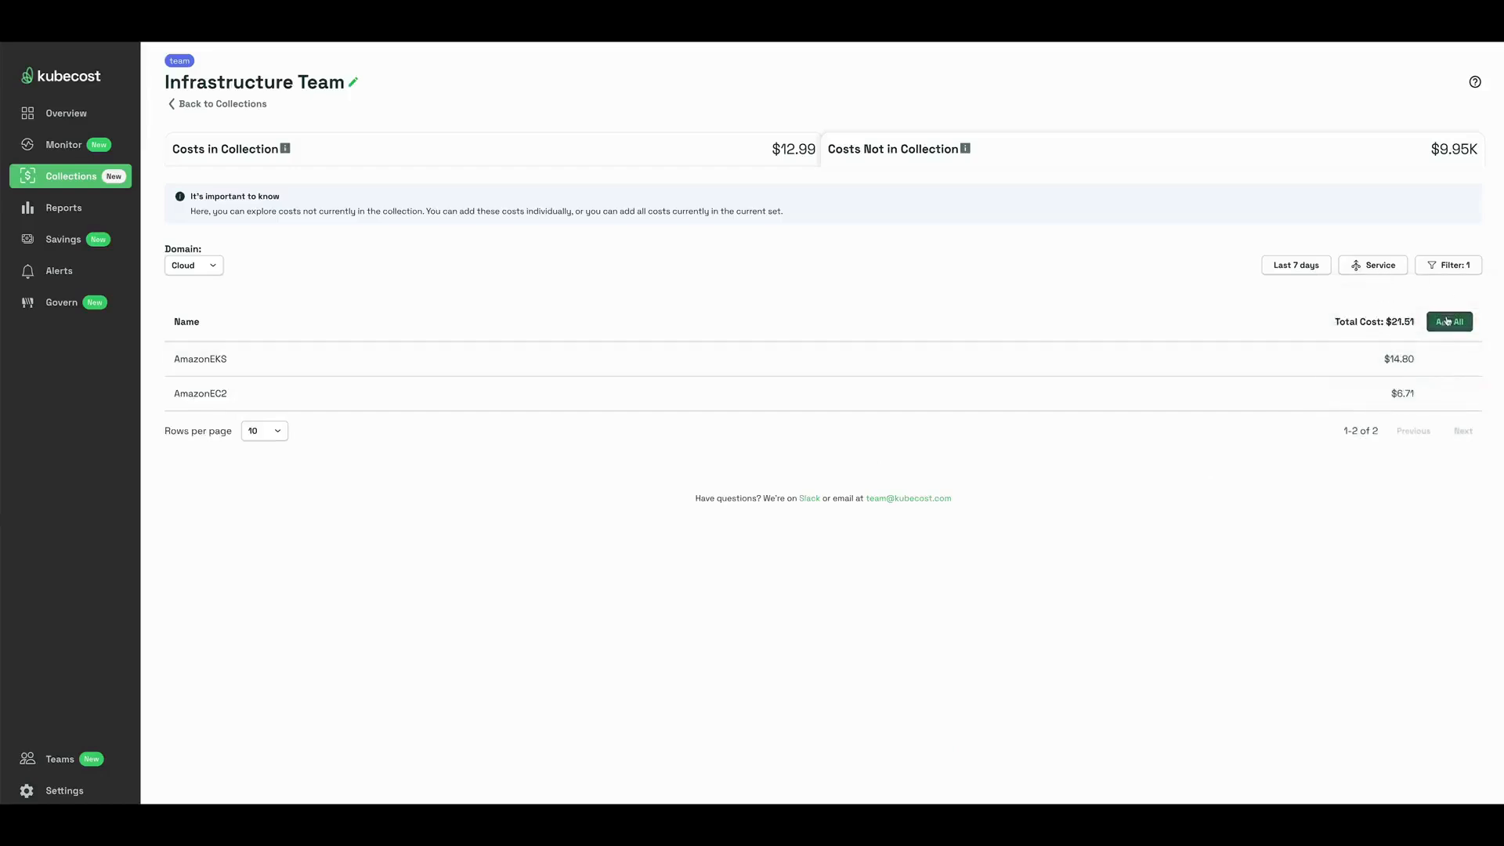
- Add all matching Development cloud costs ($21.51) to the collection
{"action": "left_click", "coordinate": [1450, 321]}
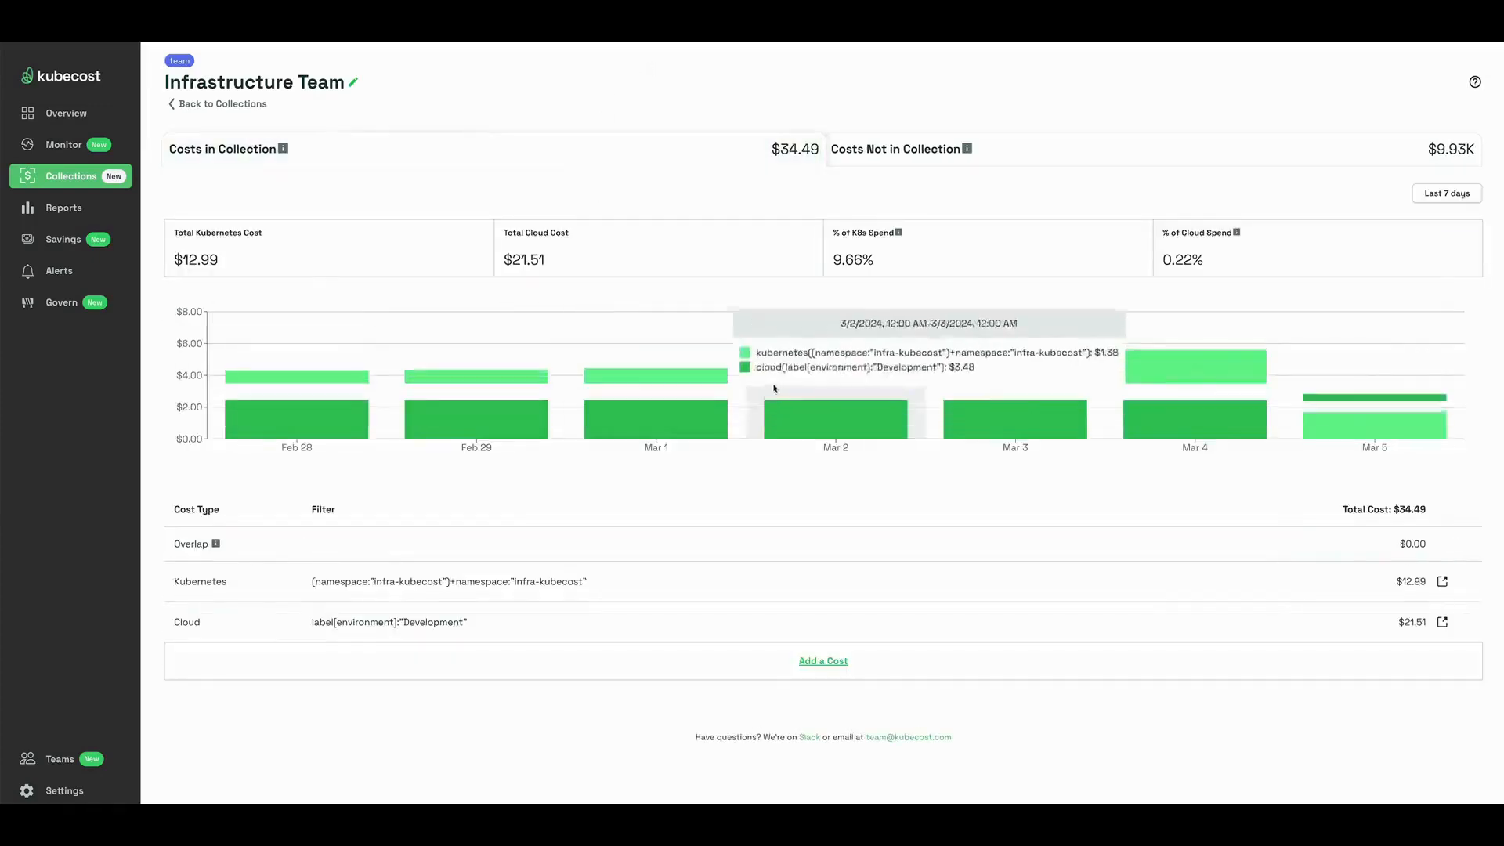
{"action": "mouse_move", "coordinate": [435, 226]}
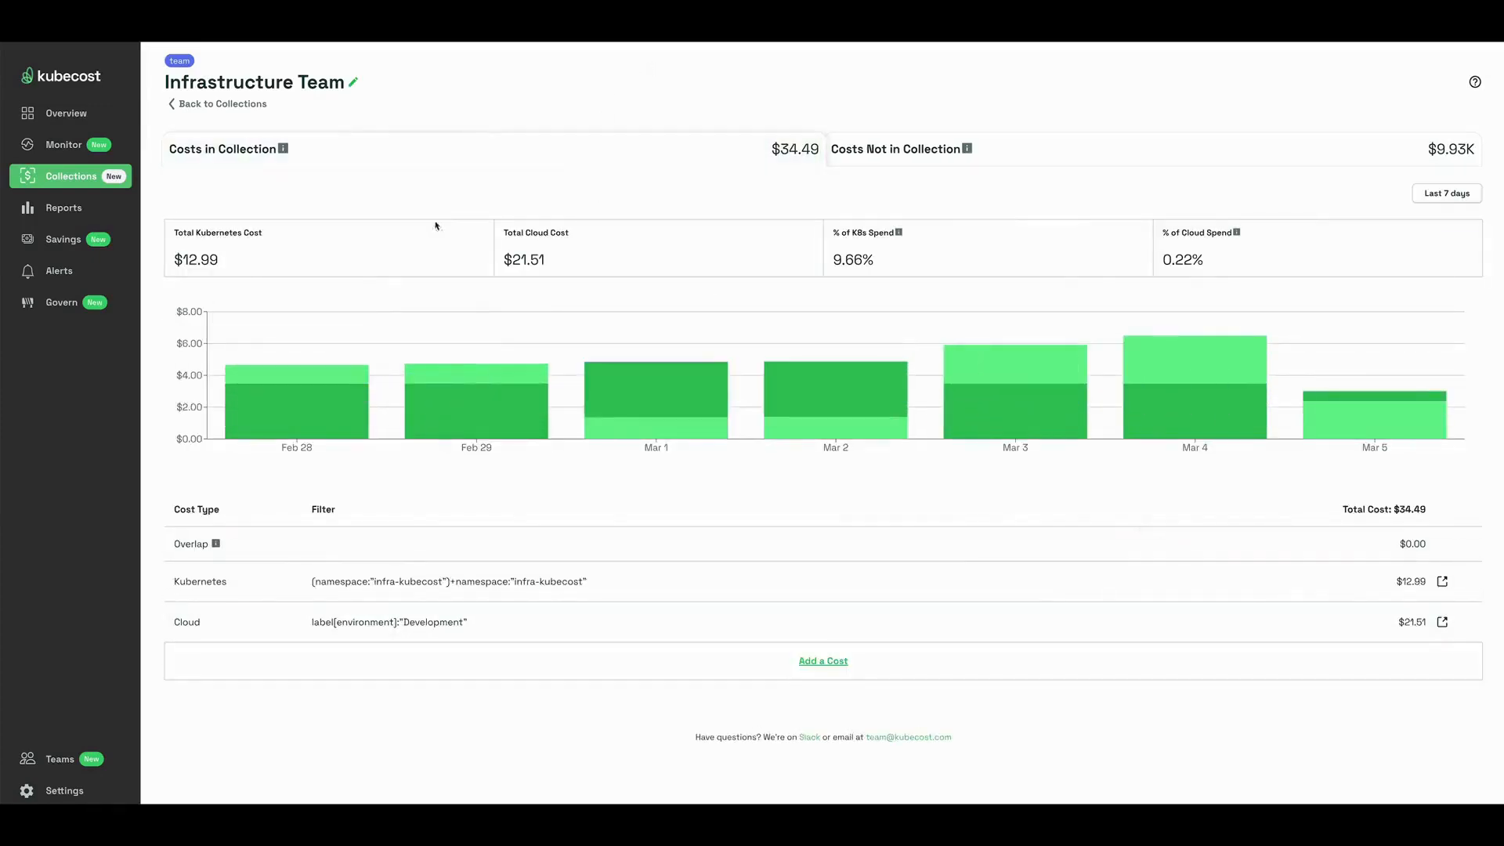
{"action": "mouse_move", "coordinate": [1401, 582]}
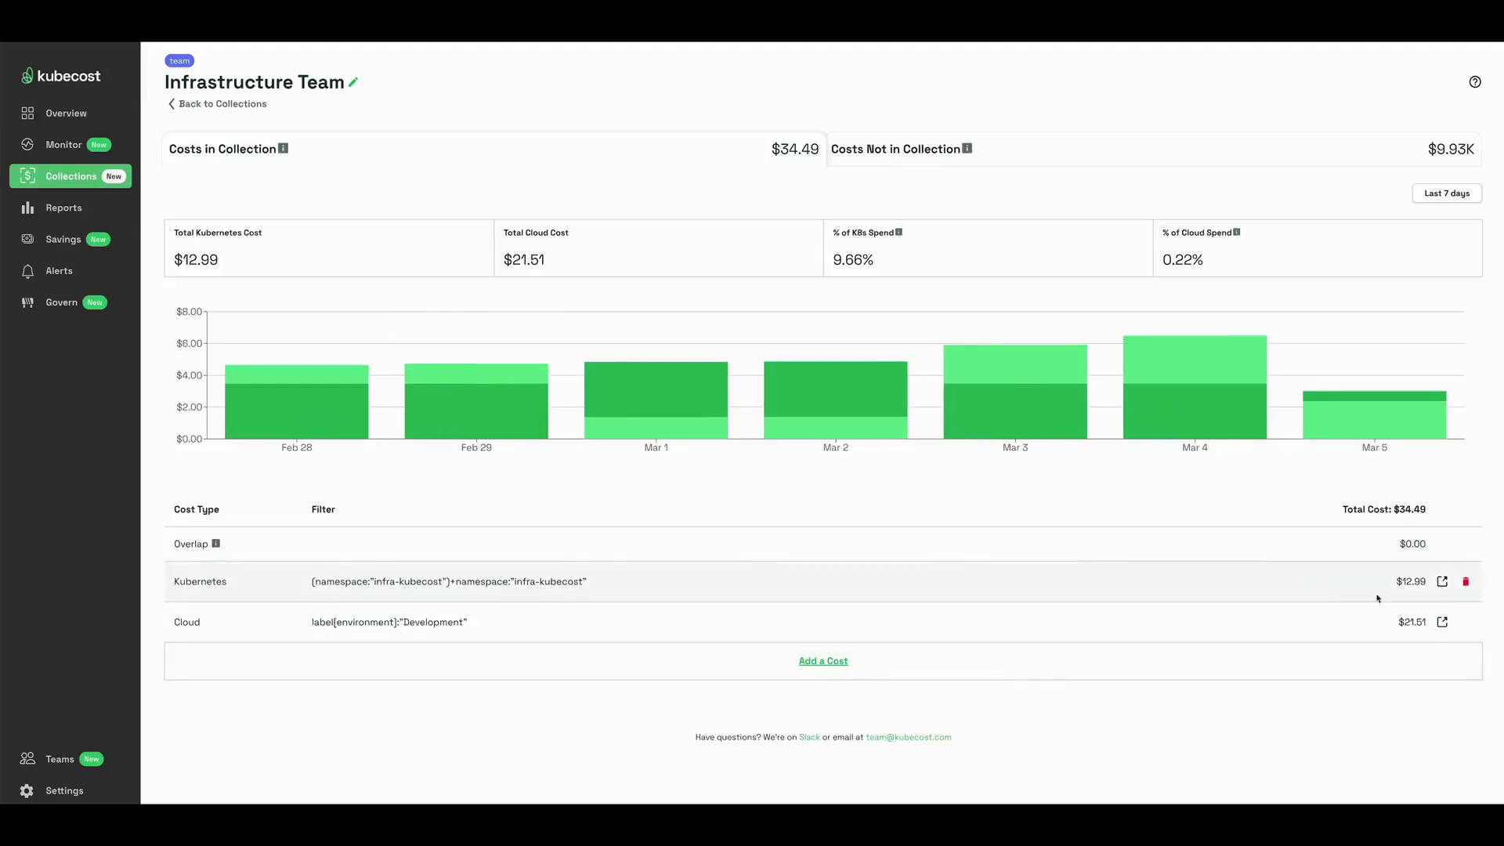
{"action": "mouse_move", "coordinate": [296, 393]}
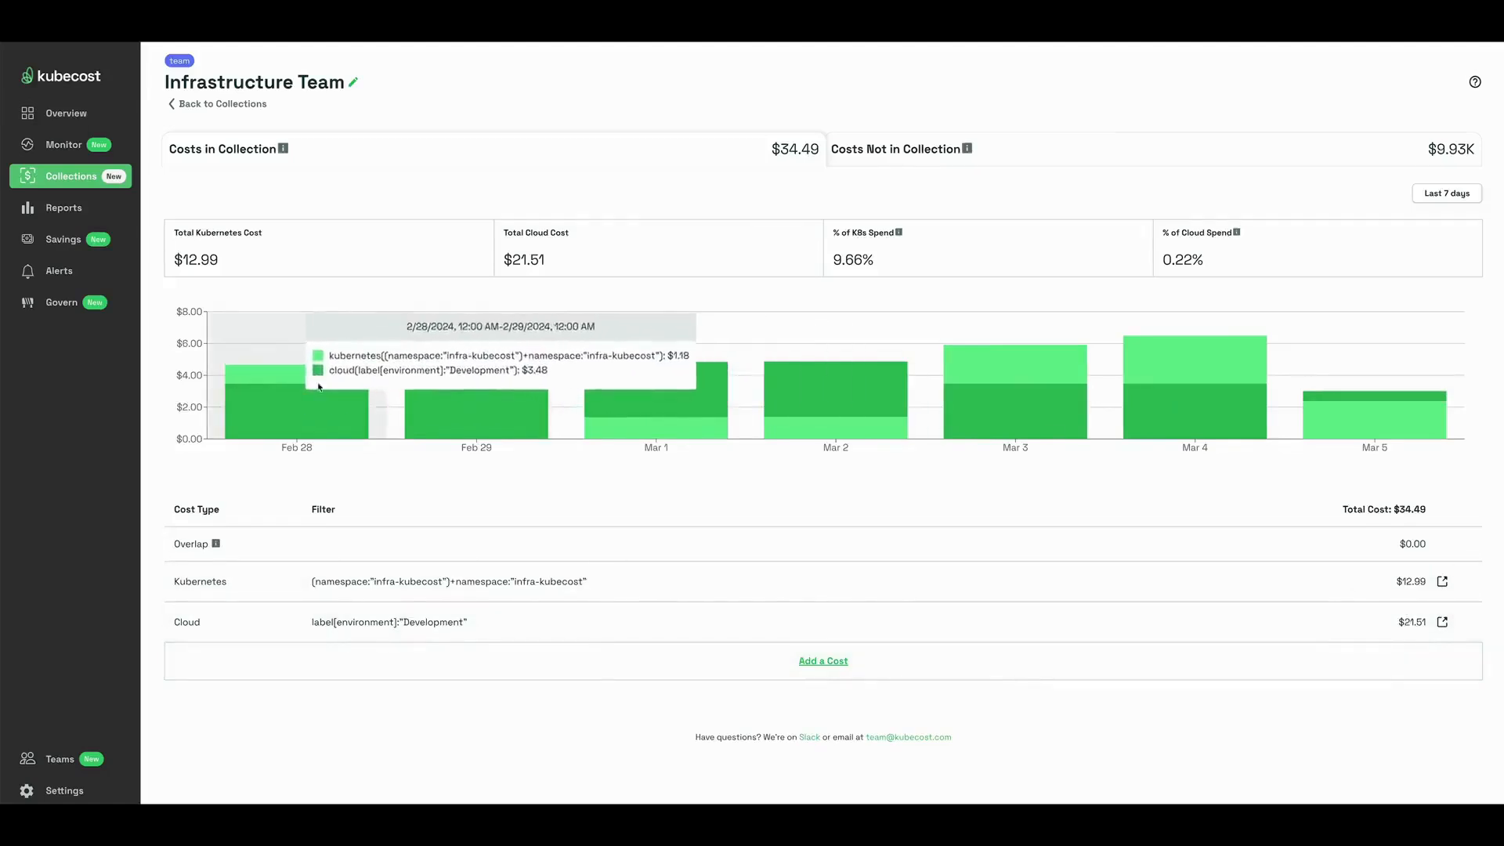
{"action": "mouse_move", "coordinate": [1367, 447]}
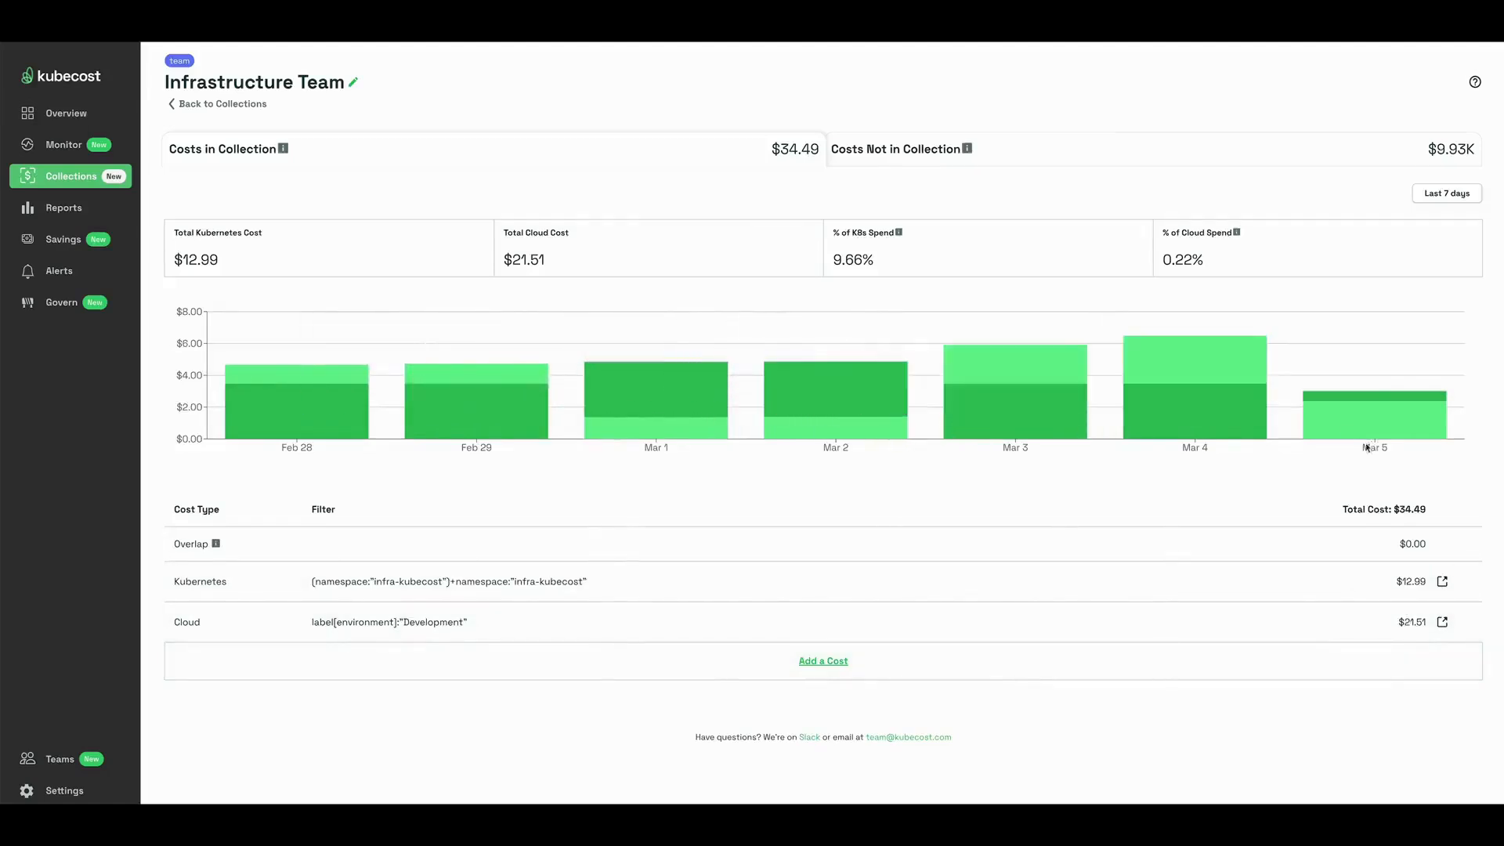
{"action": "mouse_move", "coordinate": [1169, 182]}
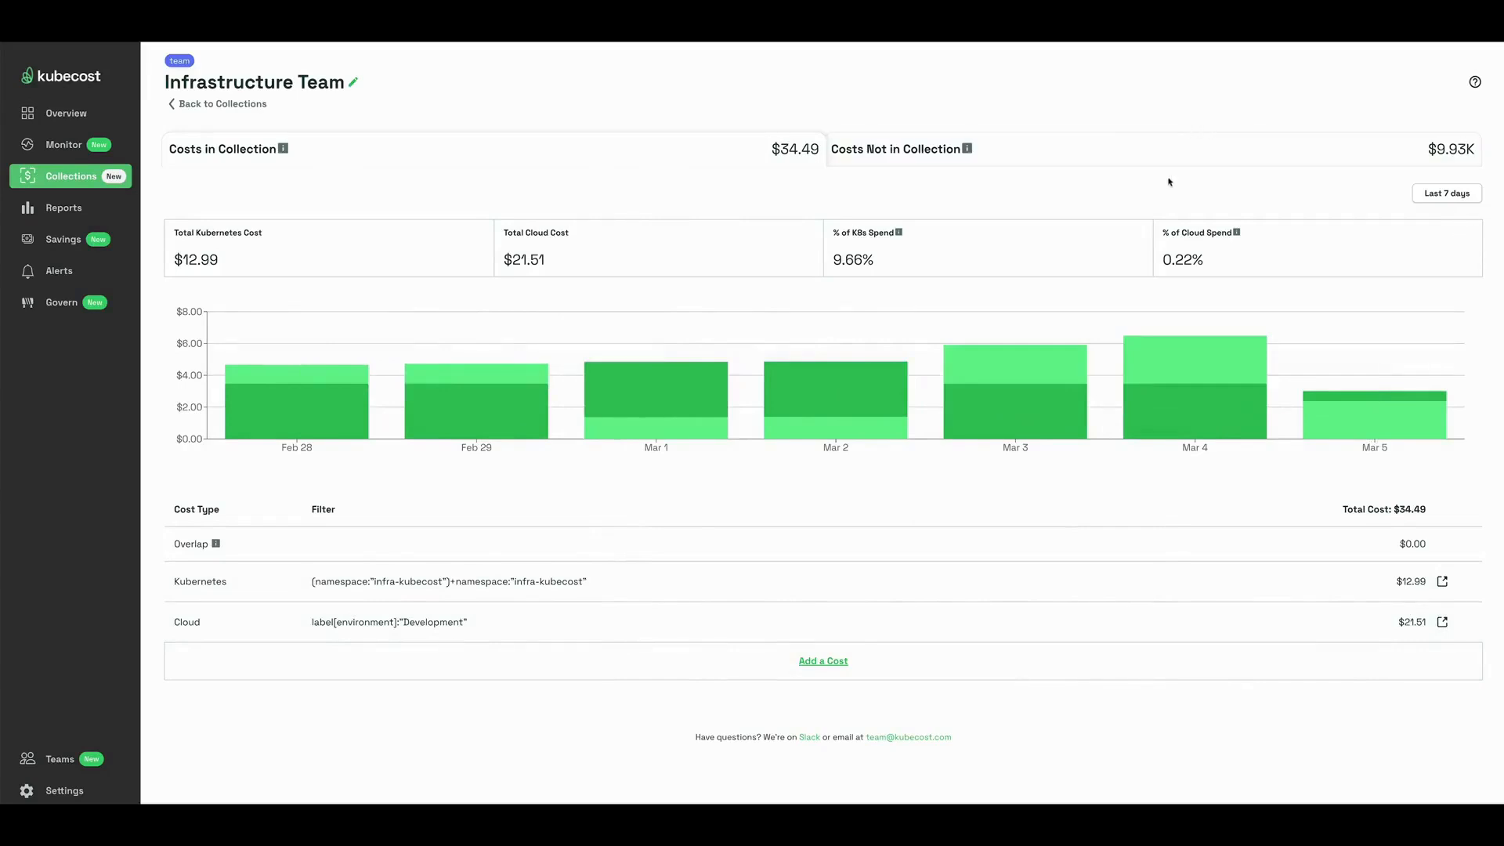
- Clear the environment filter and add Compute Engine cloud costs ($1,685.41) to the collection
{"action": "left_click", "coordinate": [896, 149]}
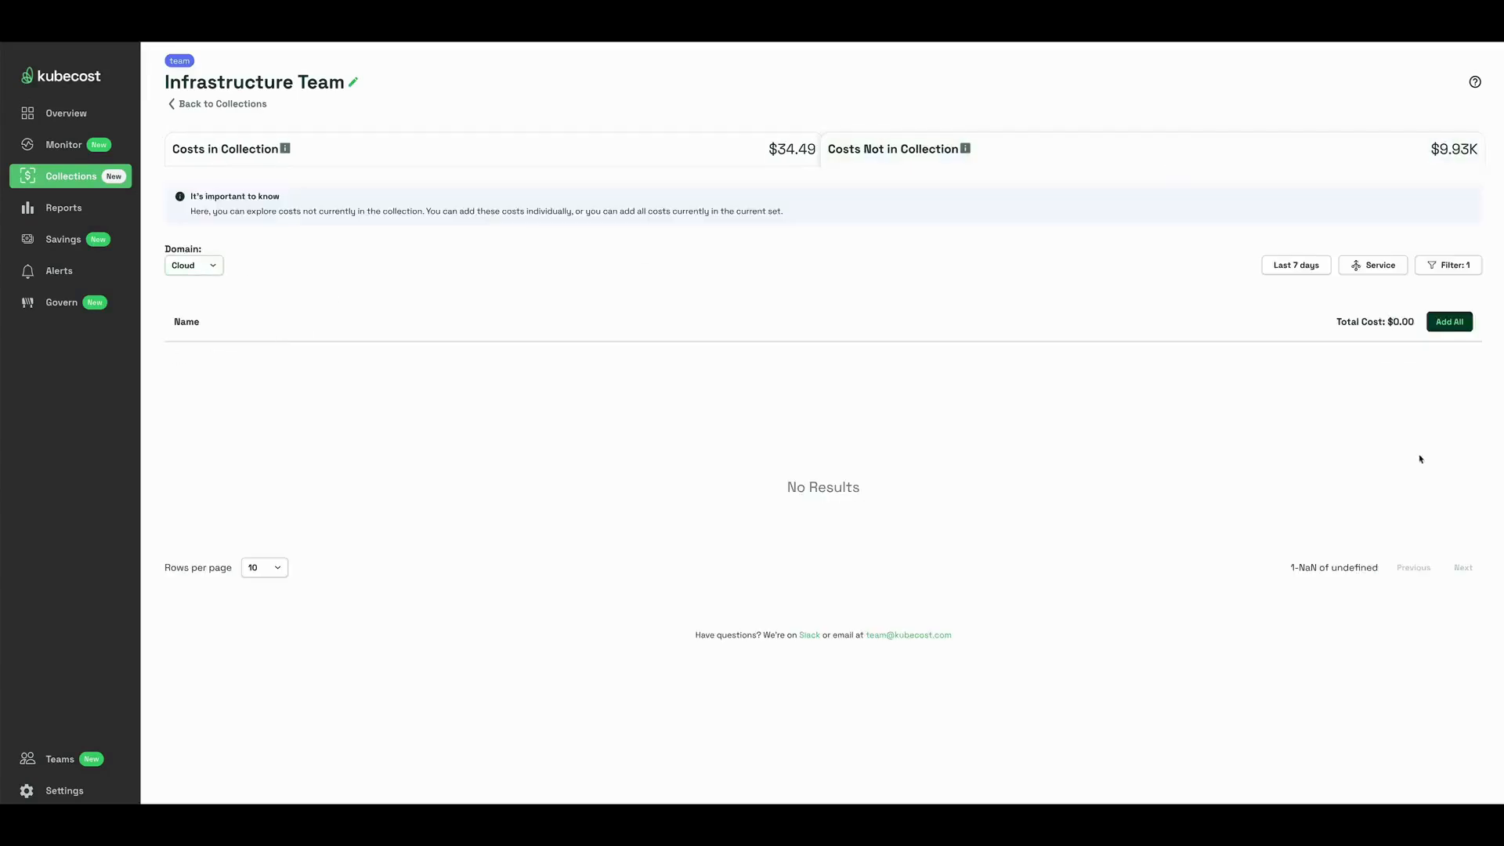
{"action": "left_click", "coordinate": [1452, 265]}
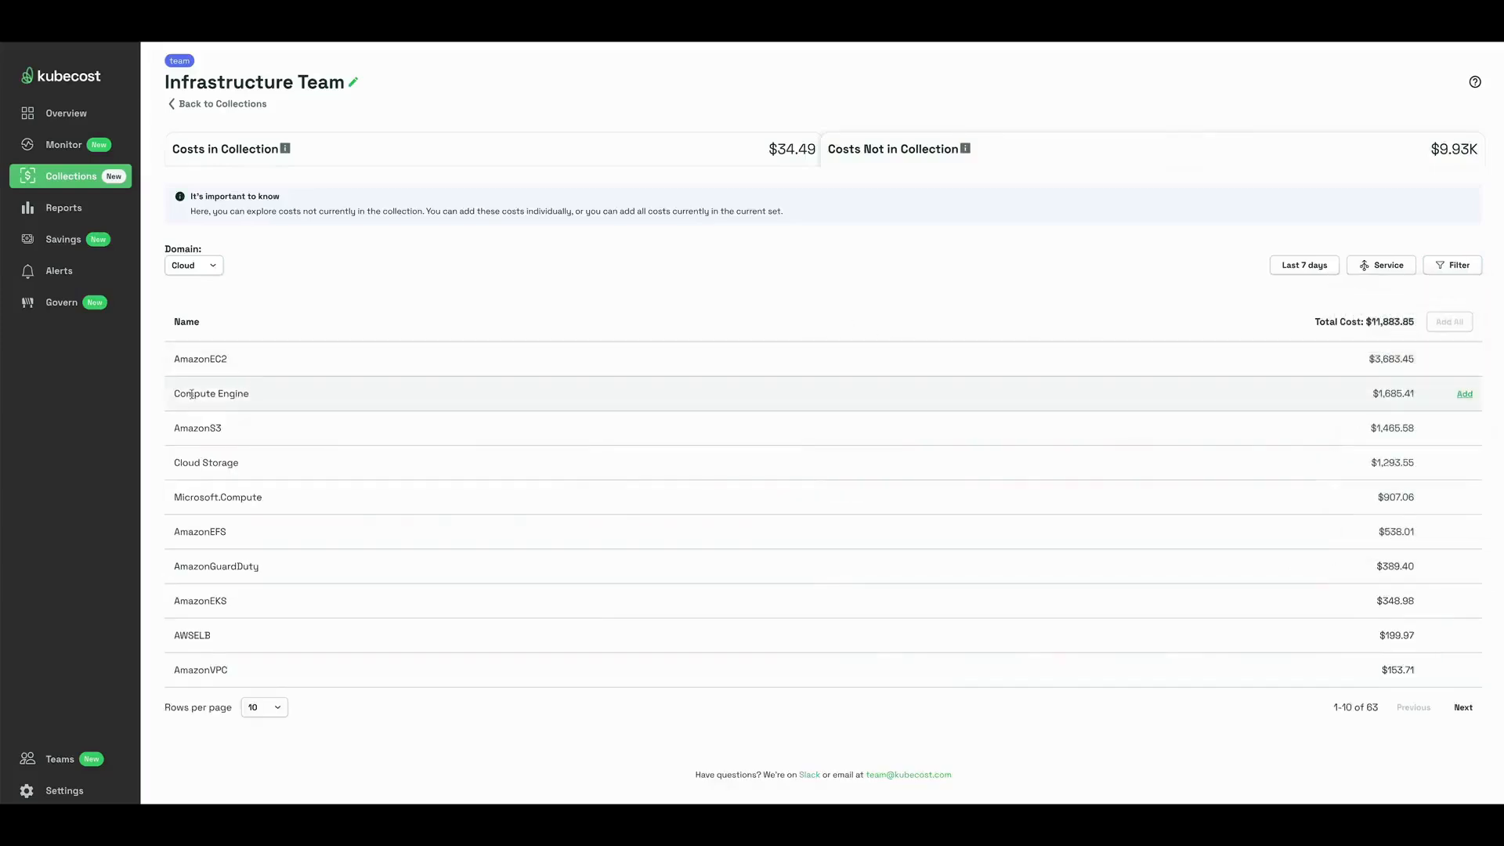
{"action": "mouse_move", "coordinate": [1481, 384]}
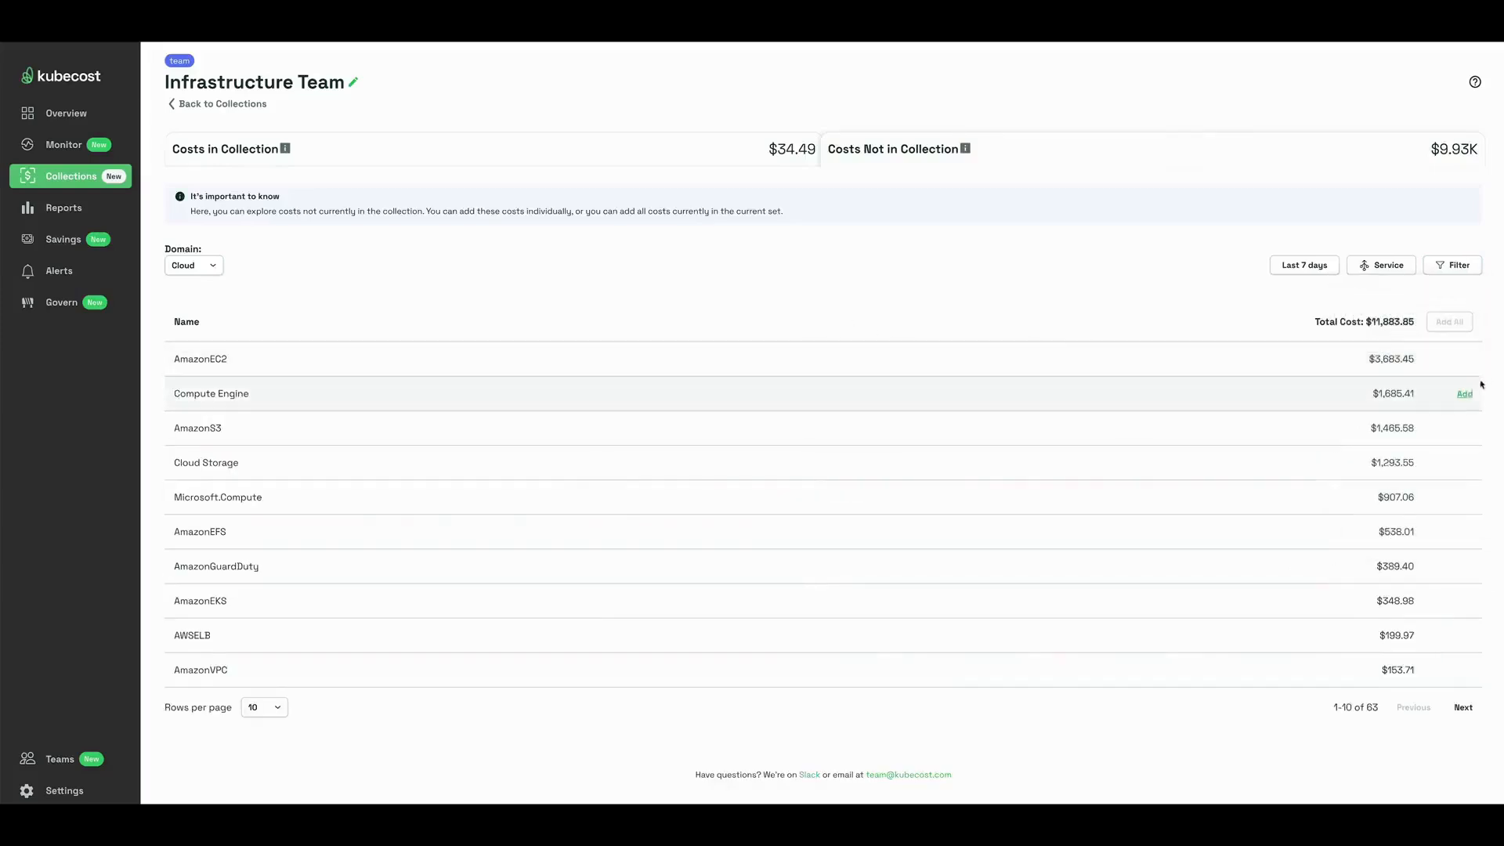
{"action": "mouse_move", "coordinate": [1466, 393]}
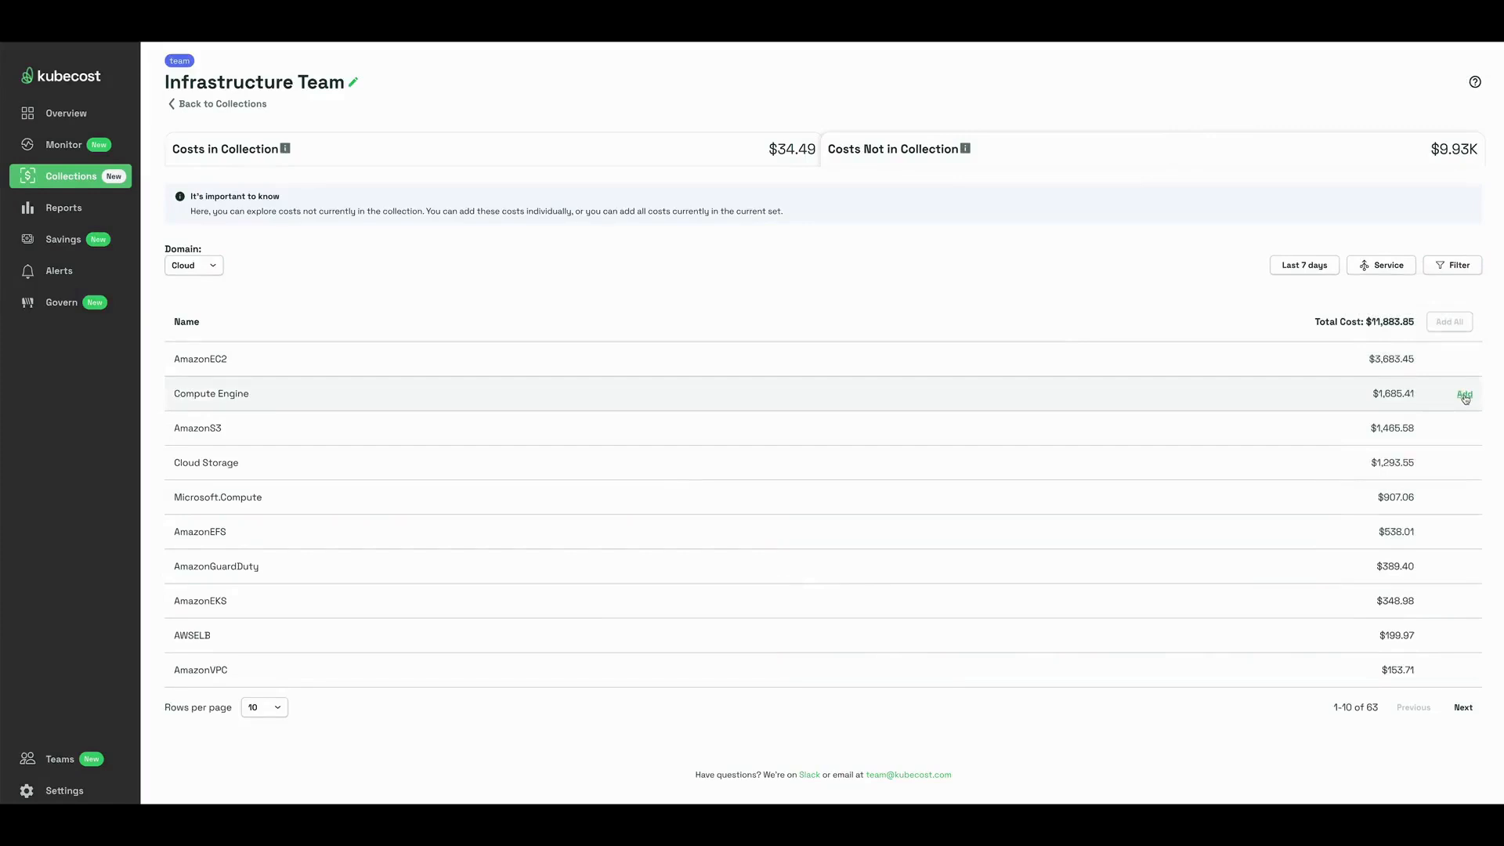
{"action": "left_click", "coordinate": [1463, 394]}
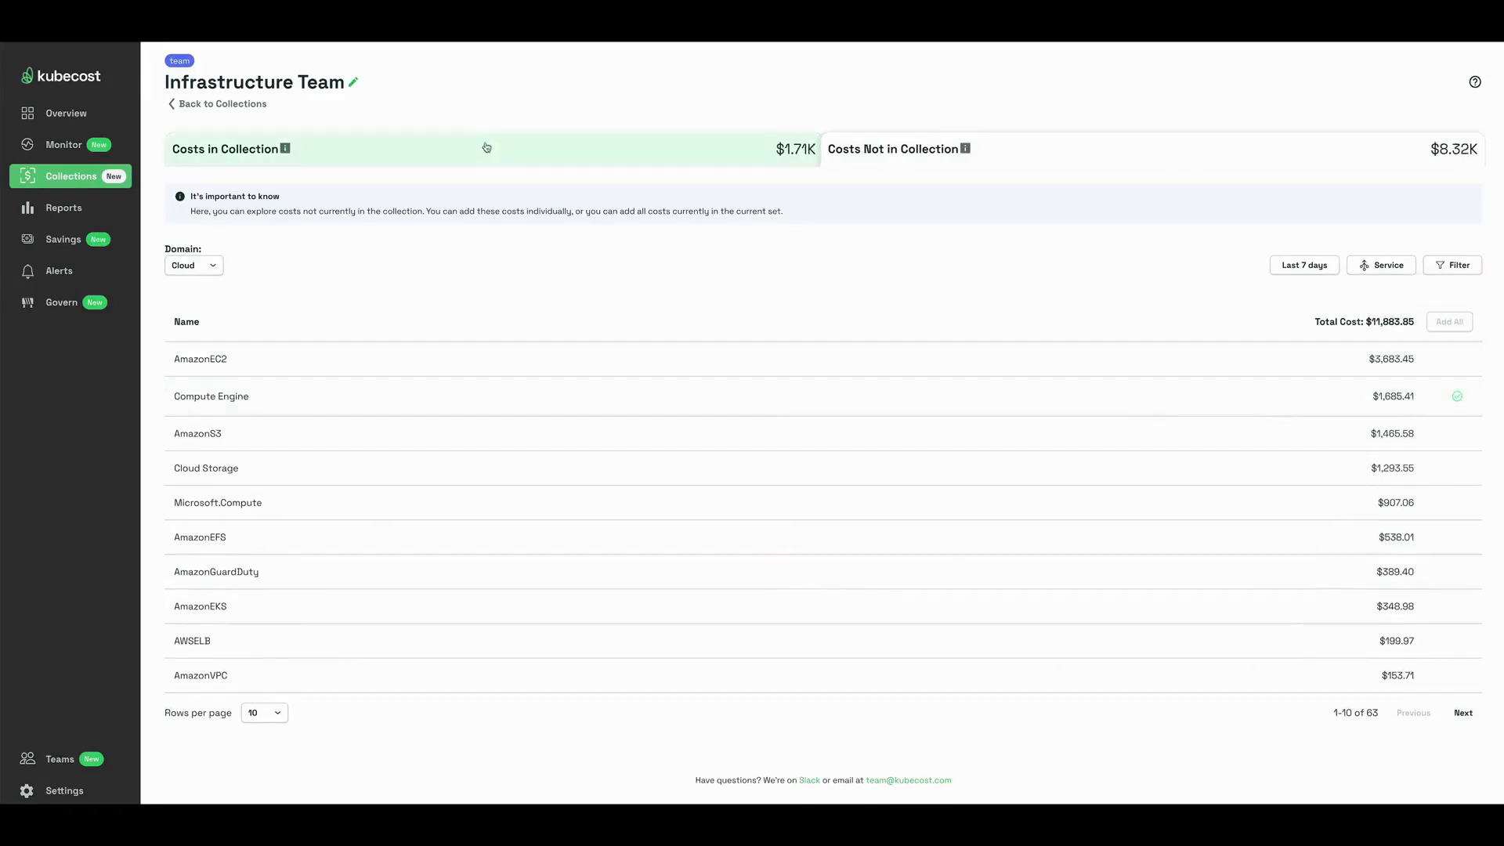
- Review the collection overview, its negative overlap amount and costs not in the collection
{"action": "left_click", "coordinate": [231, 149]}
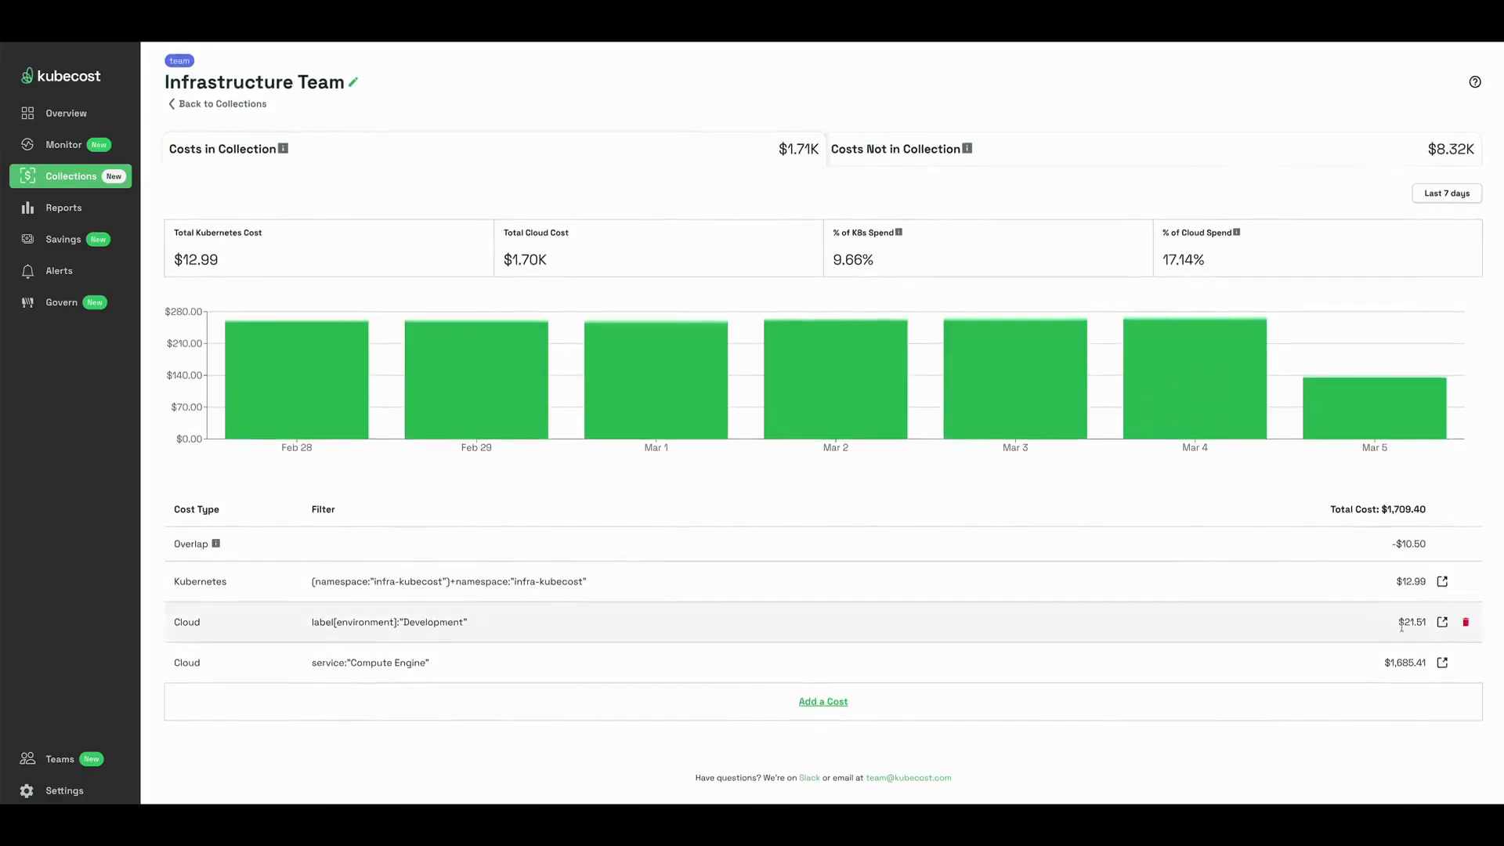
{"action": "mouse_move", "coordinate": [75, 445]}
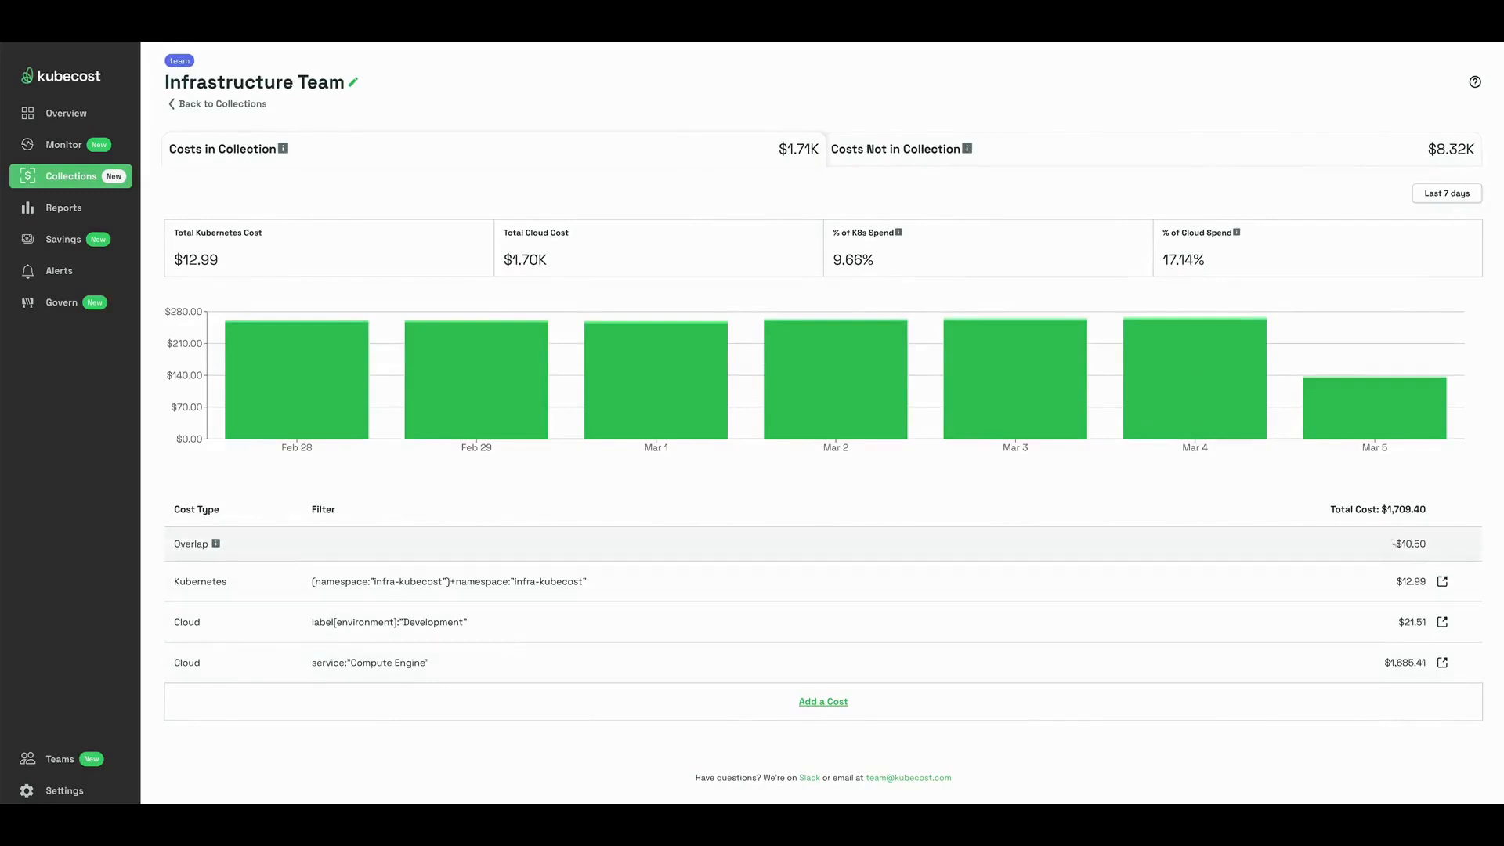
{"action": "double_click", "coordinate": [1409, 544]}
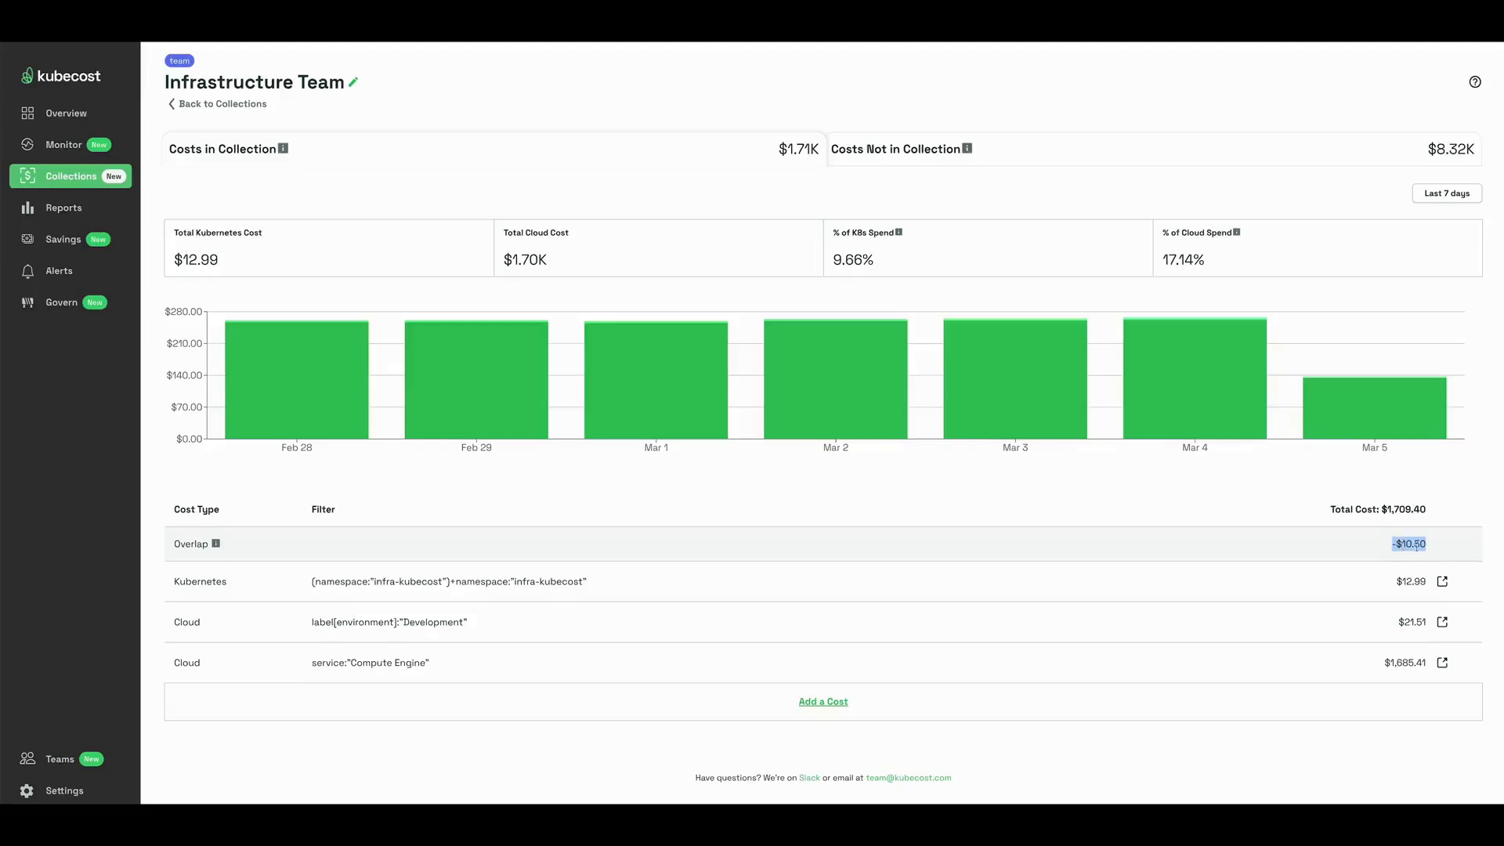
{"action": "mouse_move", "coordinate": [1370, 592]}
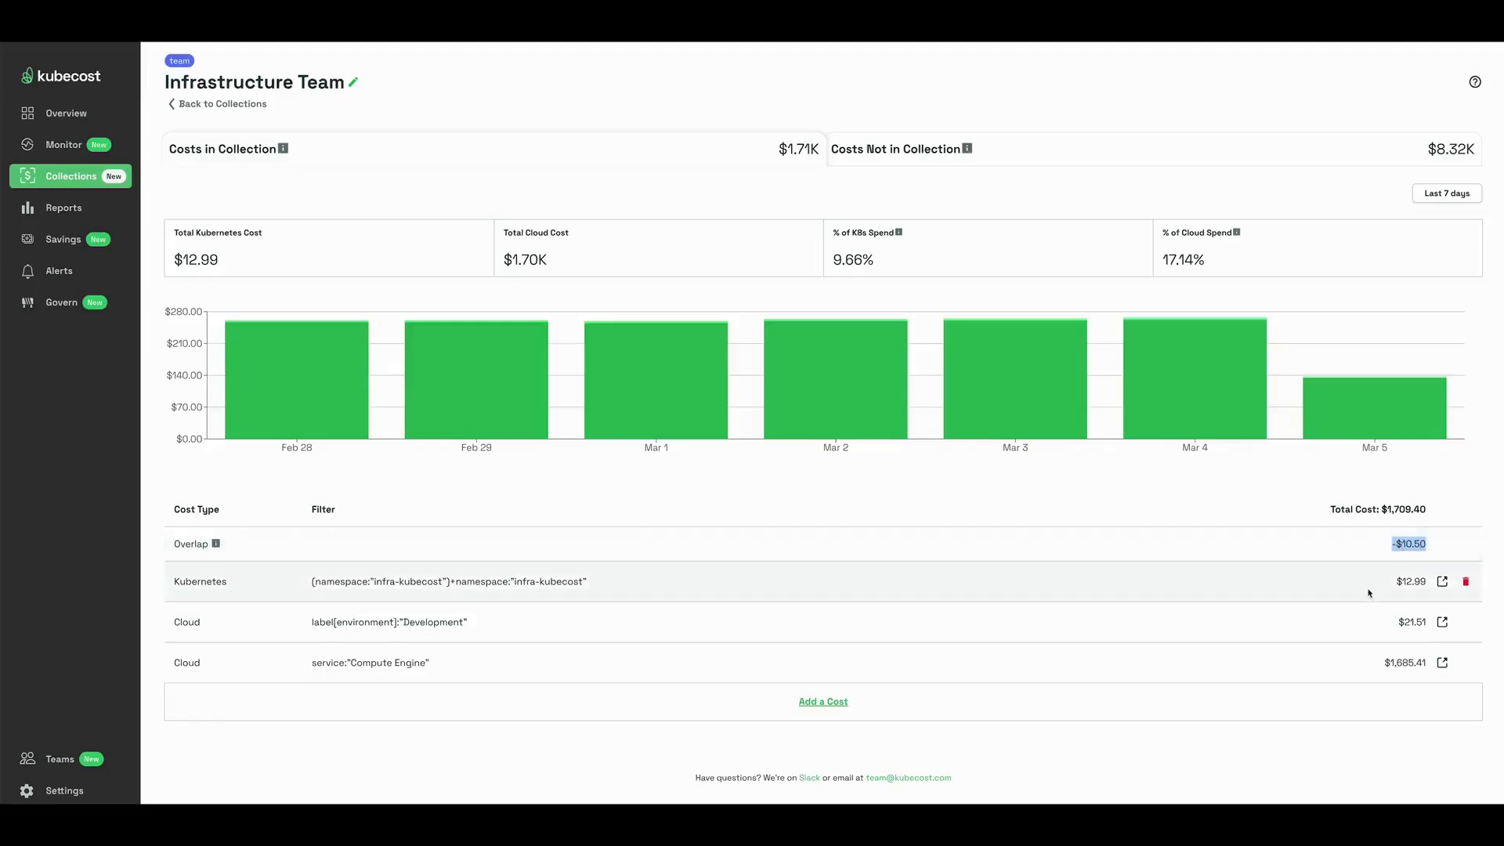
{"action": "mouse_move", "coordinate": [1340, 664]}
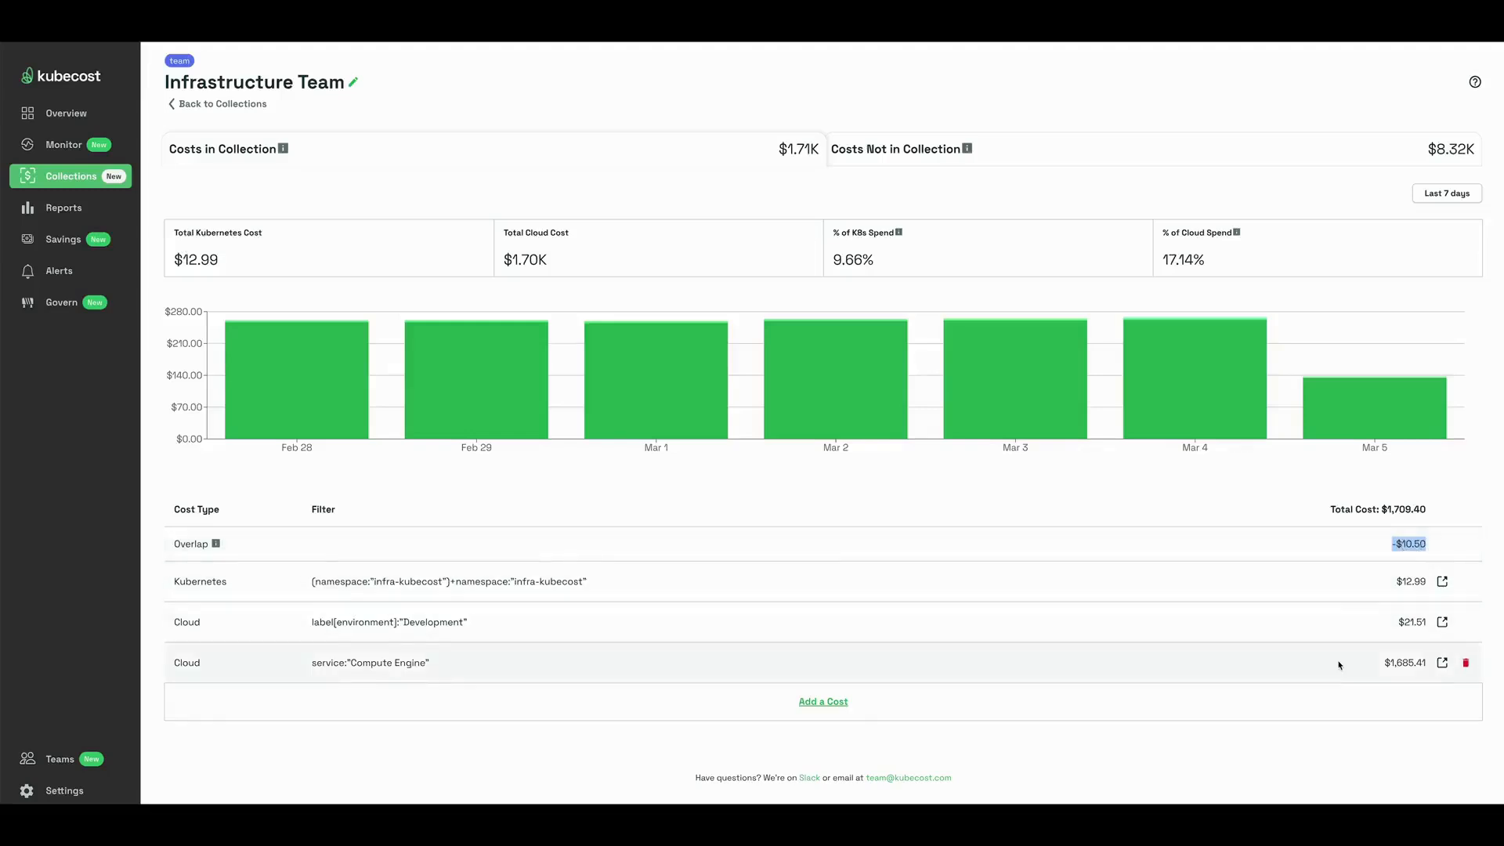
{"action": "mouse_move", "coordinate": [1403, 592]}
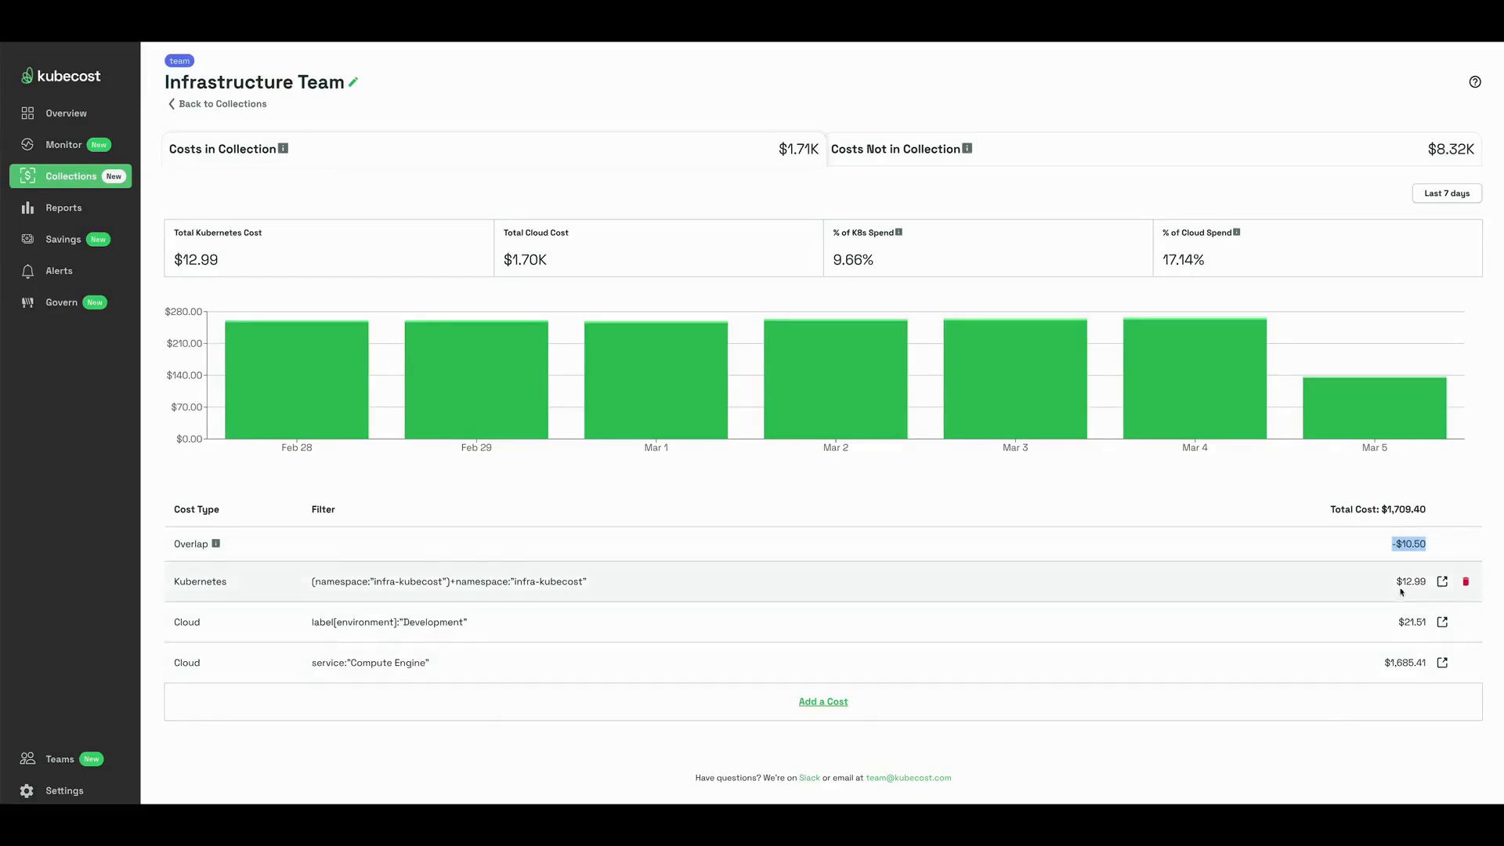
{"action": "mouse_move", "coordinate": [1335, 600]}
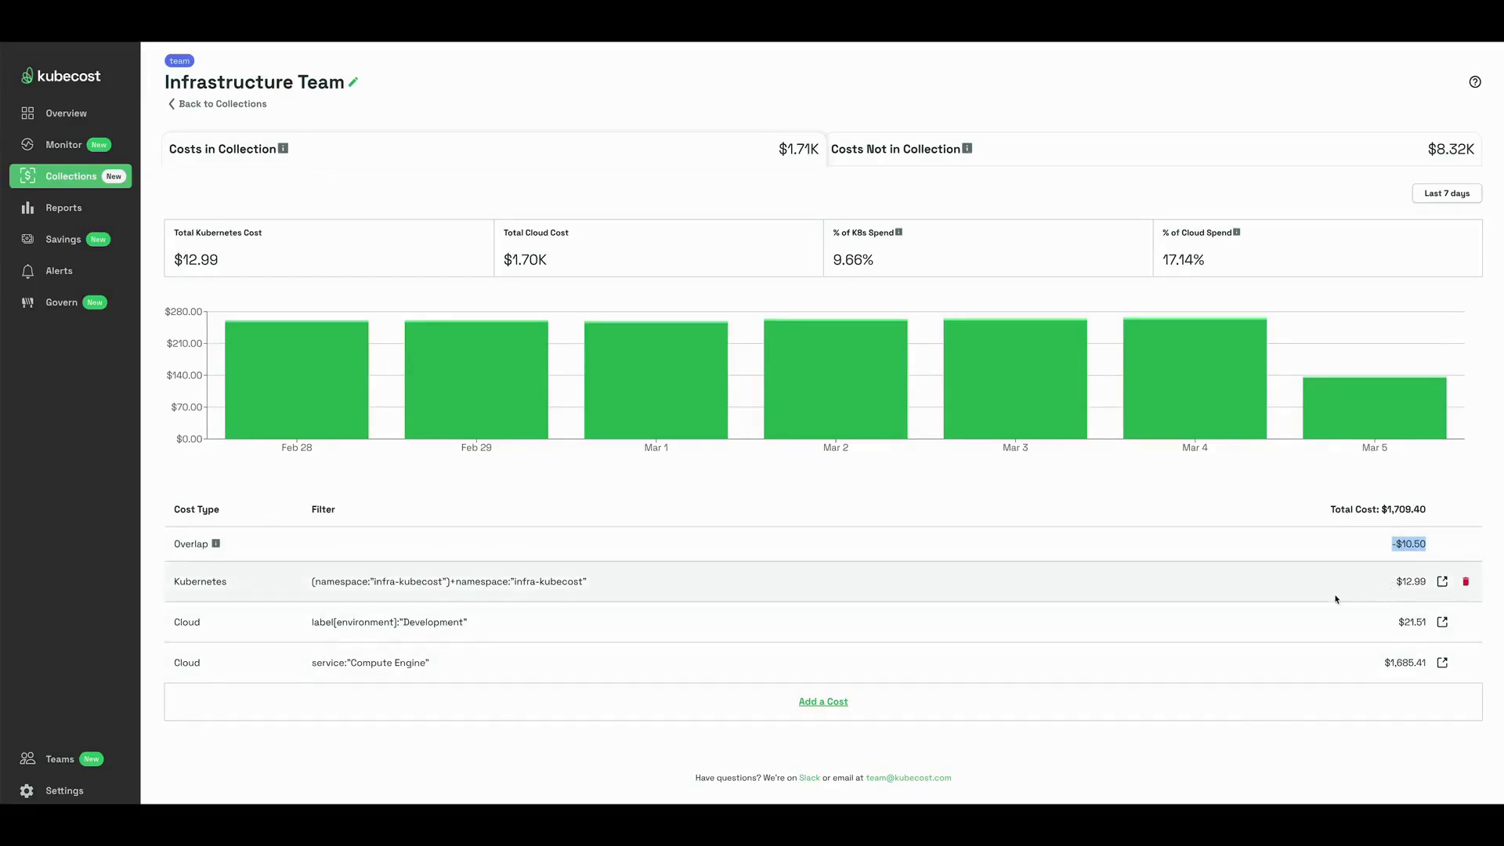
{"action": "mouse_move", "coordinate": [567, 577]}
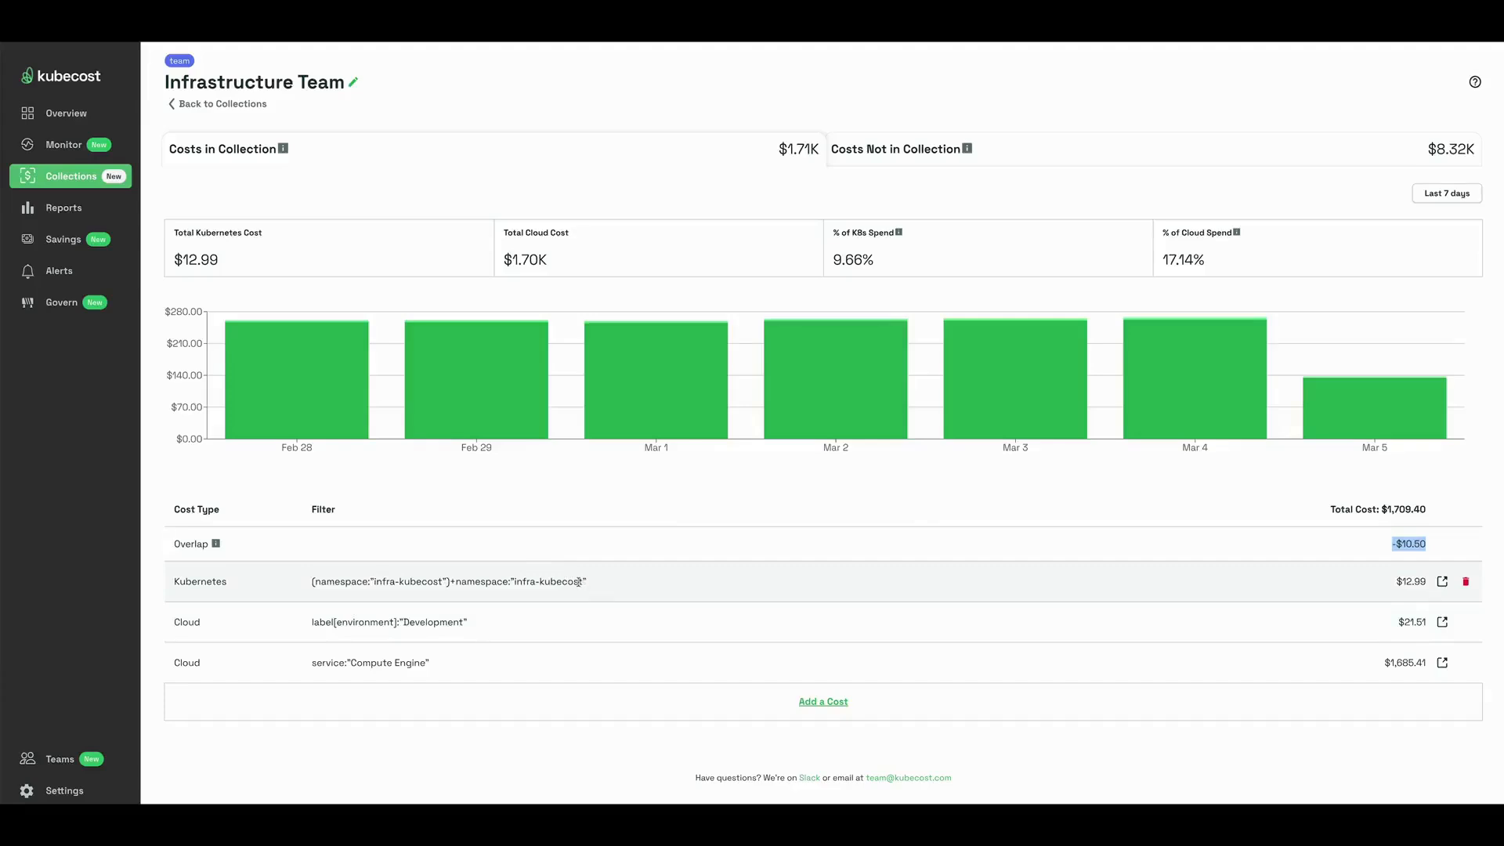
{"action": "mouse_move", "coordinate": [538, 669]}
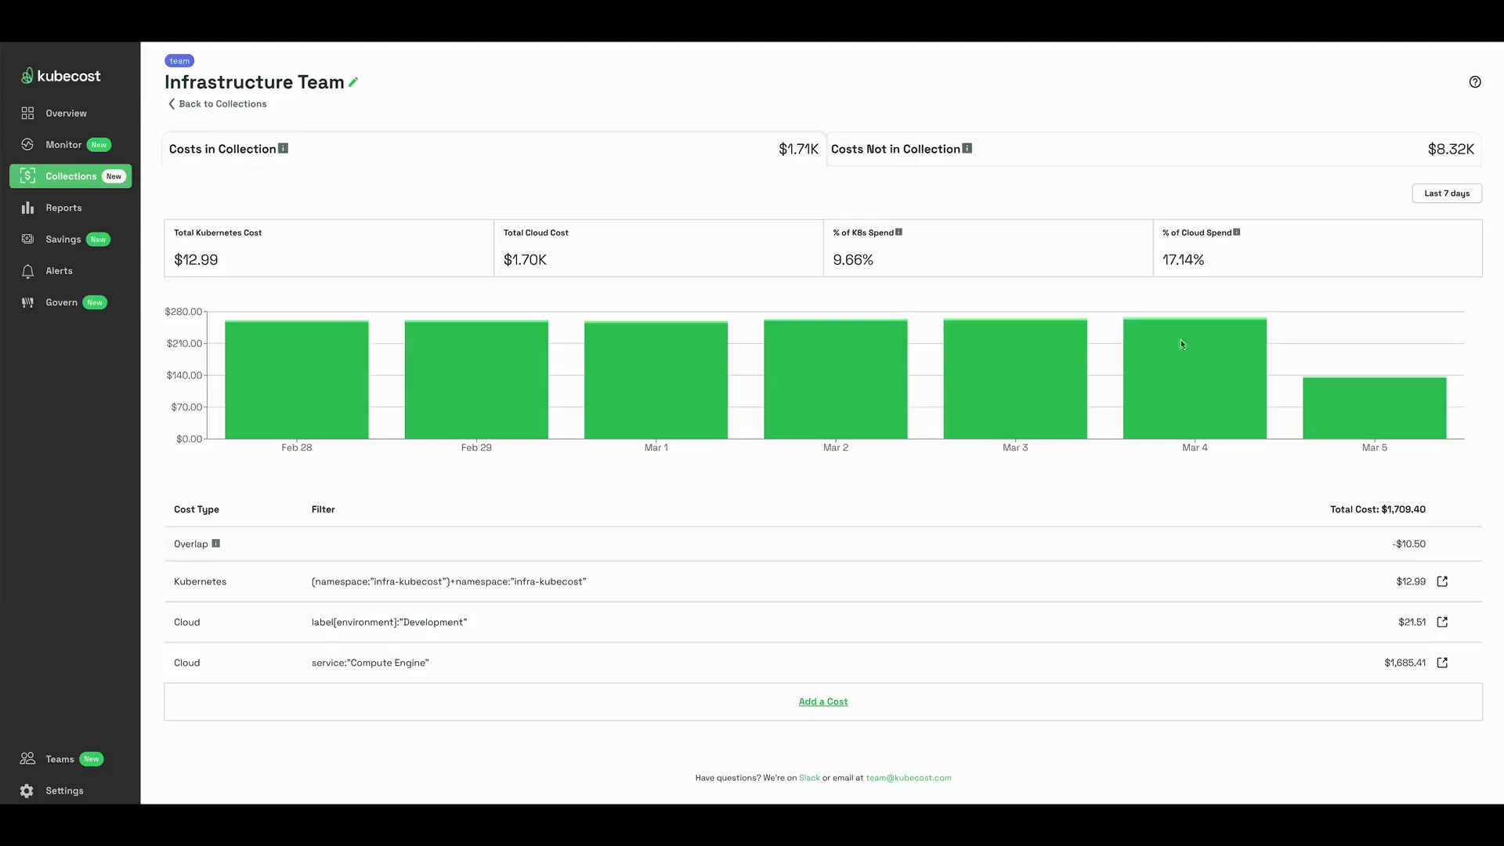
{"action": "mouse_move", "coordinate": [1161, 498]}
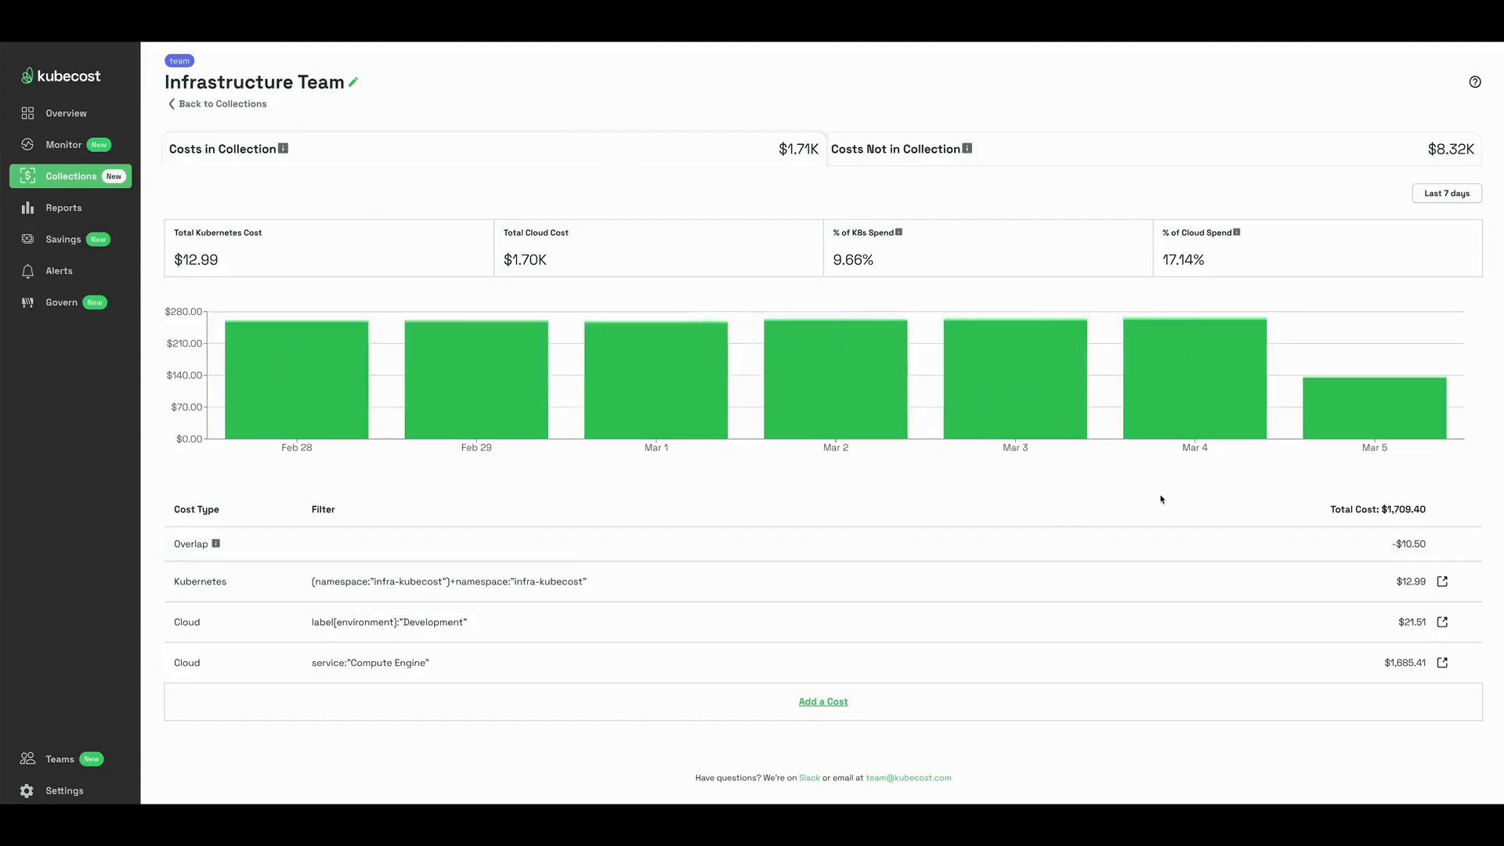
{"action": "mouse_move", "coordinate": [425, 170]}
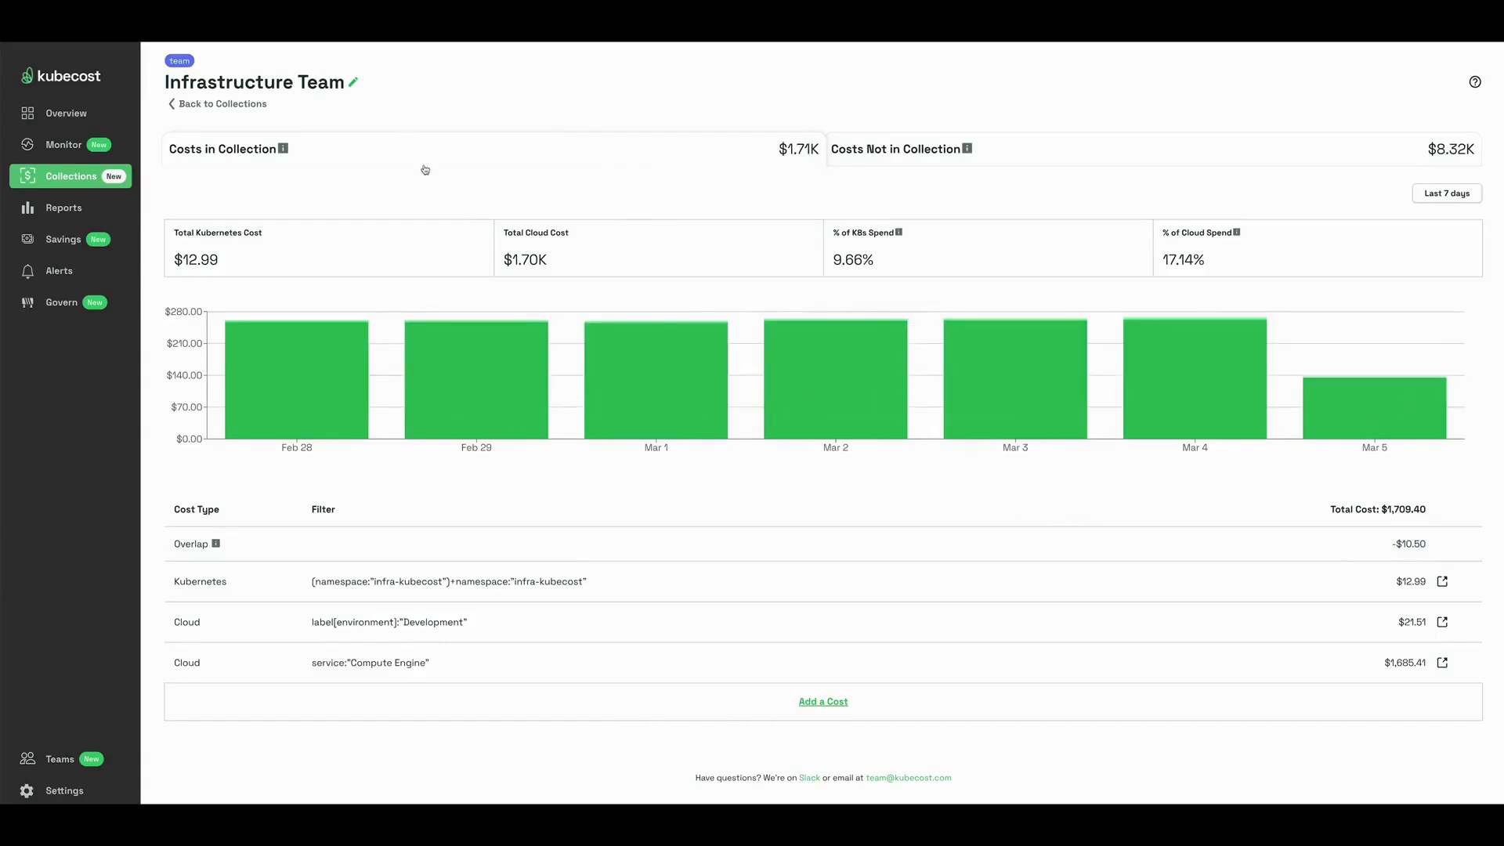
{"action": "mouse_move", "coordinate": [284, 209]}
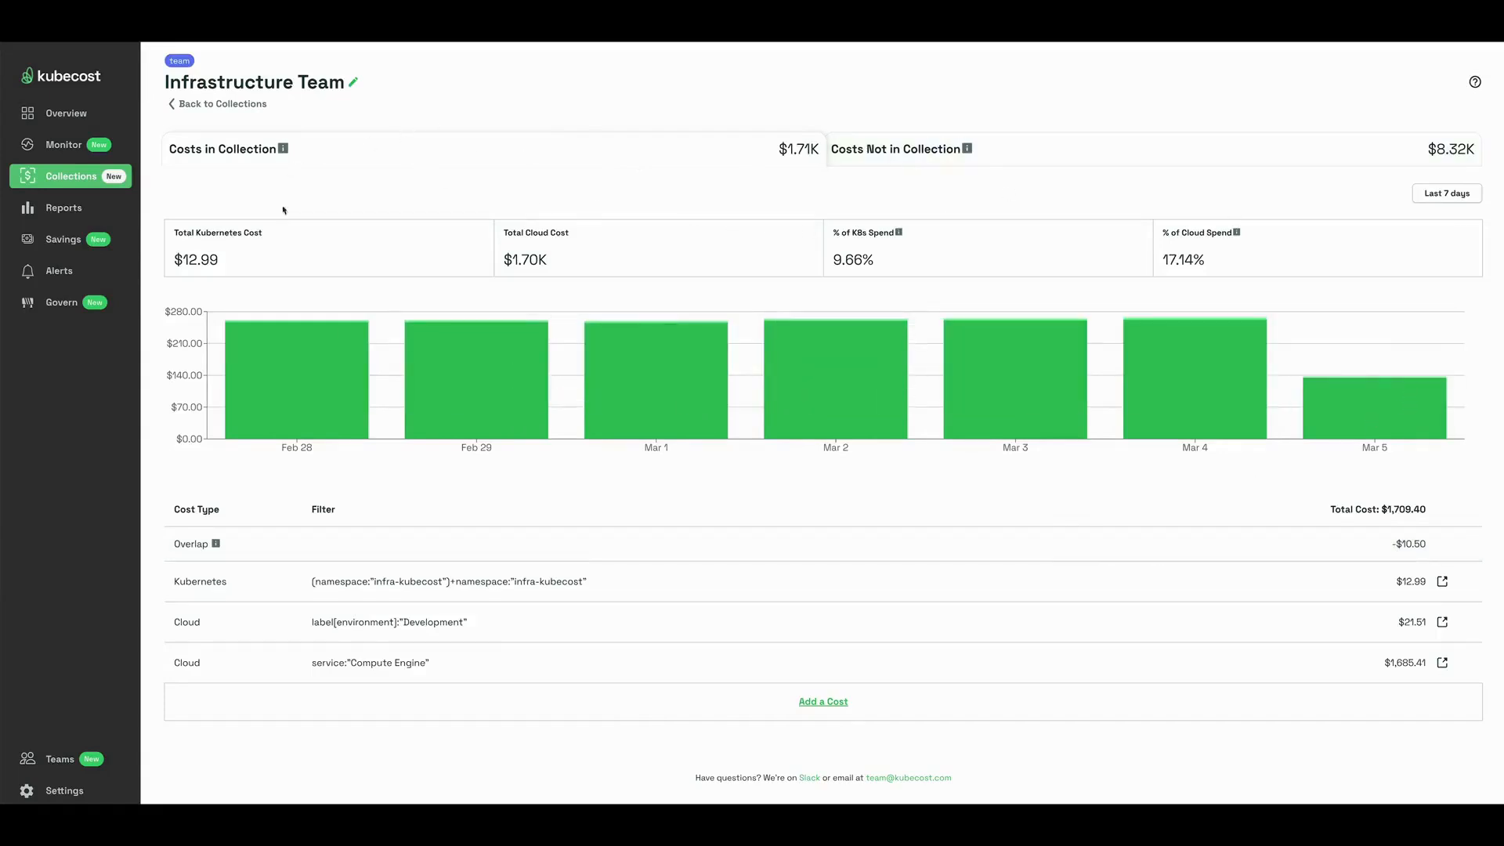
{"action": "left_click", "coordinate": [897, 149]}
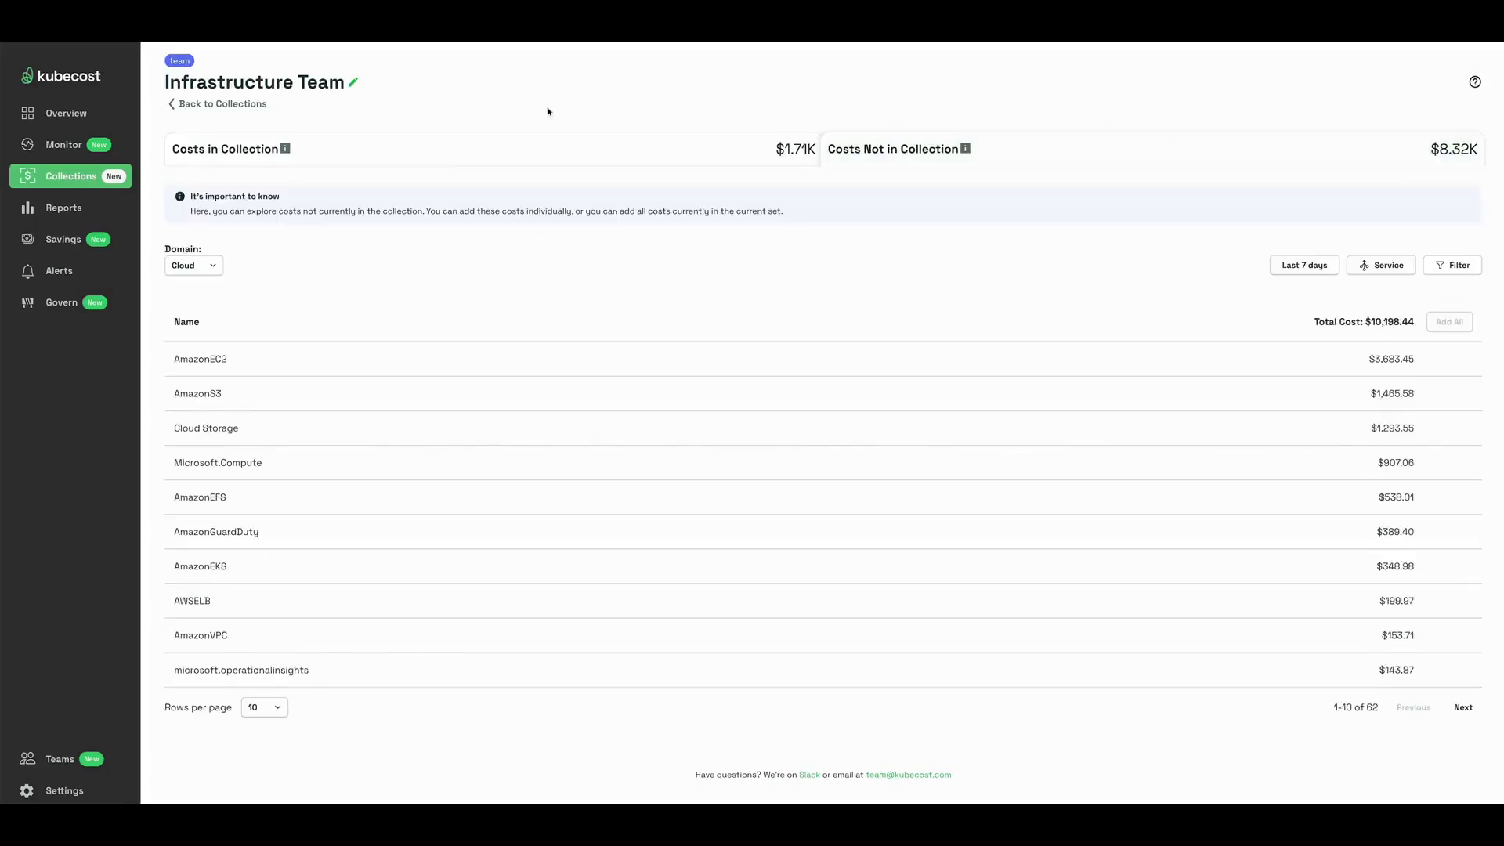
{"action": "mouse_move", "coordinate": [842, 506]}
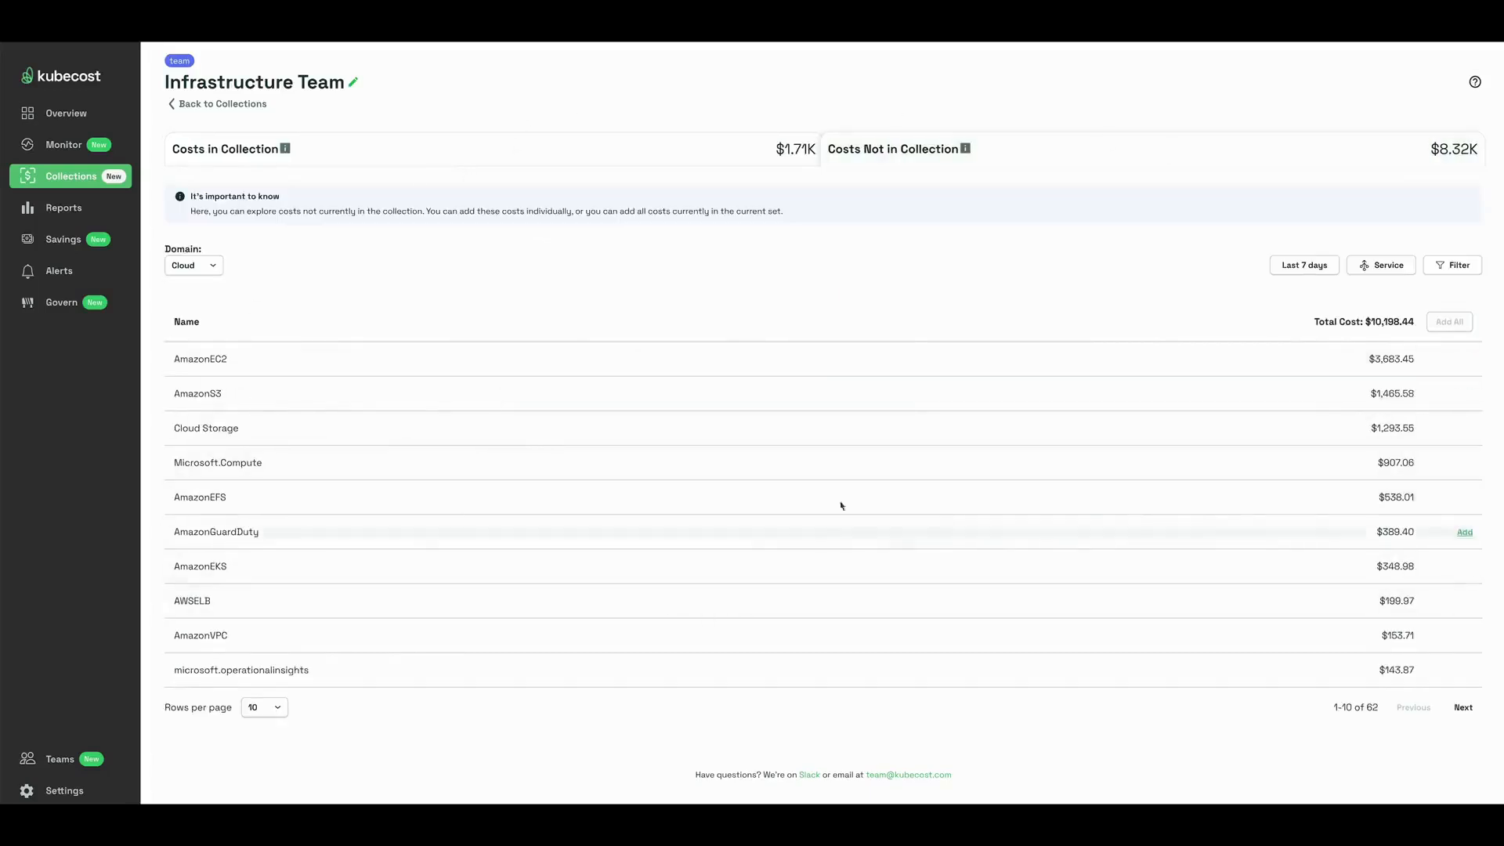
{"action": "left_click", "coordinate": [224, 149]}
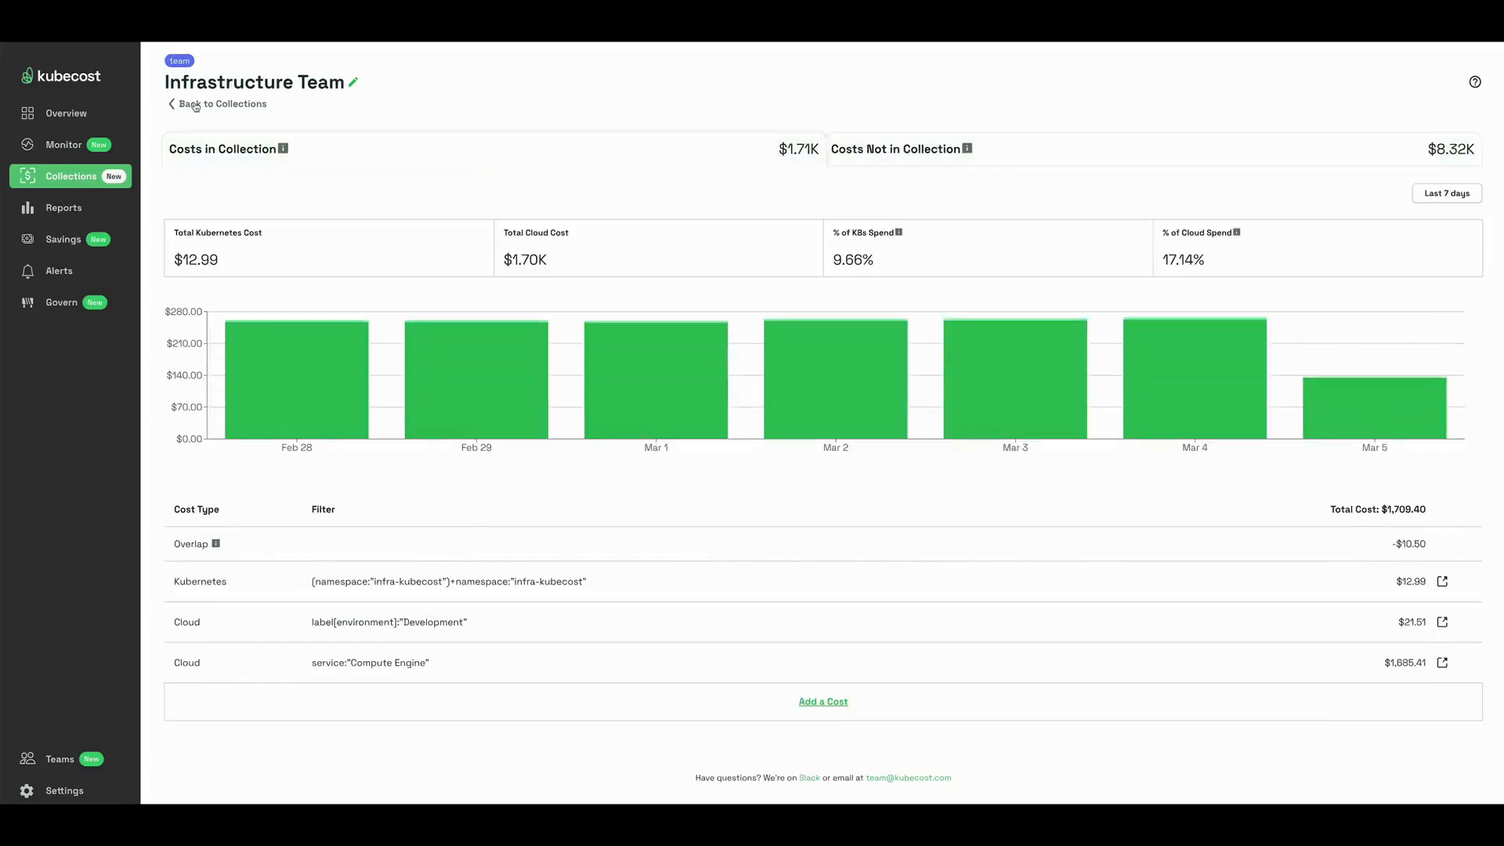
- Return to the Collections list and aggregate it by Category into one team total
{"action": "left_click", "coordinate": [224, 103]}
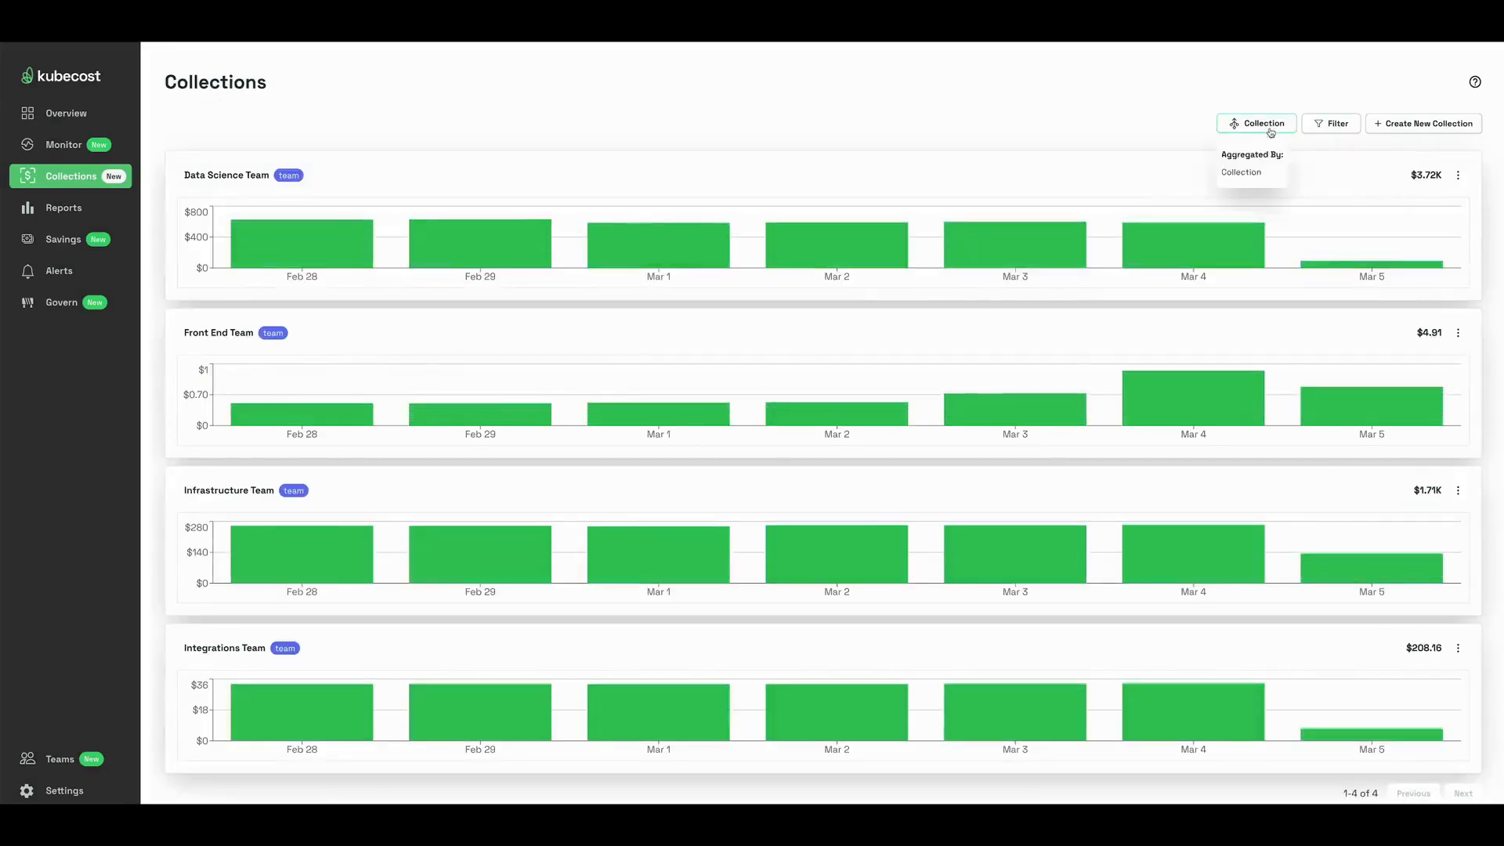
{"action": "left_click", "coordinate": [1241, 172]}
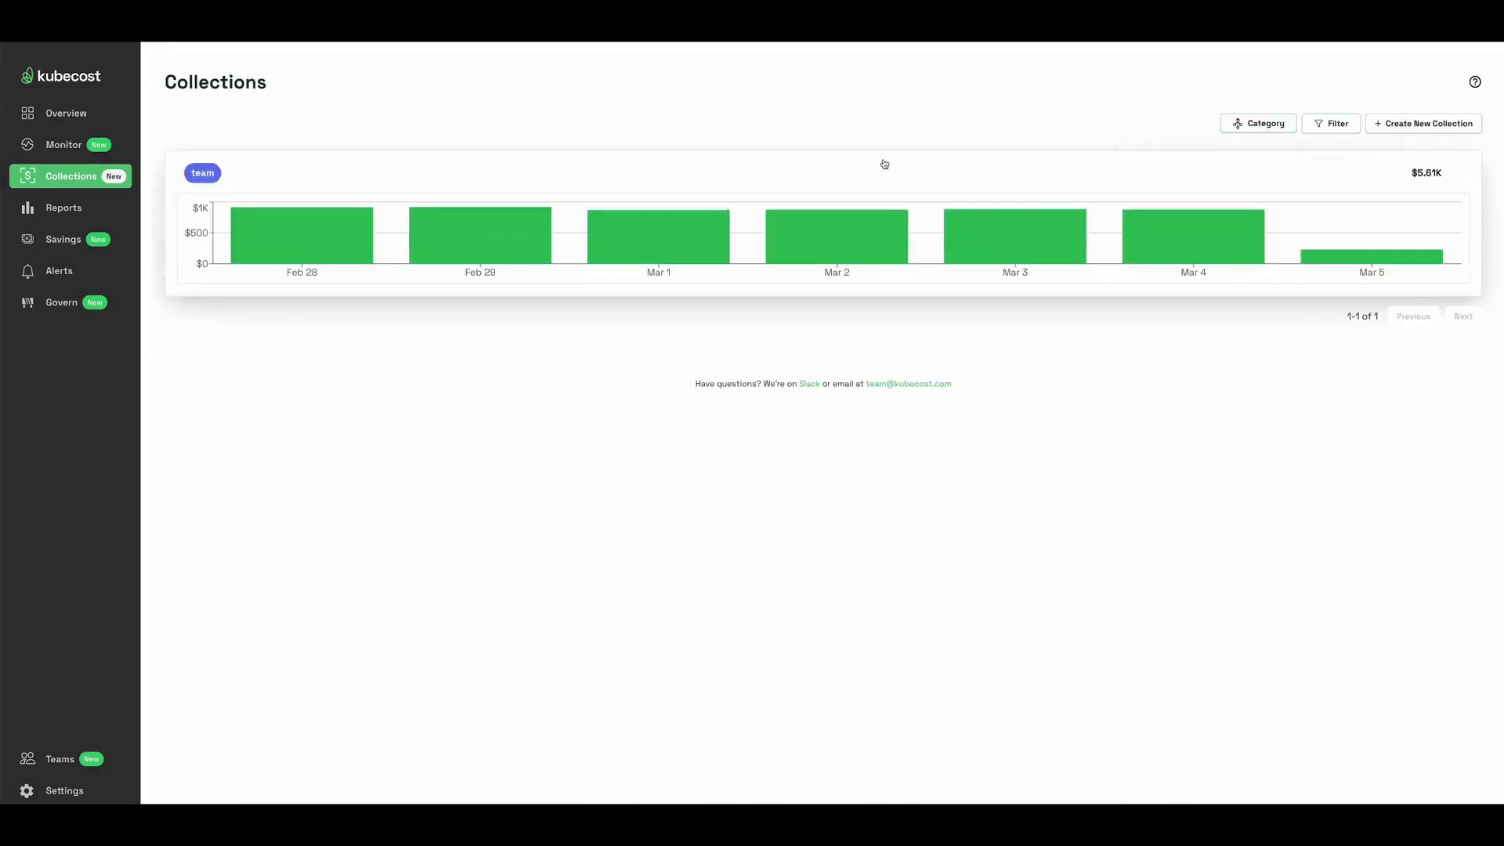
{"action": "mouse_move", "coordinate": [765, 157]}
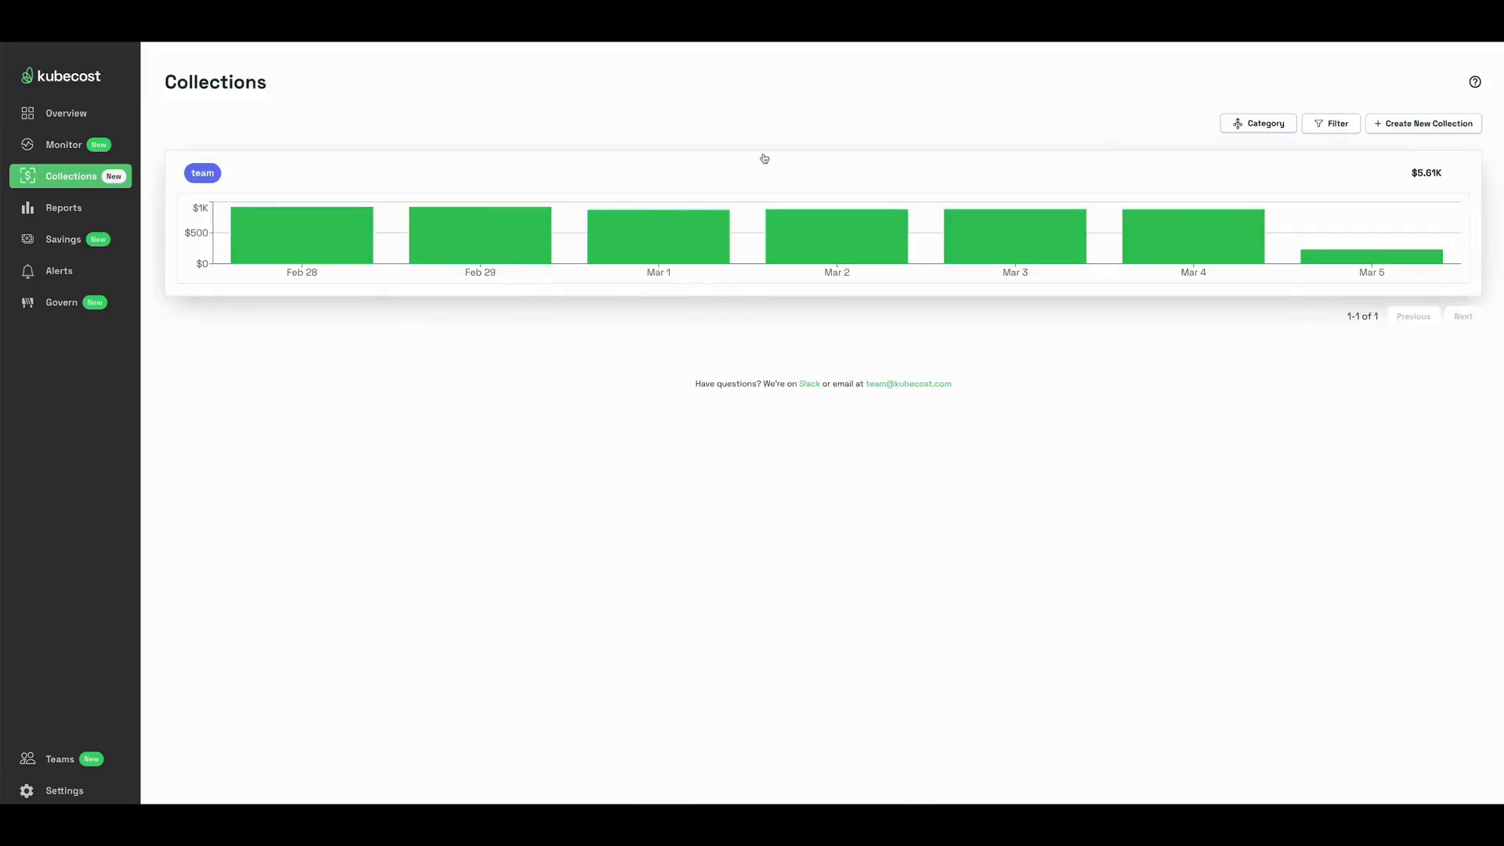
- View the team category details with its four collections and highlighted -$32.15 overlap
{"action": "left_click", "coordinate": [202, 172]}
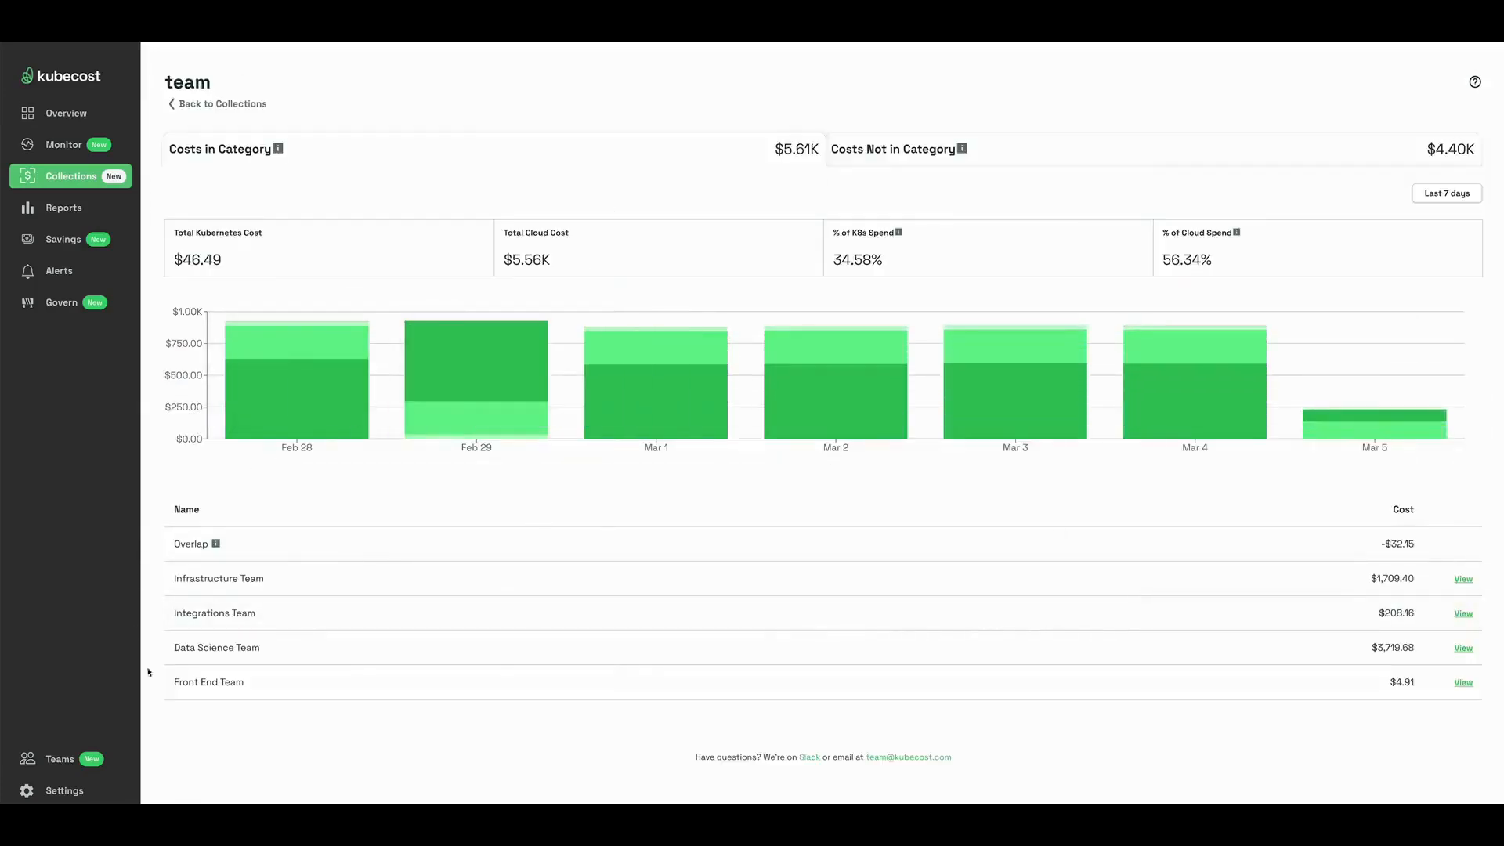
{"action": "mouse_move", "coordinate": [221, 606]}
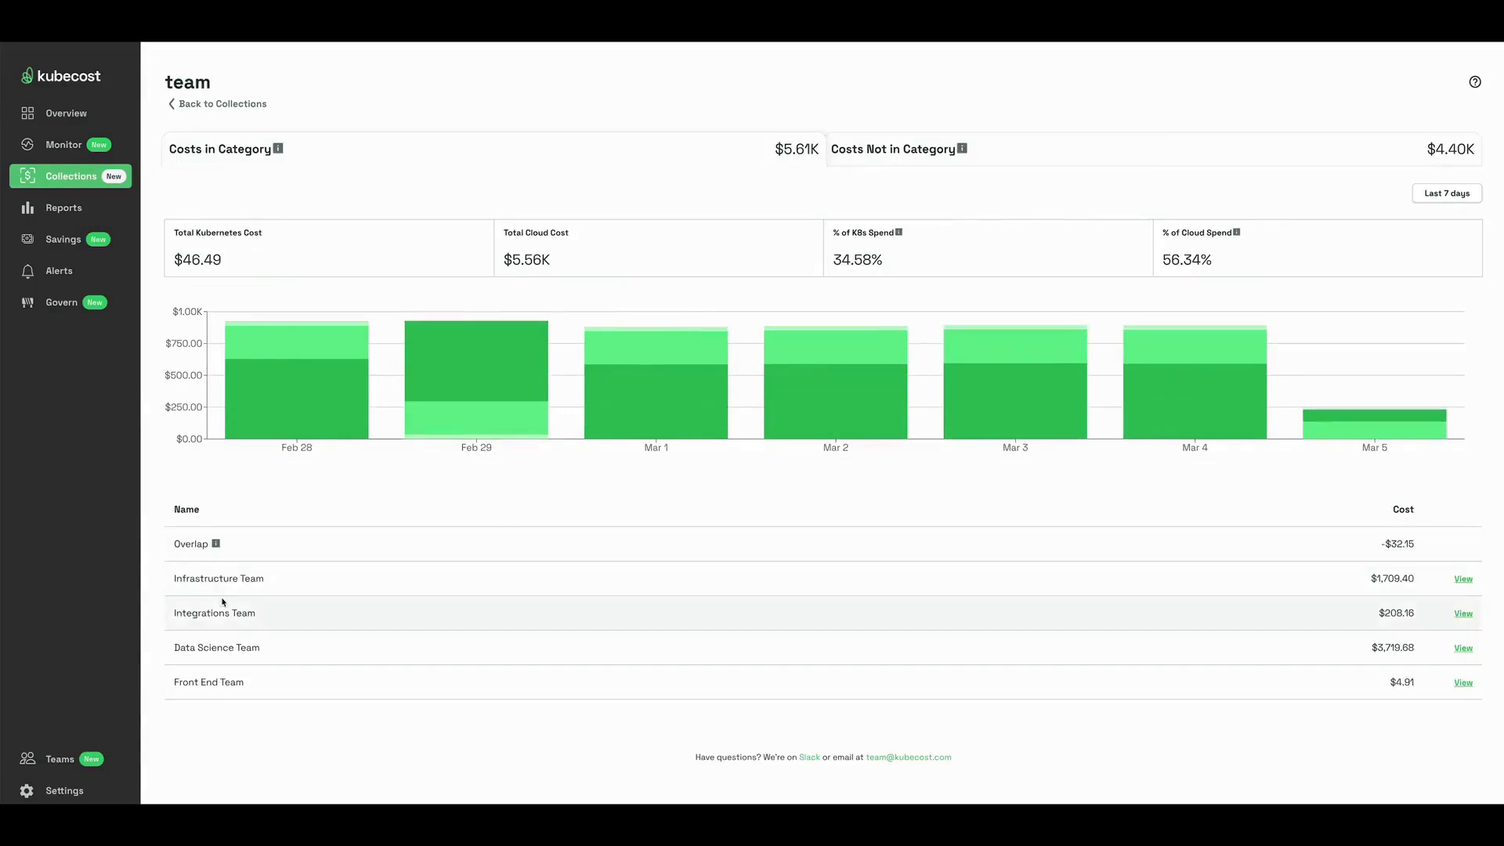
{"action": "mouse_move", "coordinate": [232, 635]}
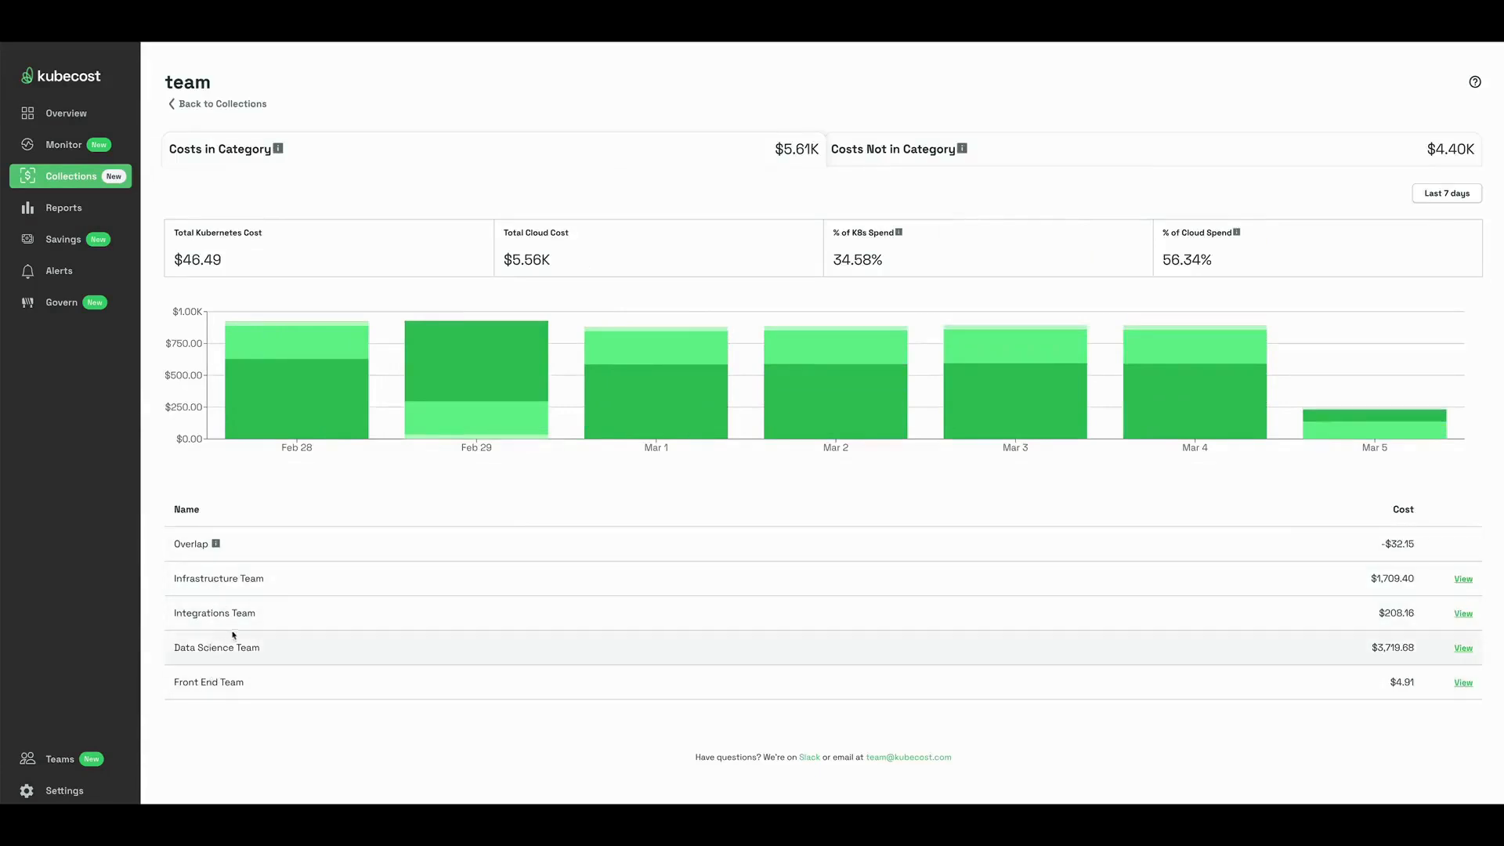
{"action": "double_click", "coordinate": [1397, 544]}
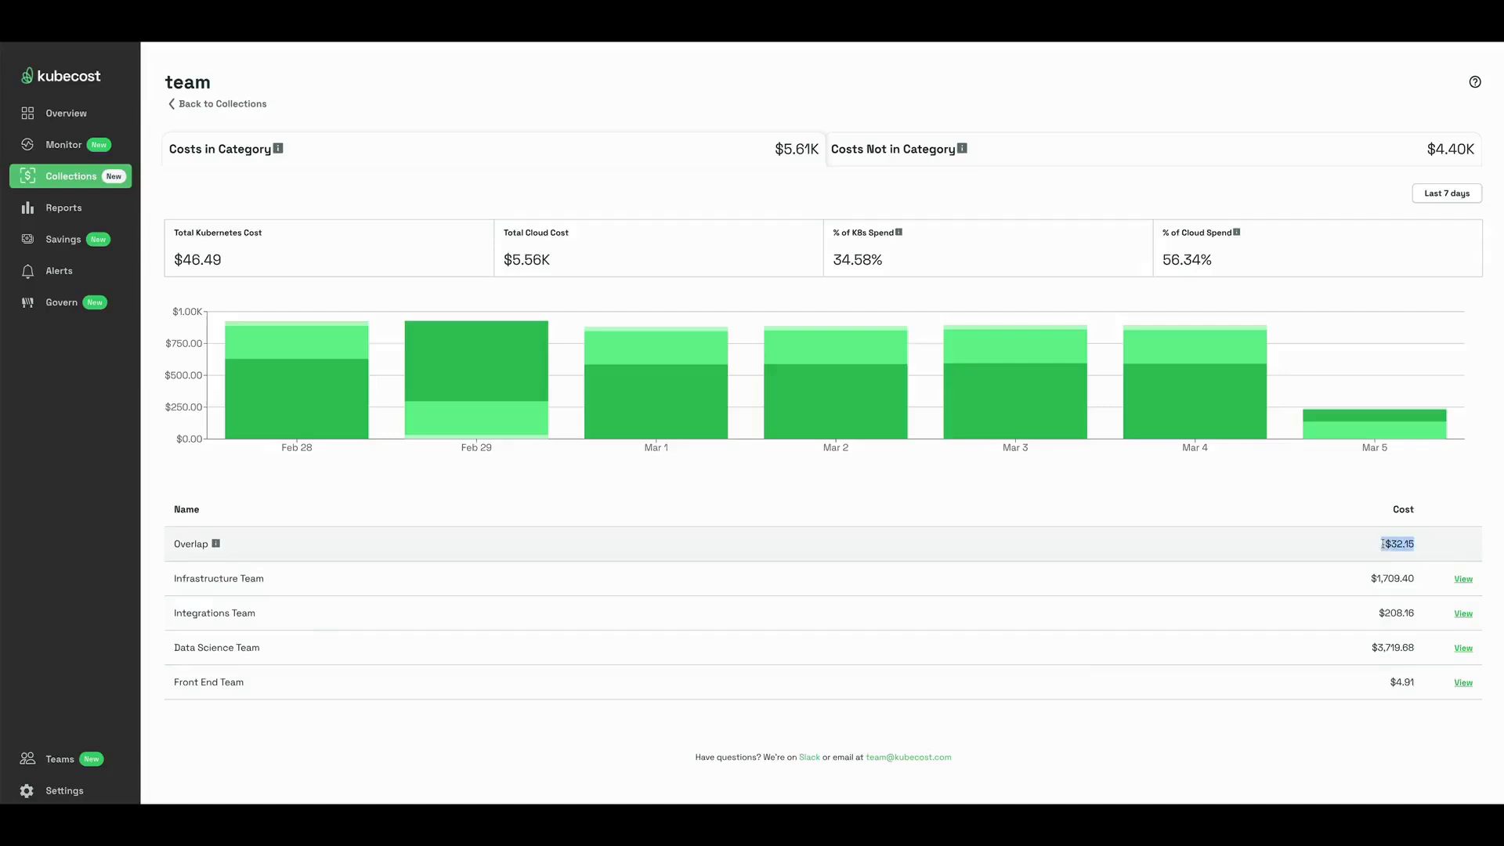
{"action": "mouse_move", "coordinate": [1011, 542]}
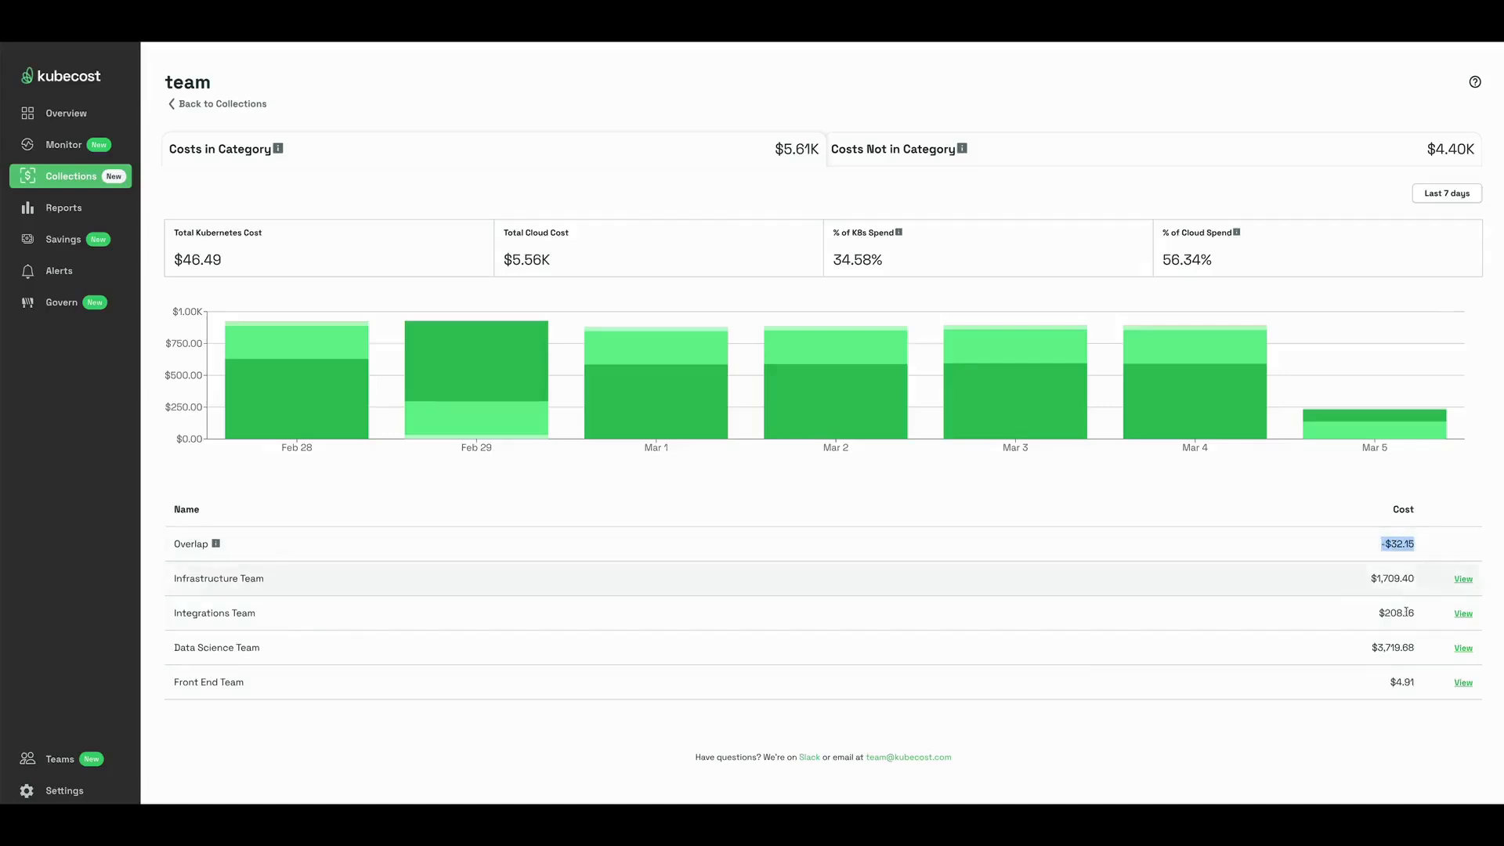
{"action": "mouse_move", "coordinate": [1080, 716]}
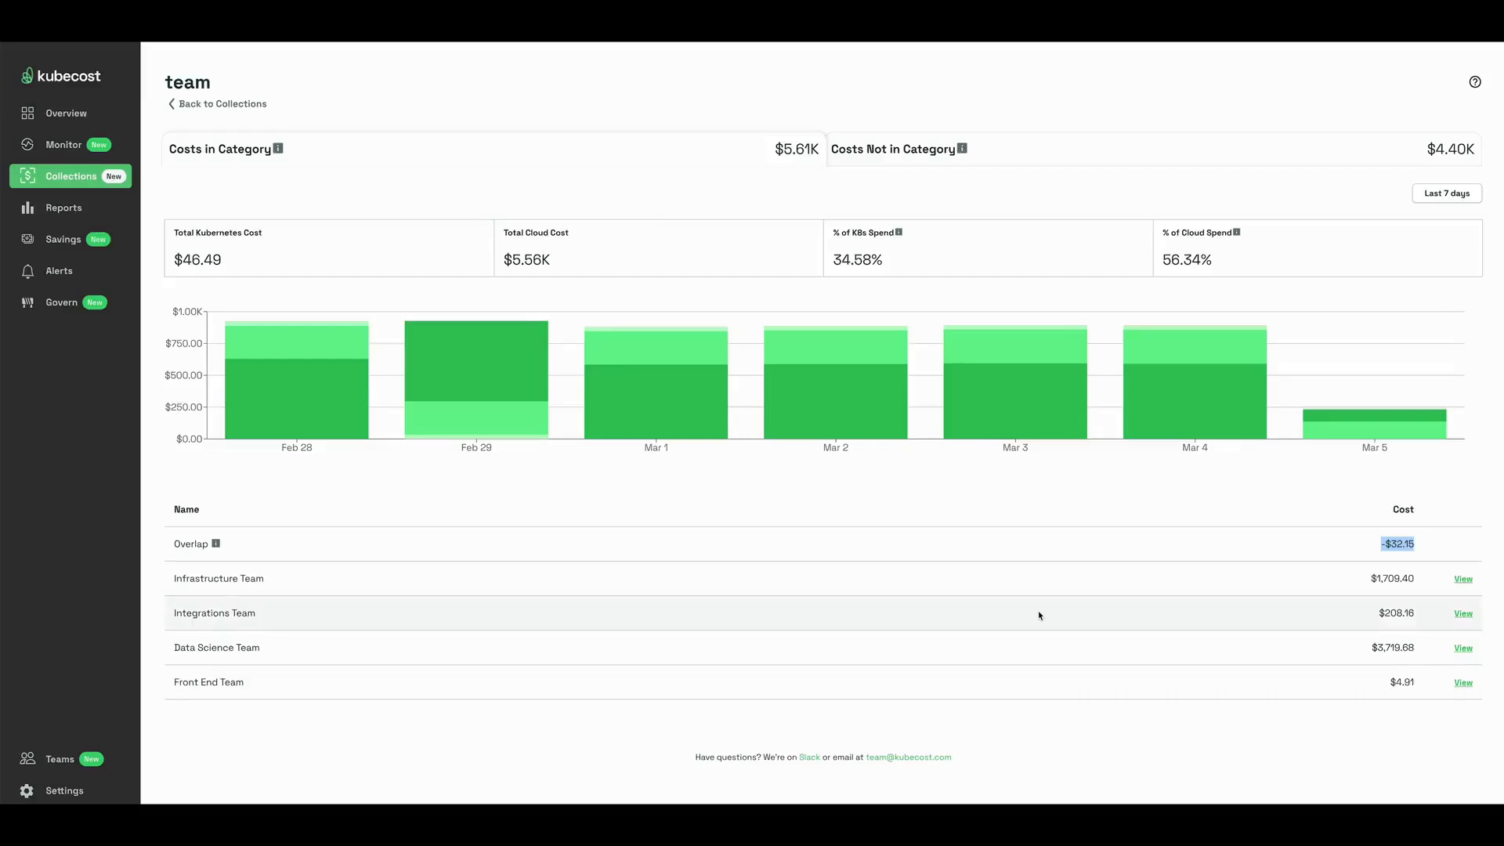
{"action": "mouse_move", "coordinate": [1054, 196]}
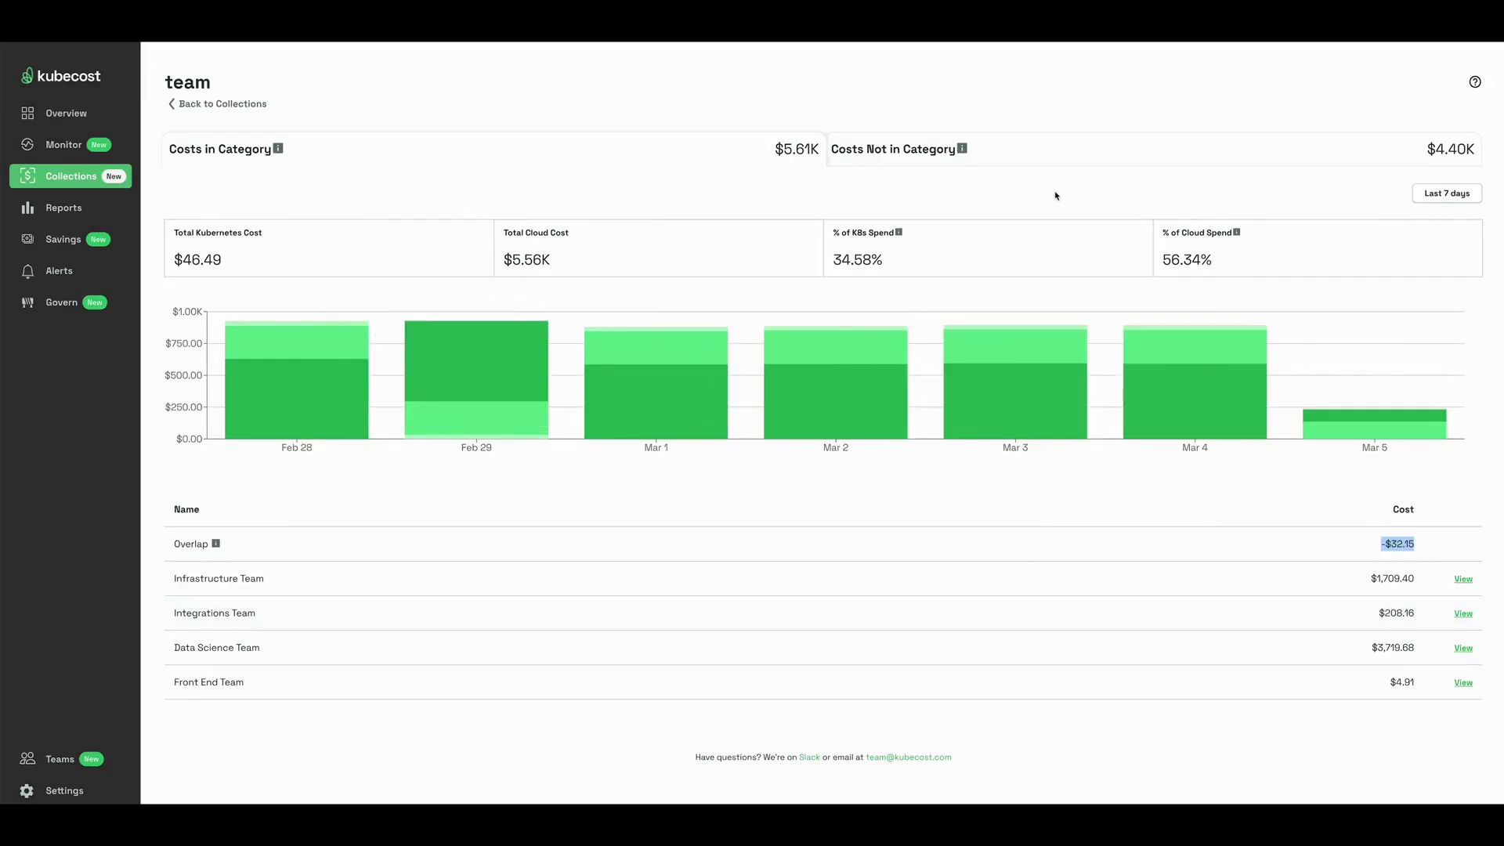
{"action": "mouse_move", "coordinate": [1072, 166]}
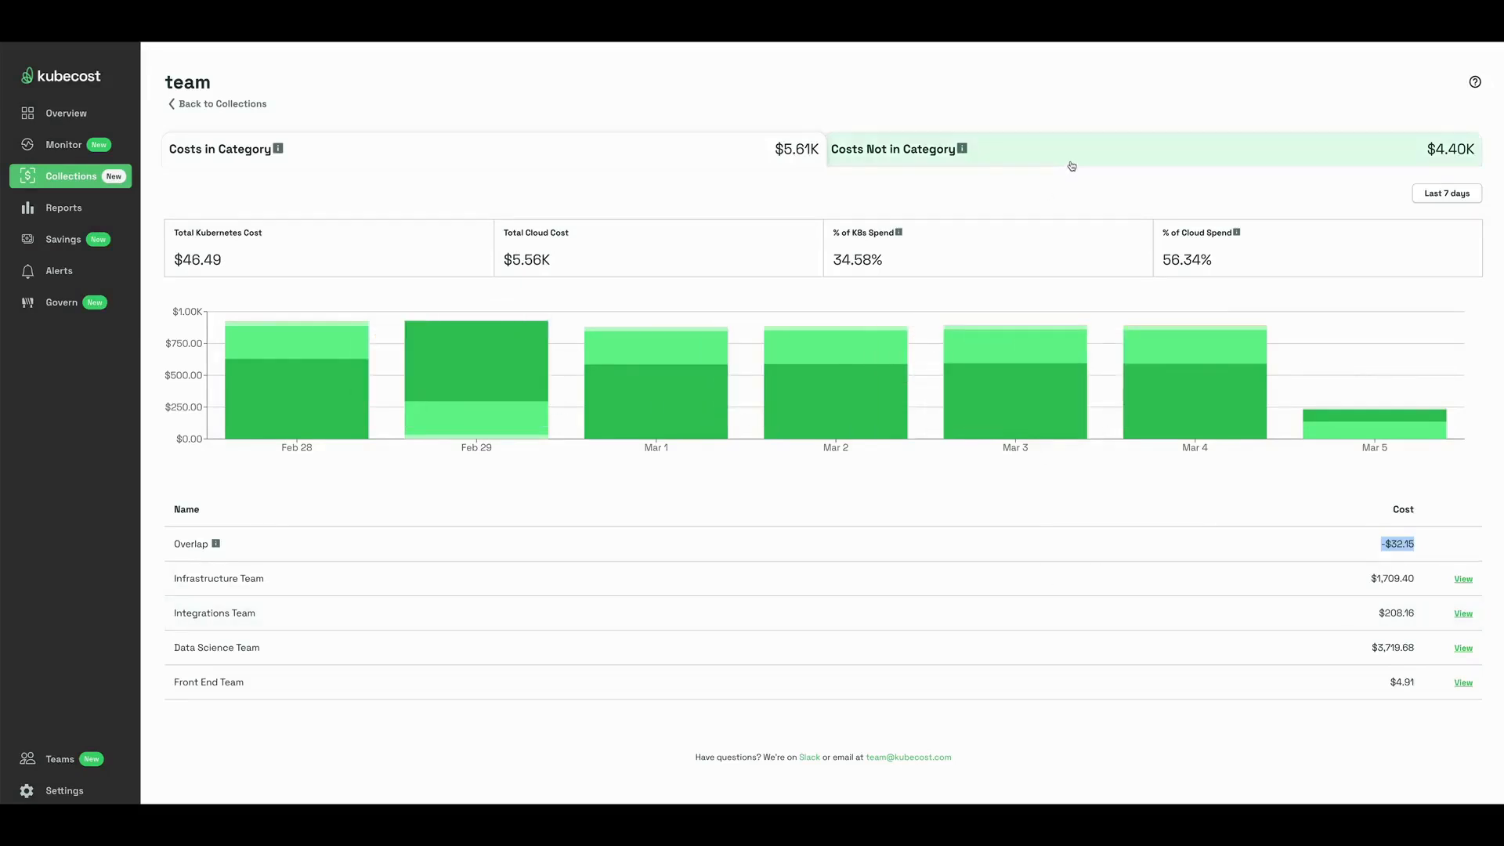
- Show the cloud costs not in the team category, totalling $6,310.81
{"action": "left_click", "coordinate": [892, 149]}
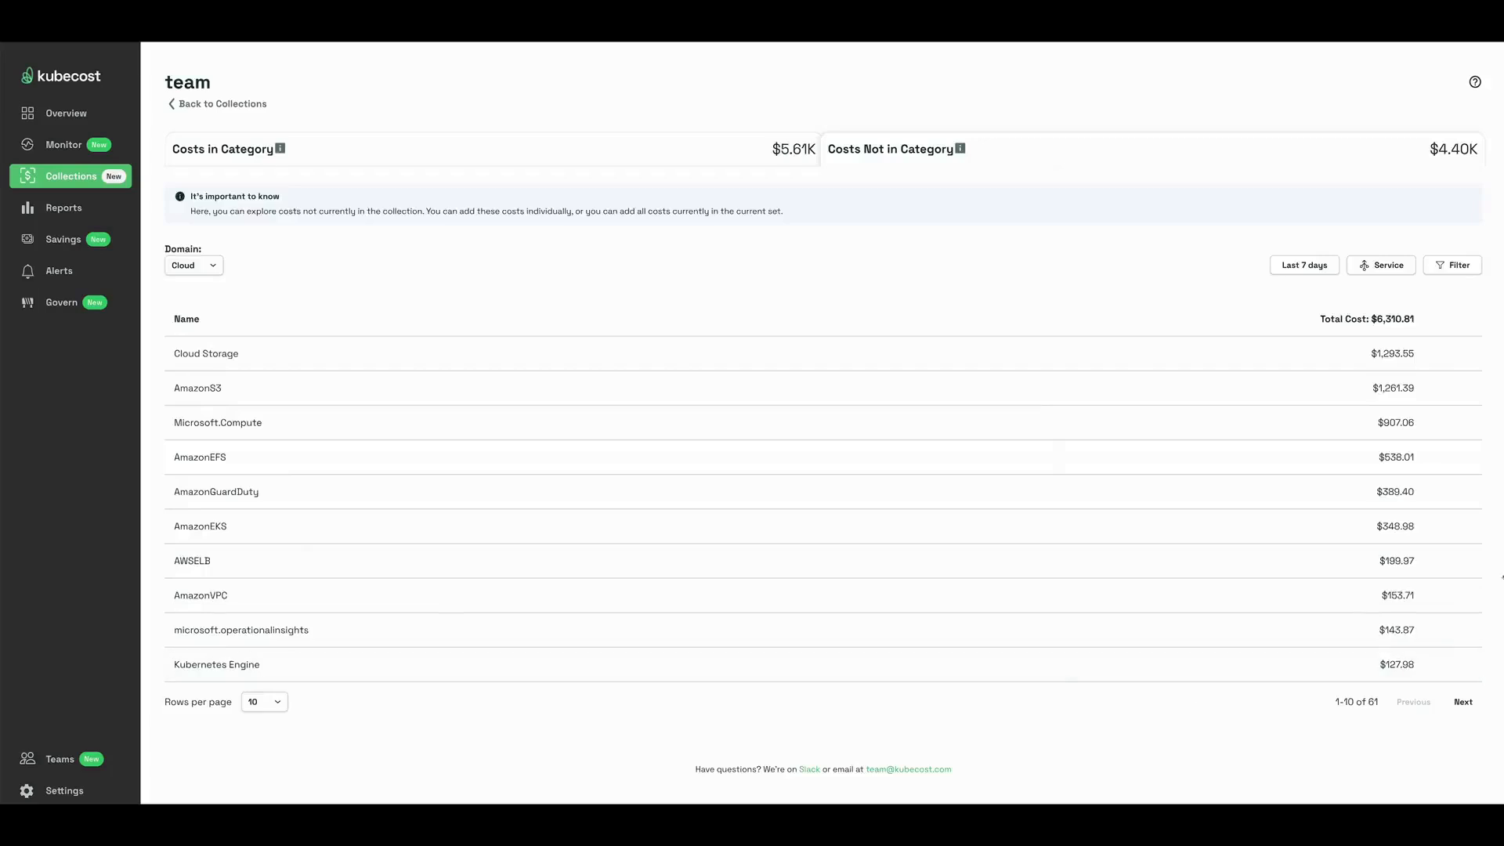
{"action": "mouse_move", "coordinate": [1238, 420]}
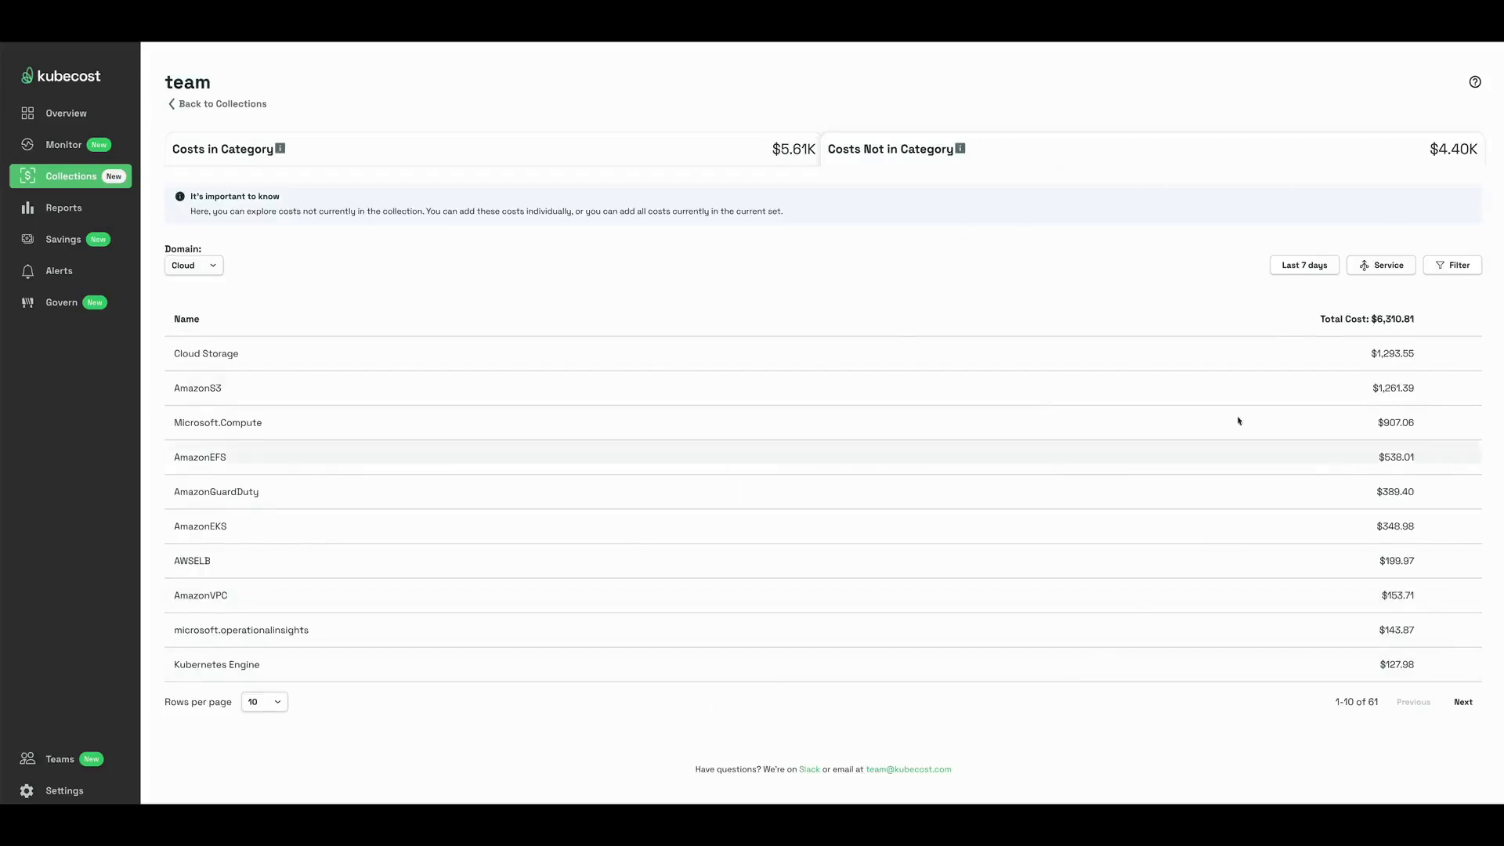
{"action": "left_click", "coordinate": [223, 149]}
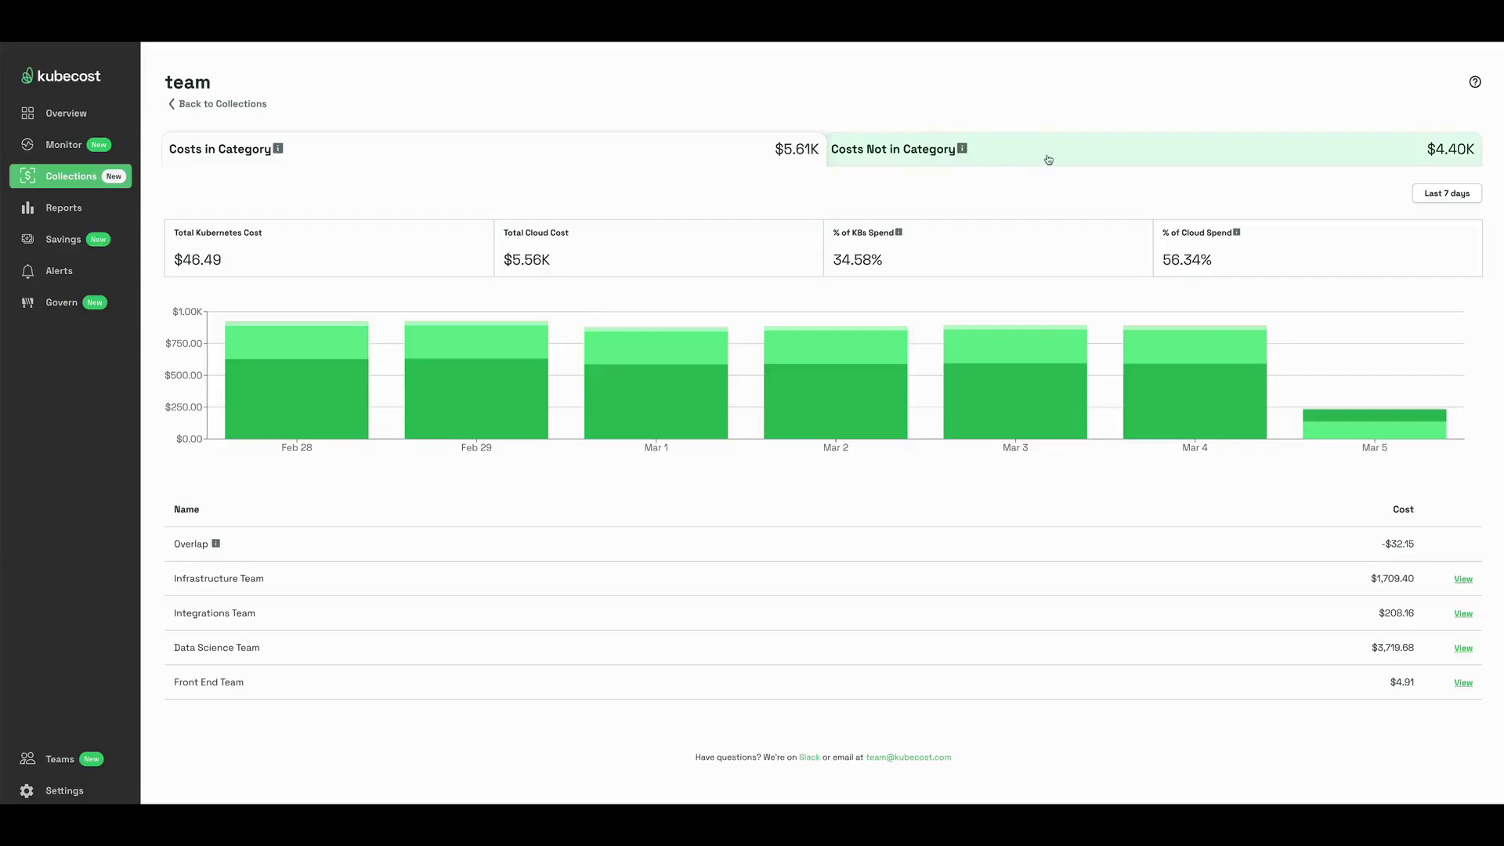
{"action": "left_click", "coordinate": [892, 149]}
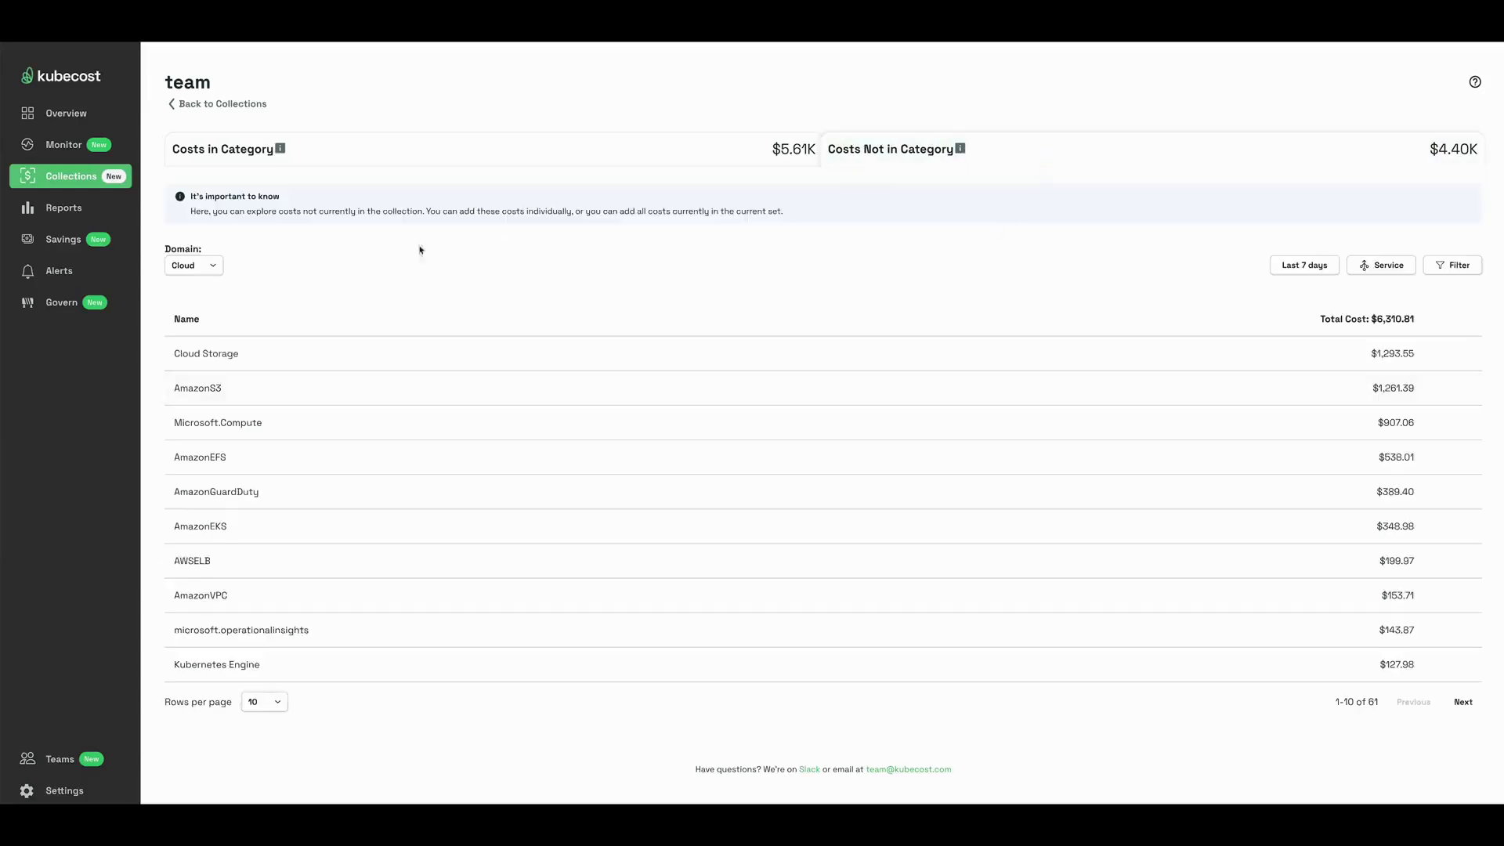
{"action": "mouse_move", "coordinate": [856, 792]}
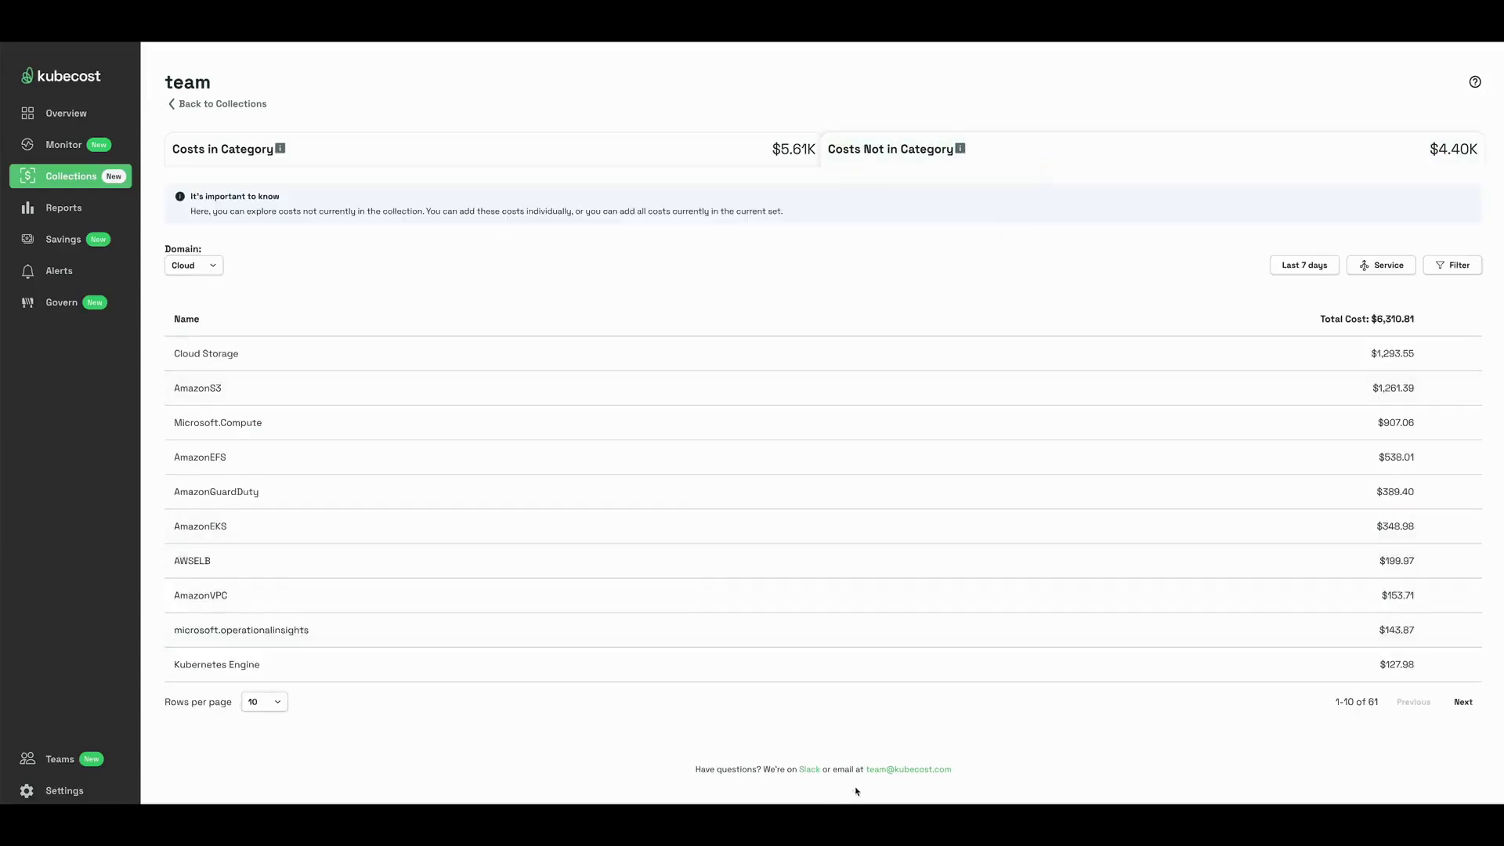